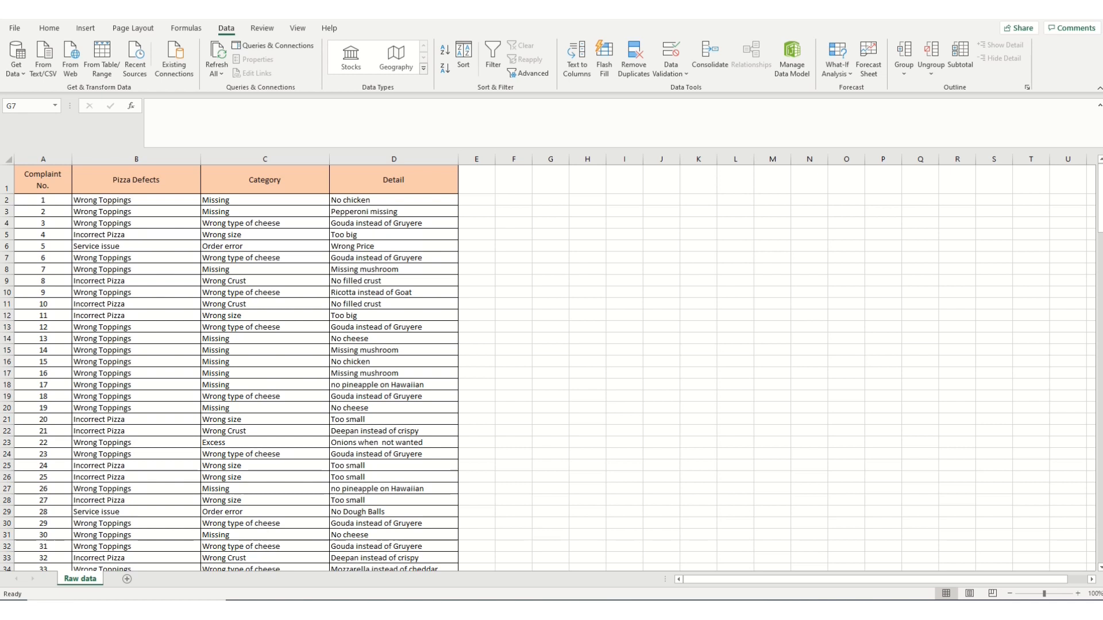
Step: Select the entire pizza complaints table from cell A1 ready for sorting
left_click(42, 200)
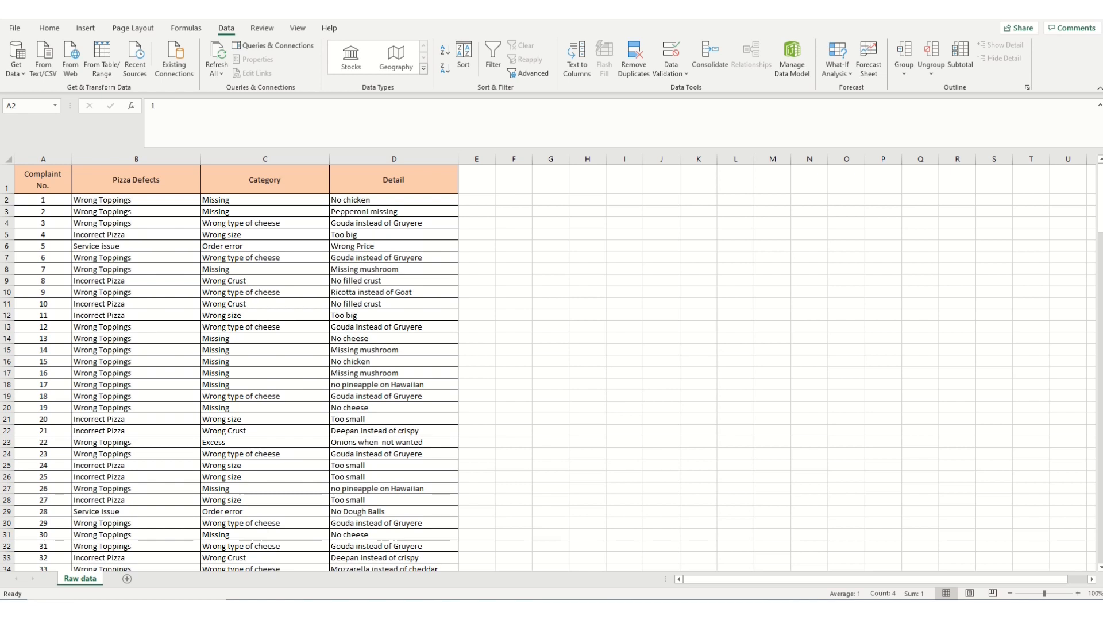
left_click(42, 179)
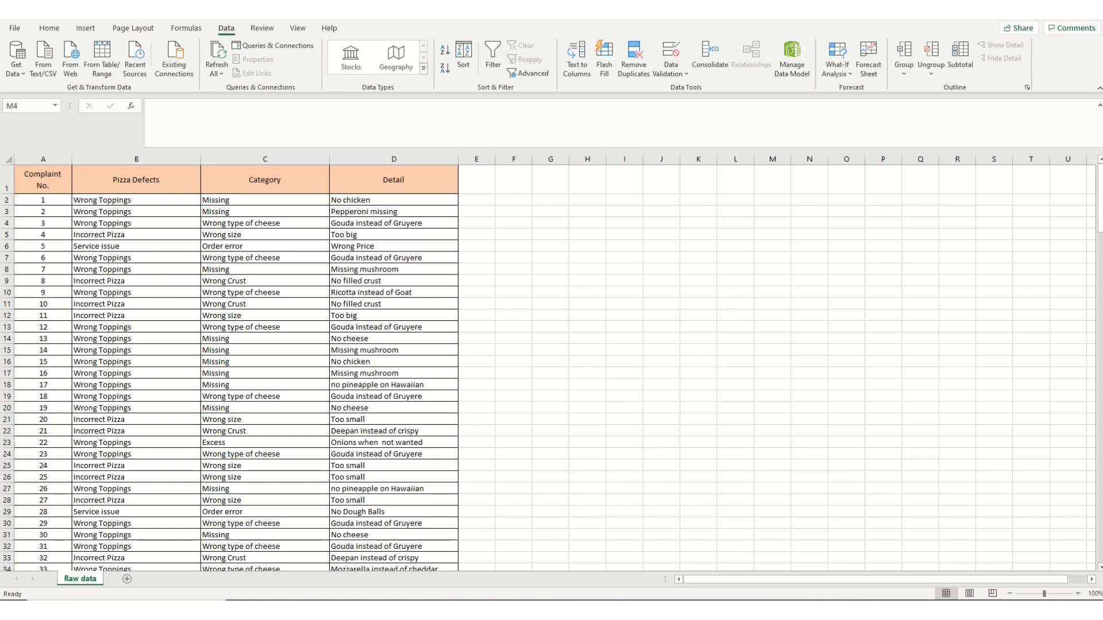
mouse_move(130, 162)
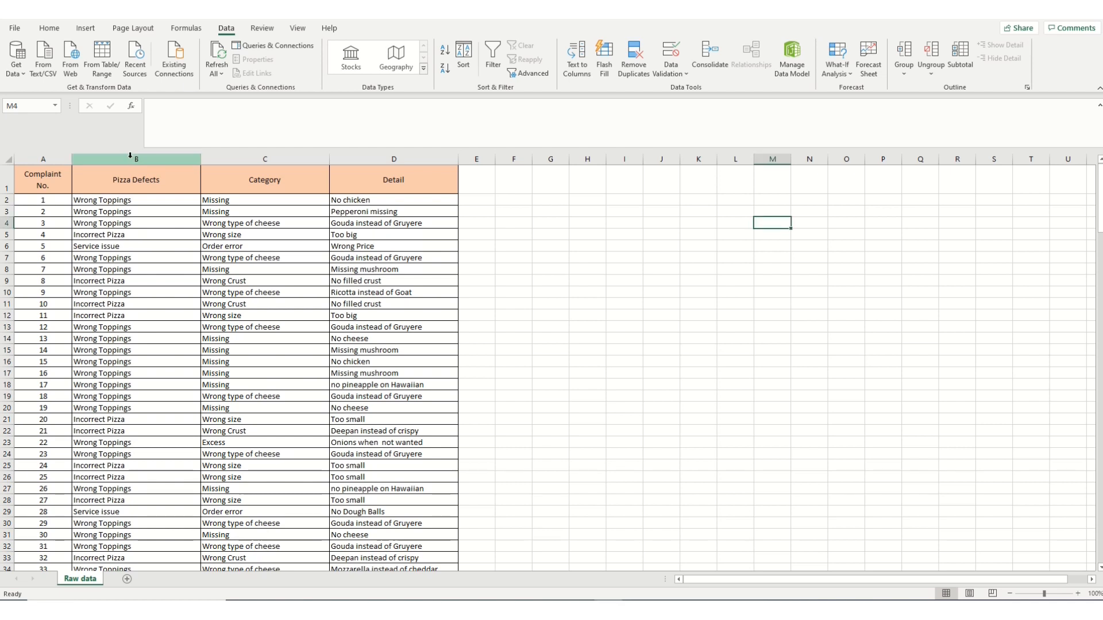
left_click(43, 158)
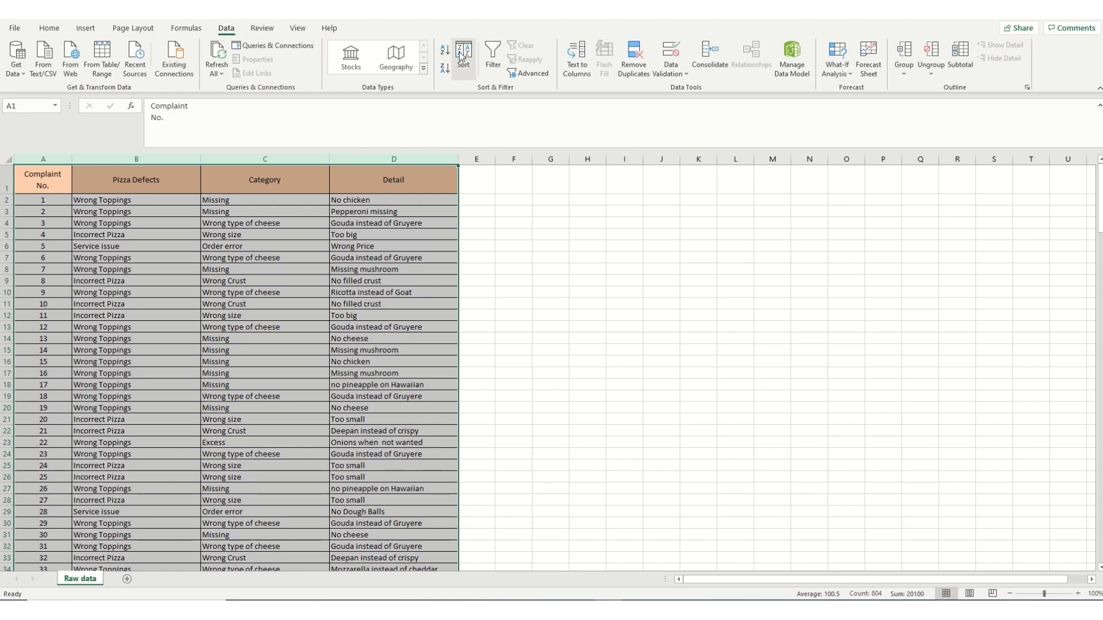
Step: Sort the complaints table by the Pizza Defects column, A to Z
left_click(463, 57)
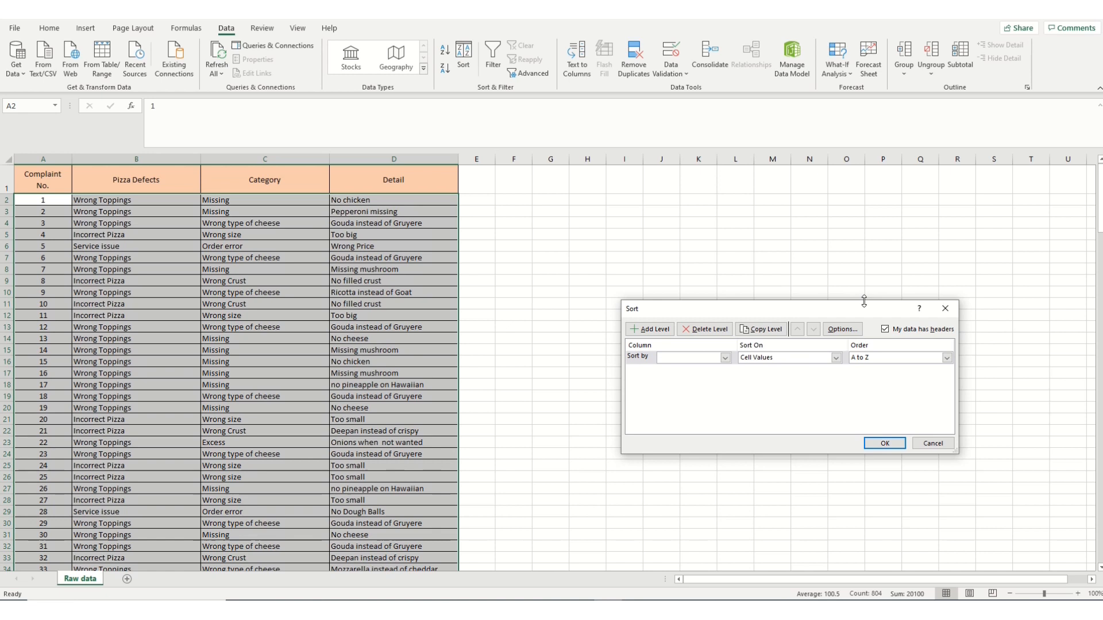
mouse_move(317, 170)
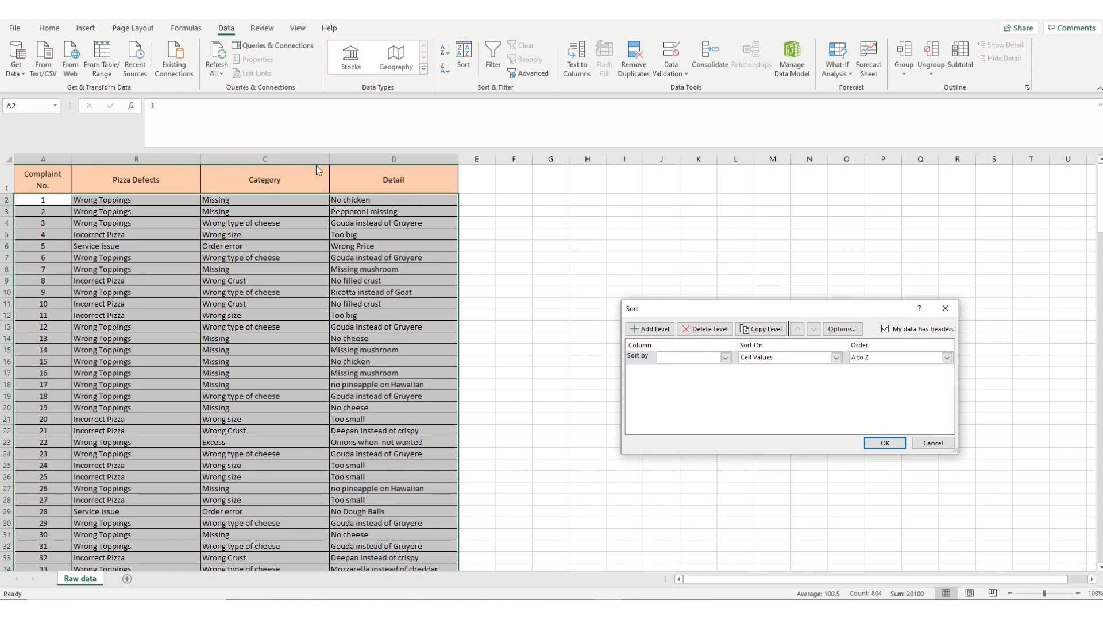
mouse_move(900, 339)
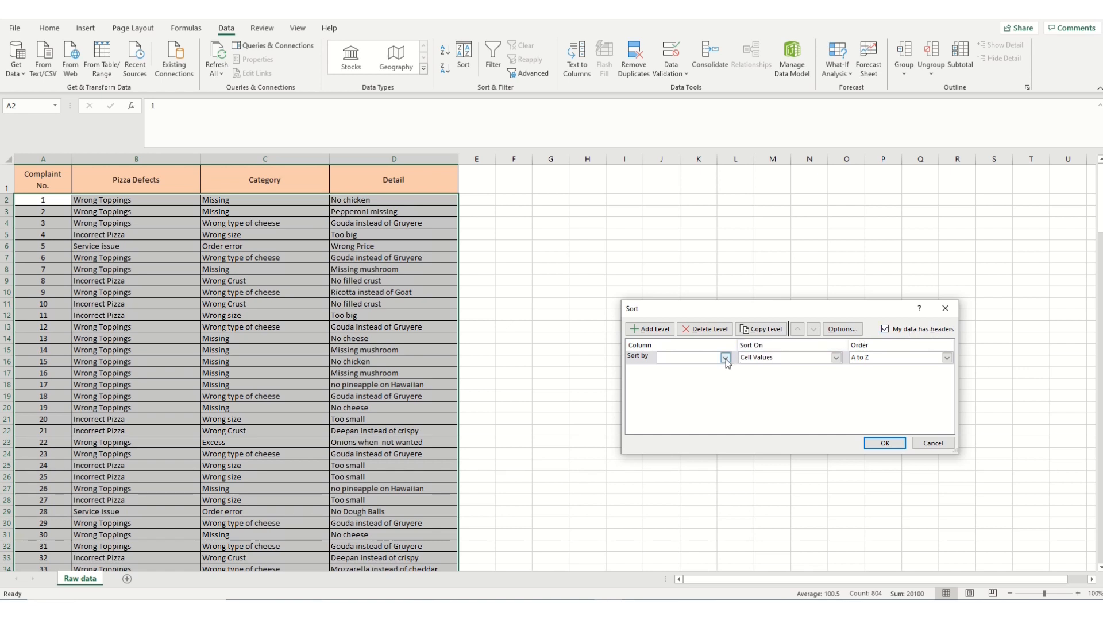
left_click(726, 357)
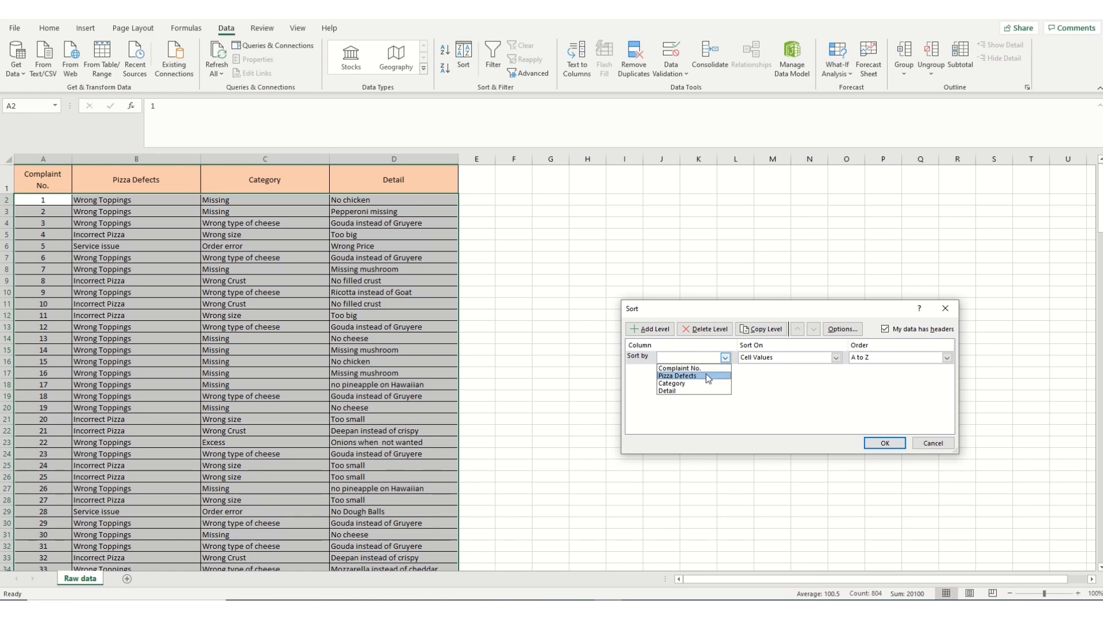
left_click(677, 375)
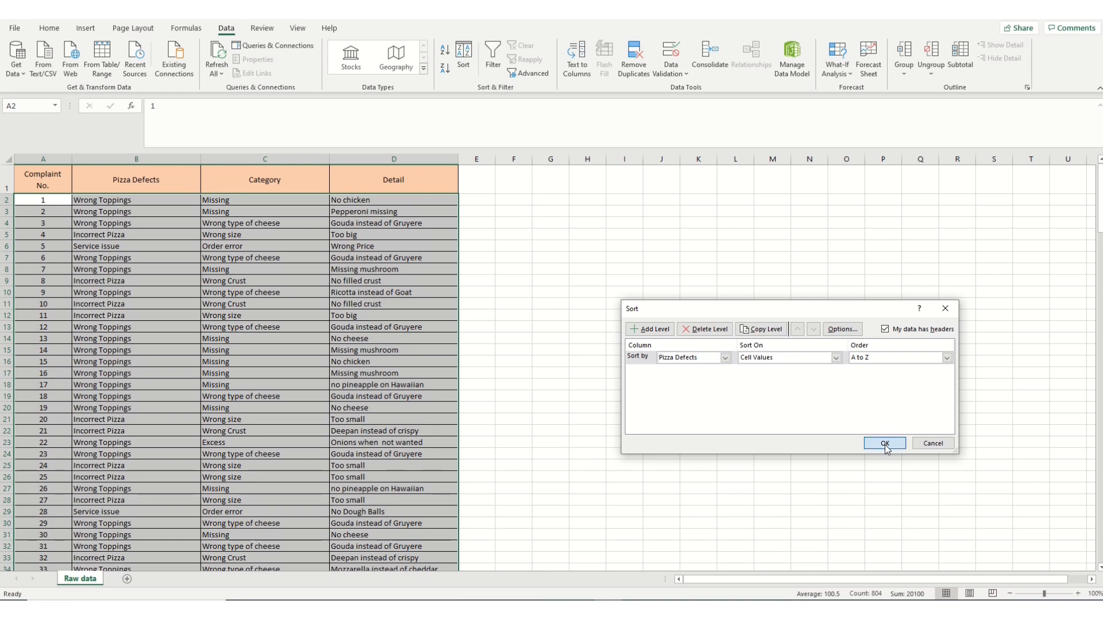
left_click(885, 445)
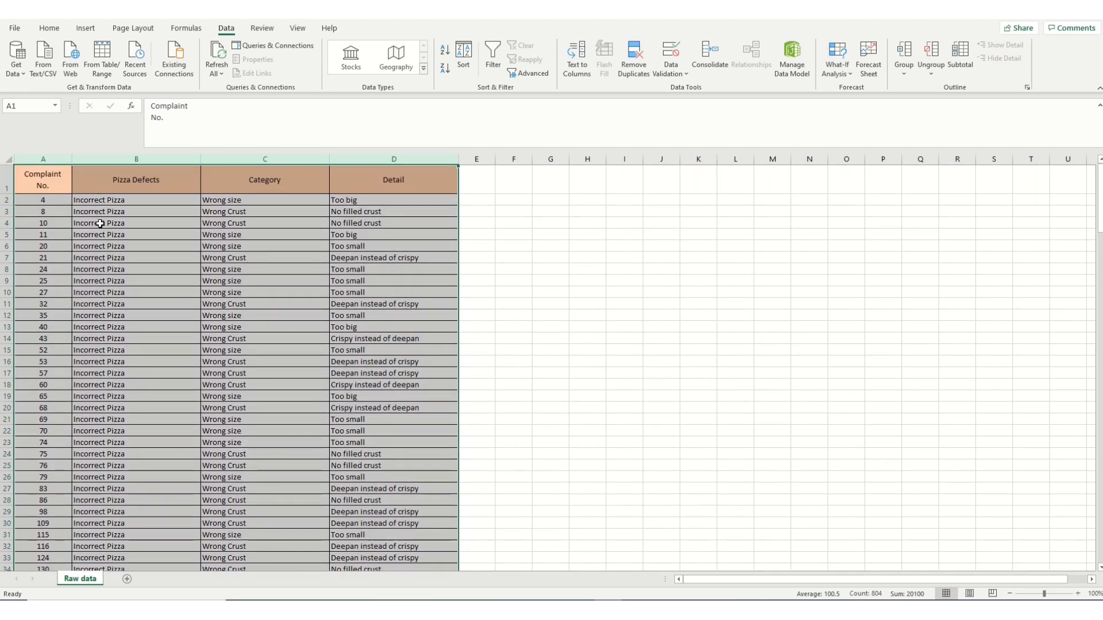
Step: Scroll through the sorted complaints to review the grouped defect types beside the new summary table
scroll("down", 3)
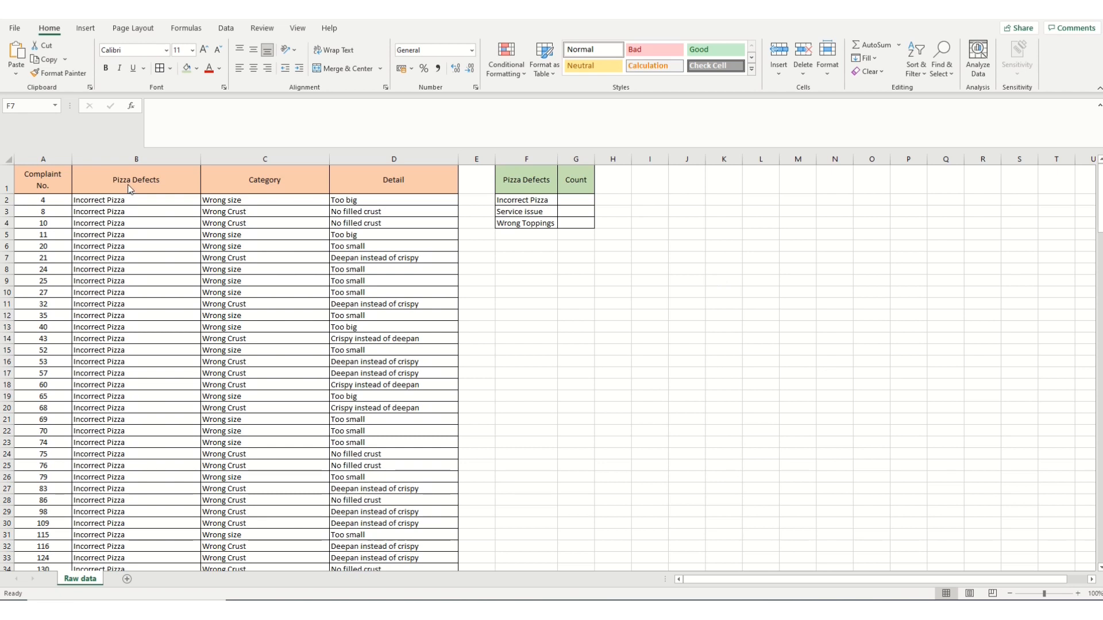
mouse_move(502, 239)
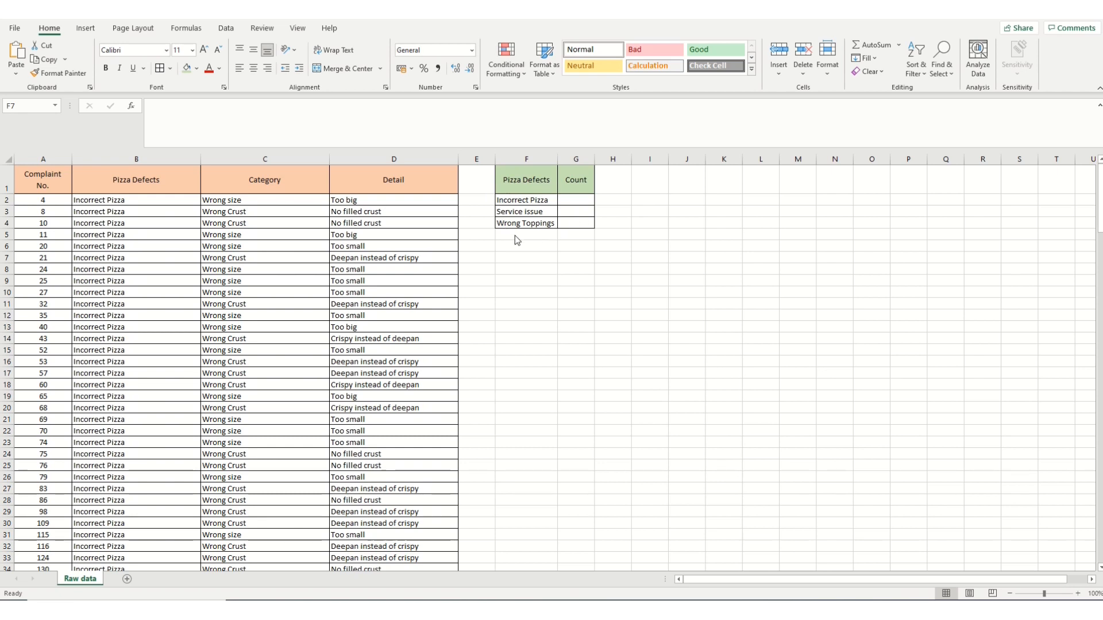
mouse_move(524, 227)
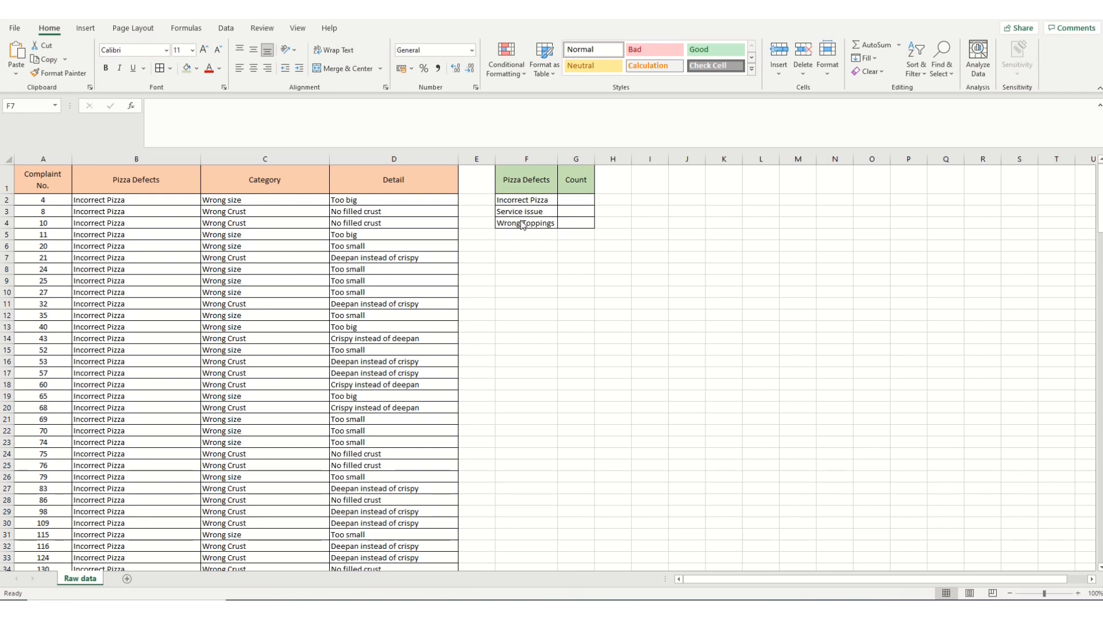
mouse_move(135, 209)
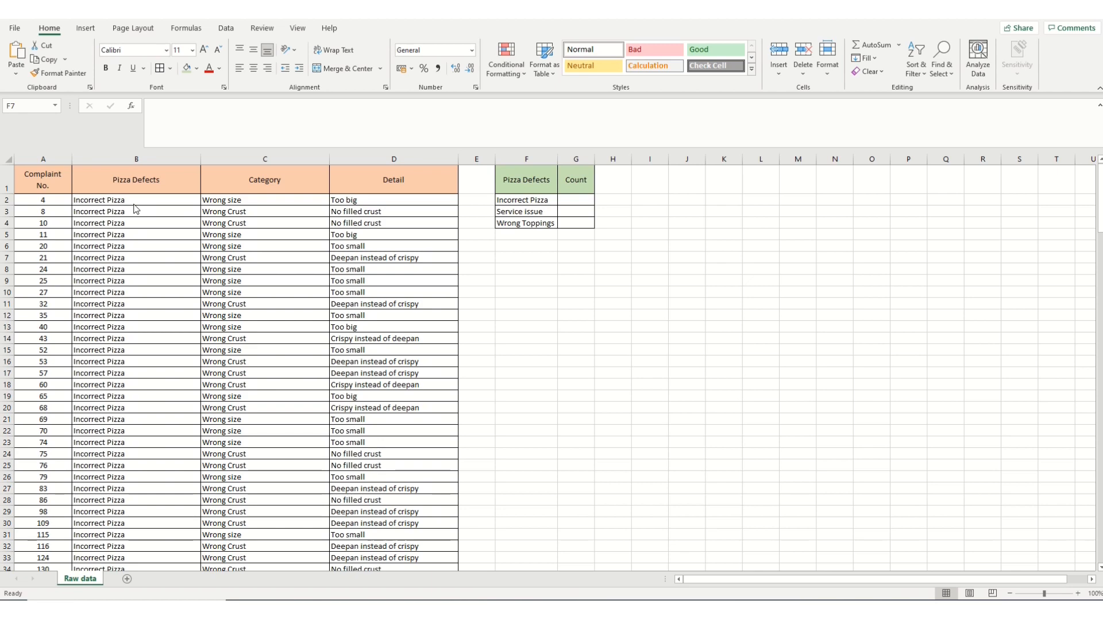
scroll("down", 3)
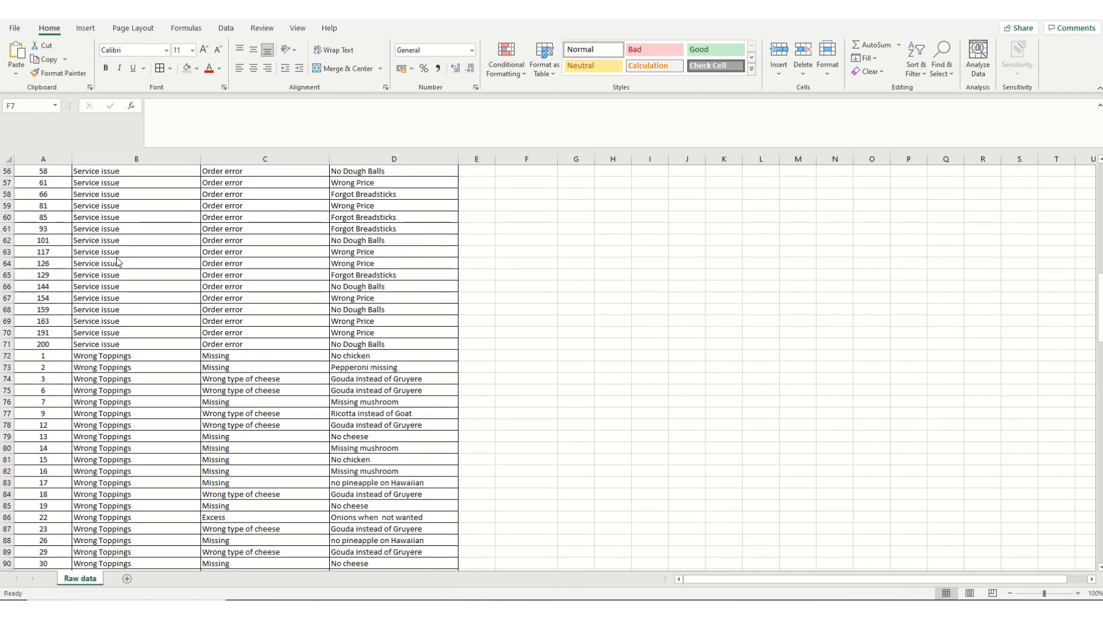
scroll("down", 3)
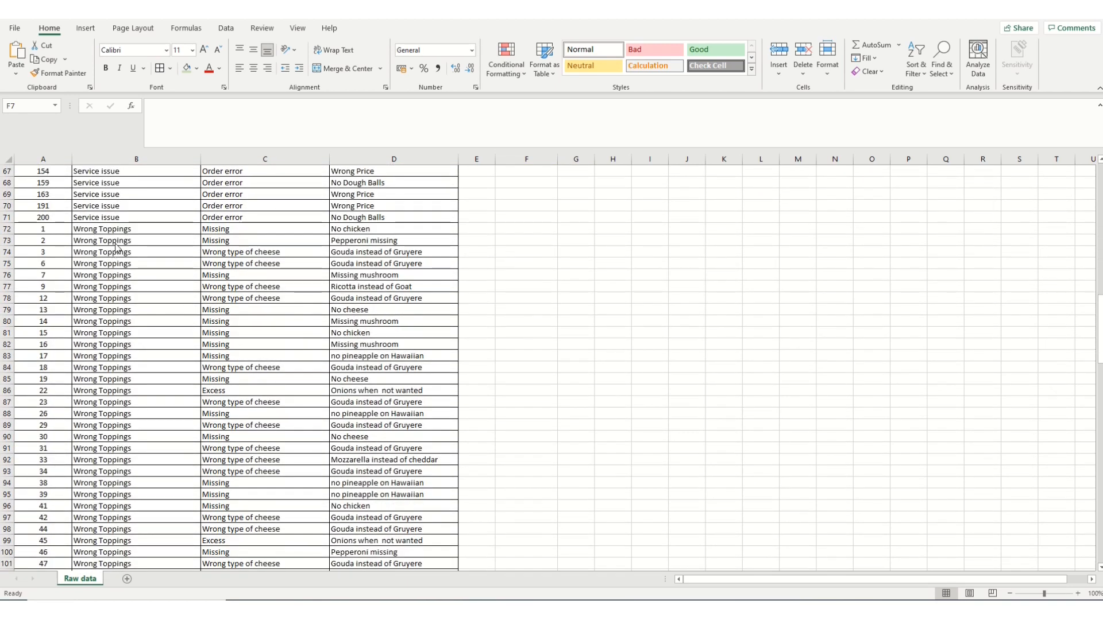
scroll("up", 3)
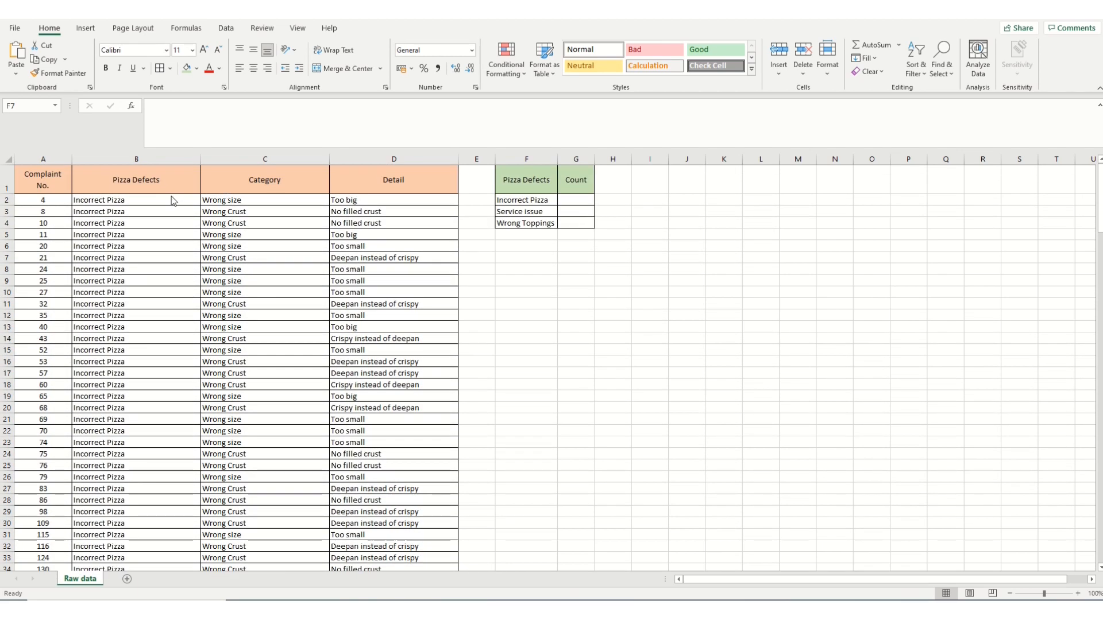
Step: Select the Incorrect Pizza entries in column B and read their count of 47 in the status bar
left_click(525, 256)
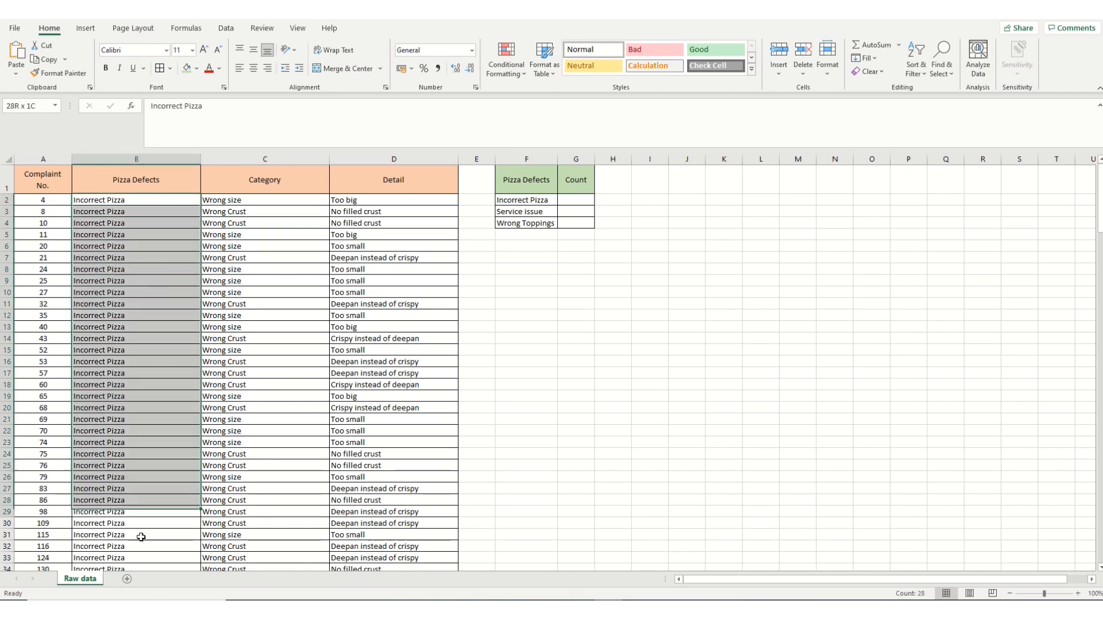
scroll("down", 3)
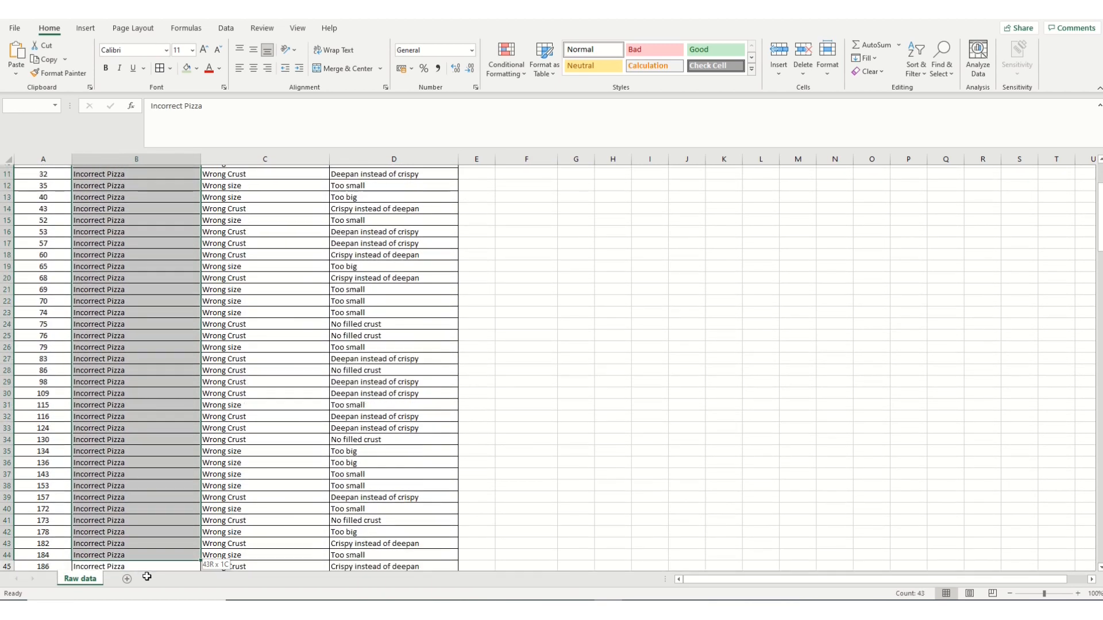
scroll("down", 3)
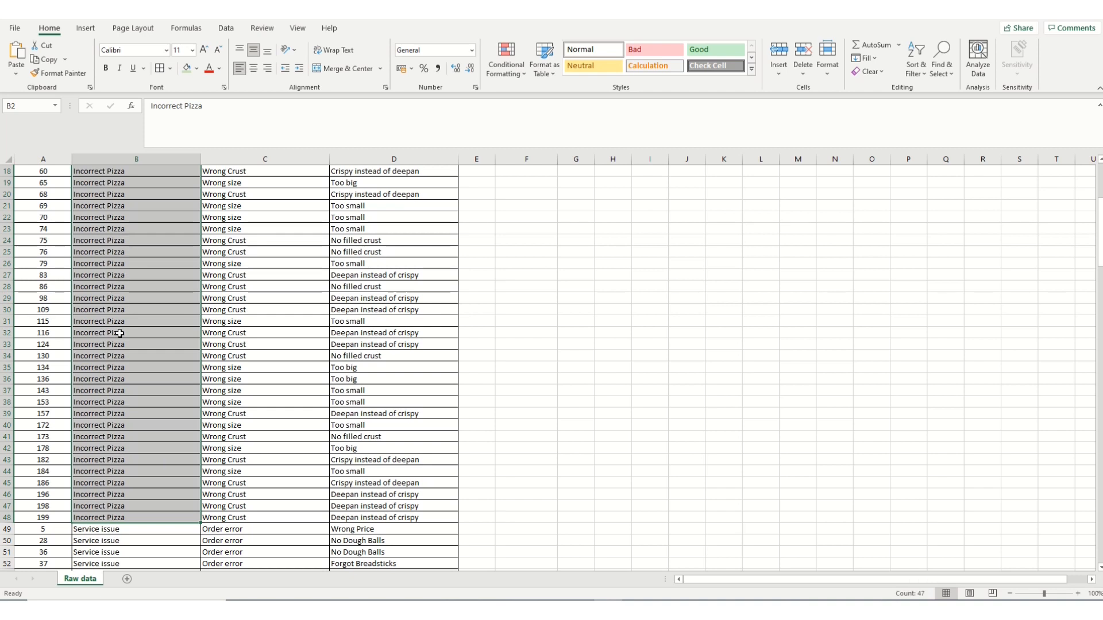
mouse_move(118, 333)
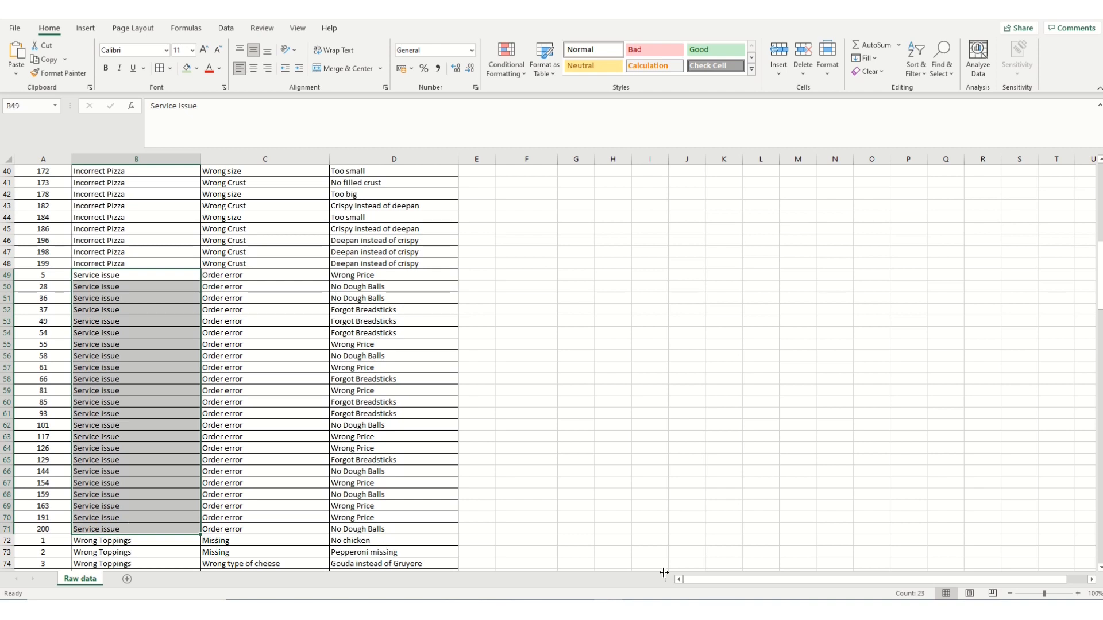
mouse_move(911, 594)
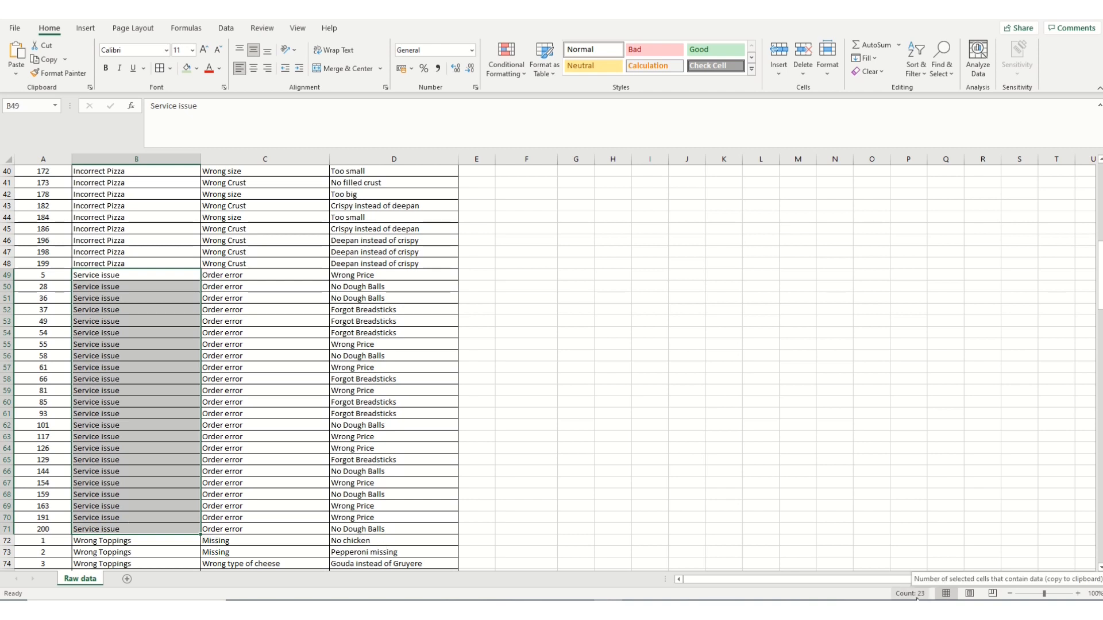
mouse_move(124, 349)
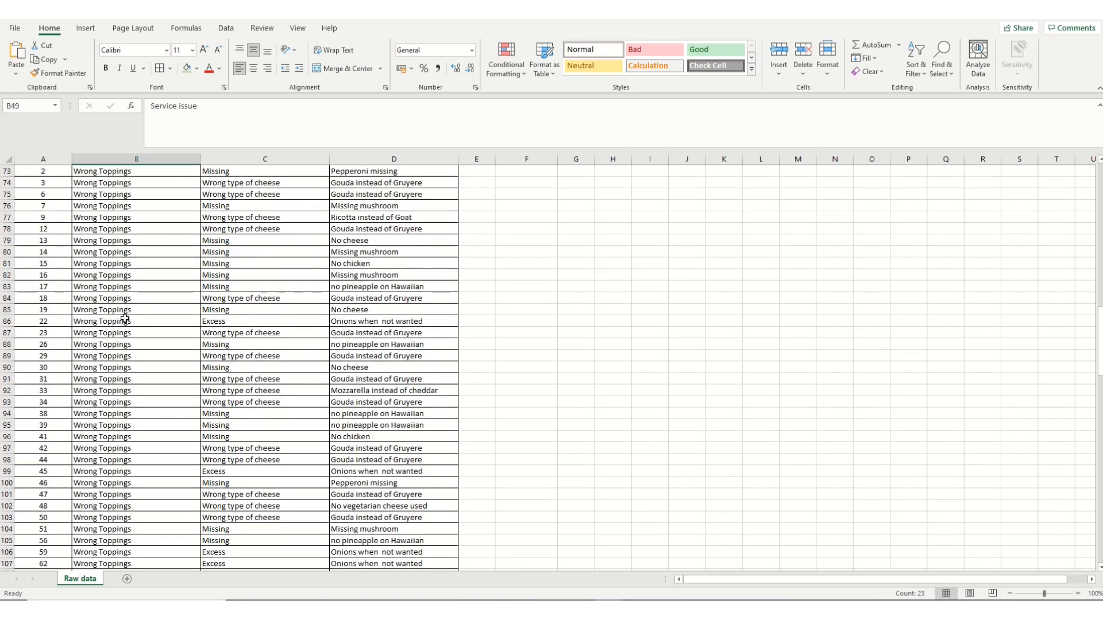
Step: Select the Wrong Toppings entries B72:B201 and read their count of 130 in the status bar
left_click_drag(136, 171, 135, 528)
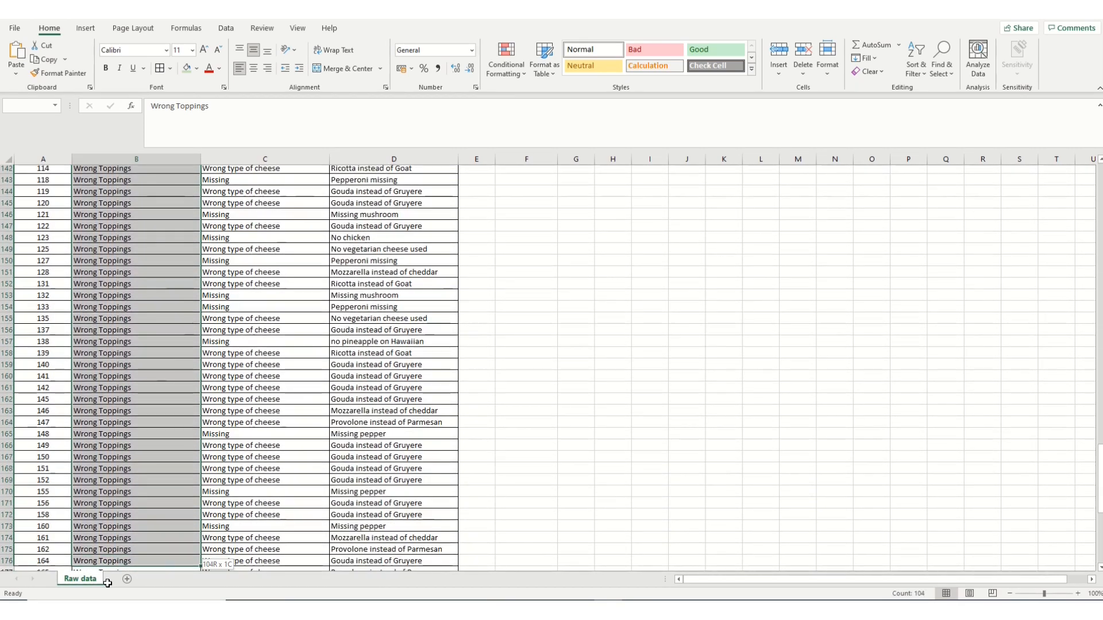
scroll("down", 3)
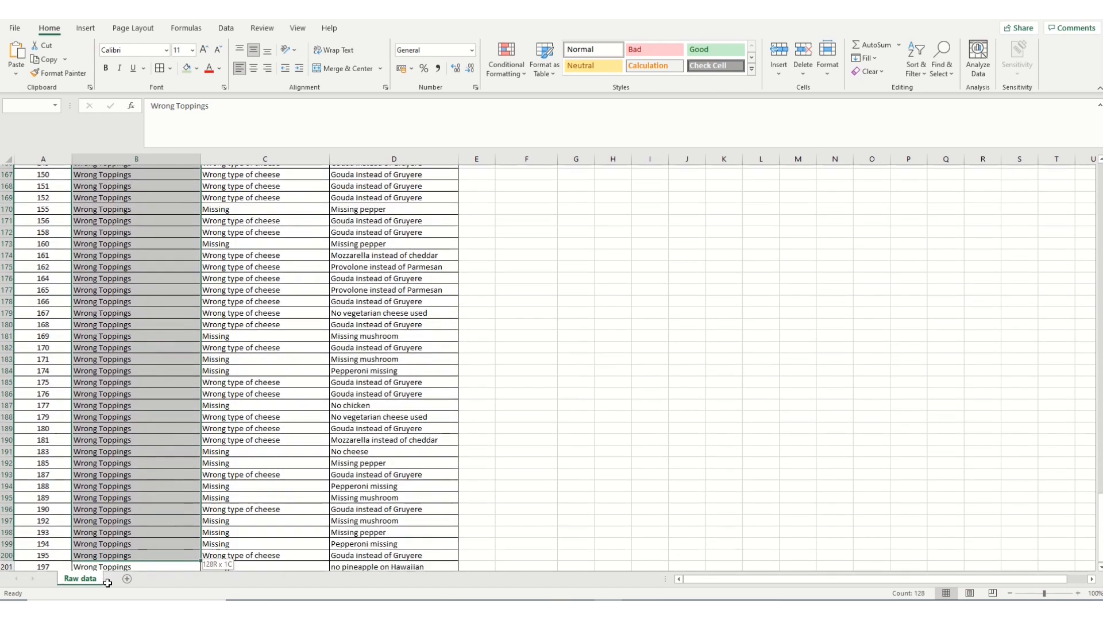
scroll("down", 3)
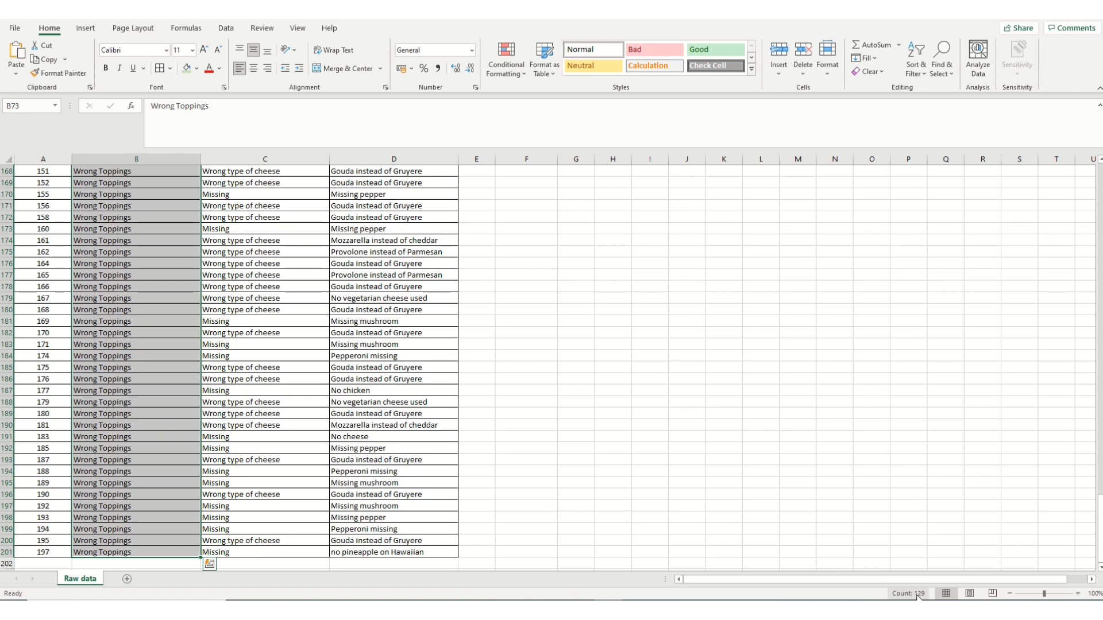
mouse_move(153, 420)
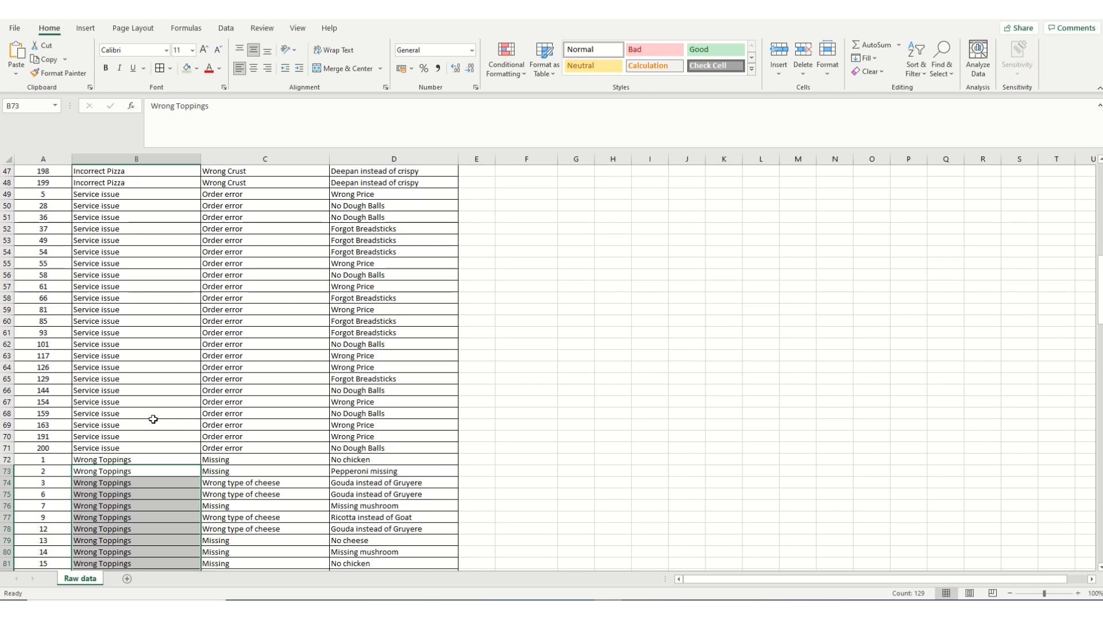
scroll("down", 3)
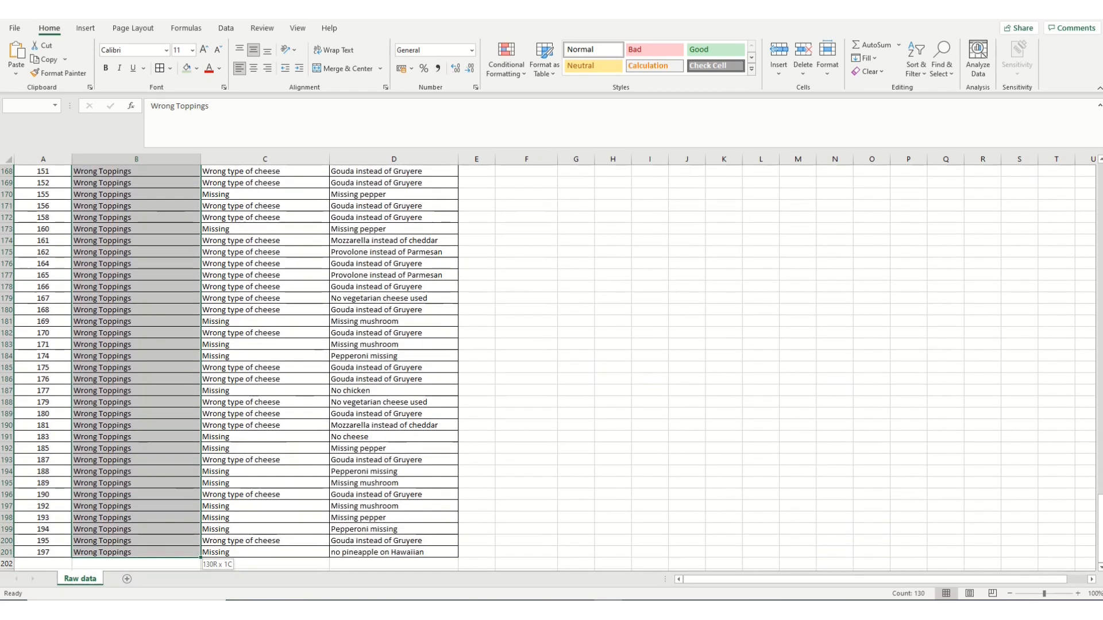
scroll("down", 3)
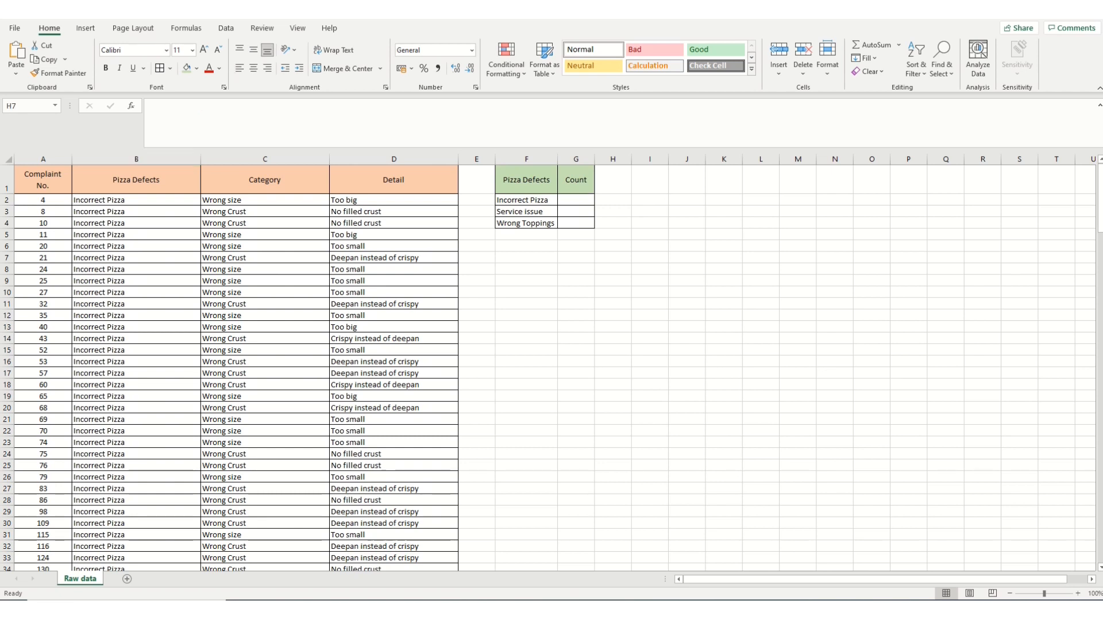
mouse_move(583, 261)
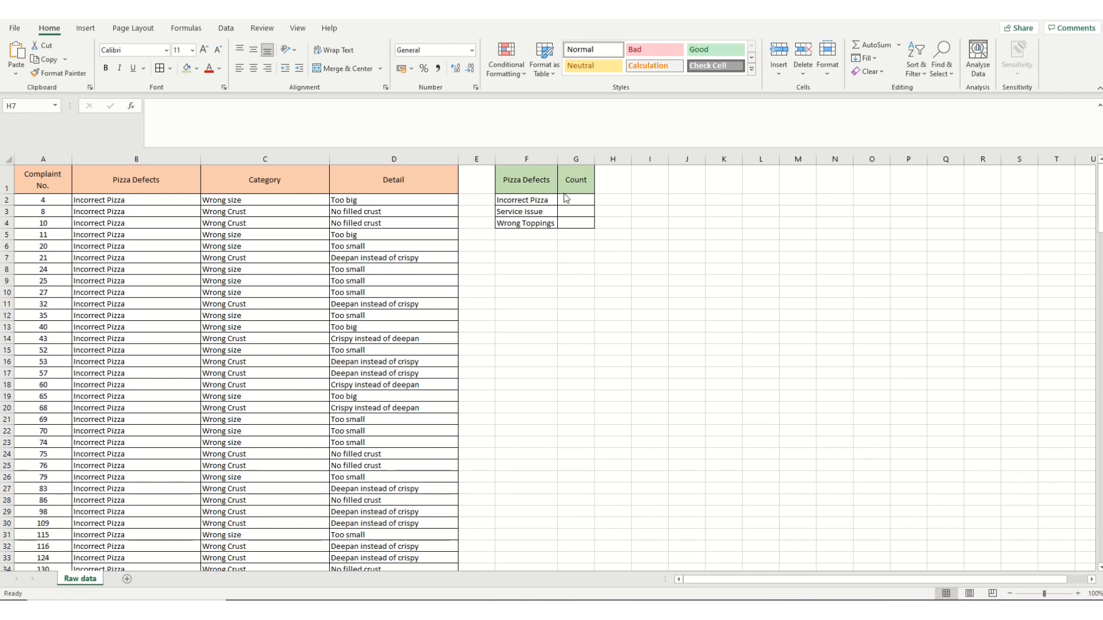
Step: Begin a formula in the Incorrect Pizza count cell G2 and bring up Insert Function for COUNTIF
left_click(574, 200)
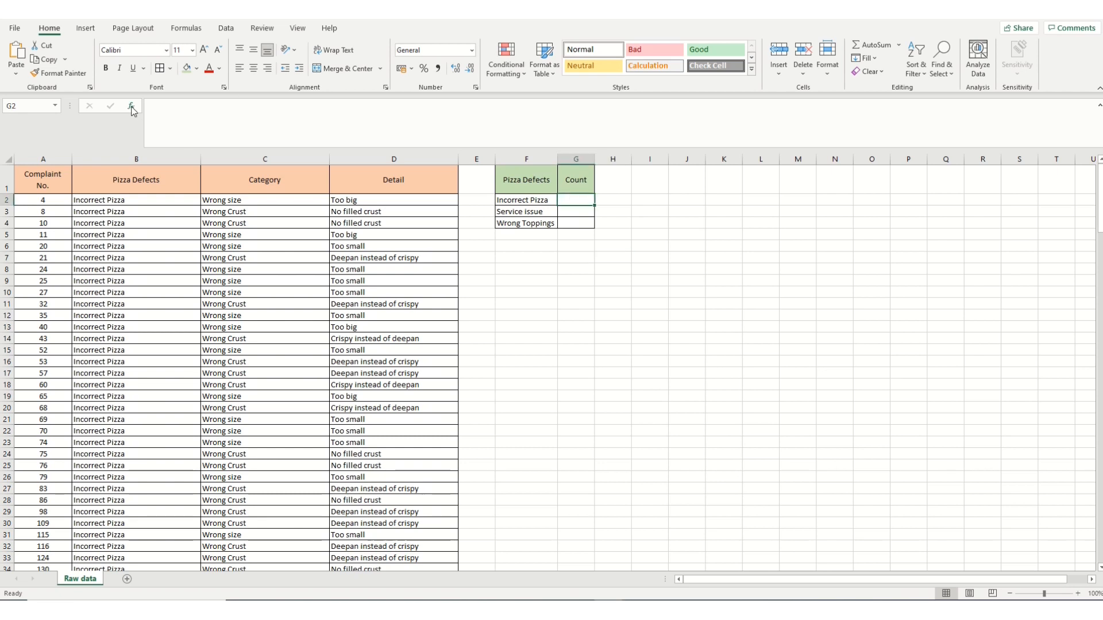
left_click(131, 106)
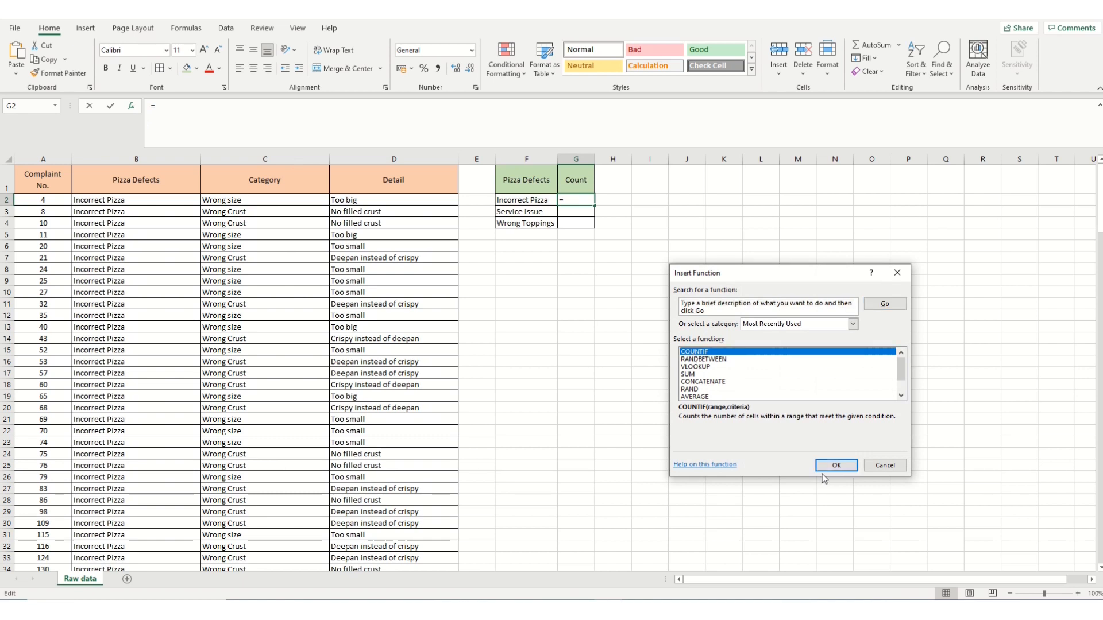
Step: Confirm COUNTIF and set its Range argument to all of column B
left_click(835, 466)
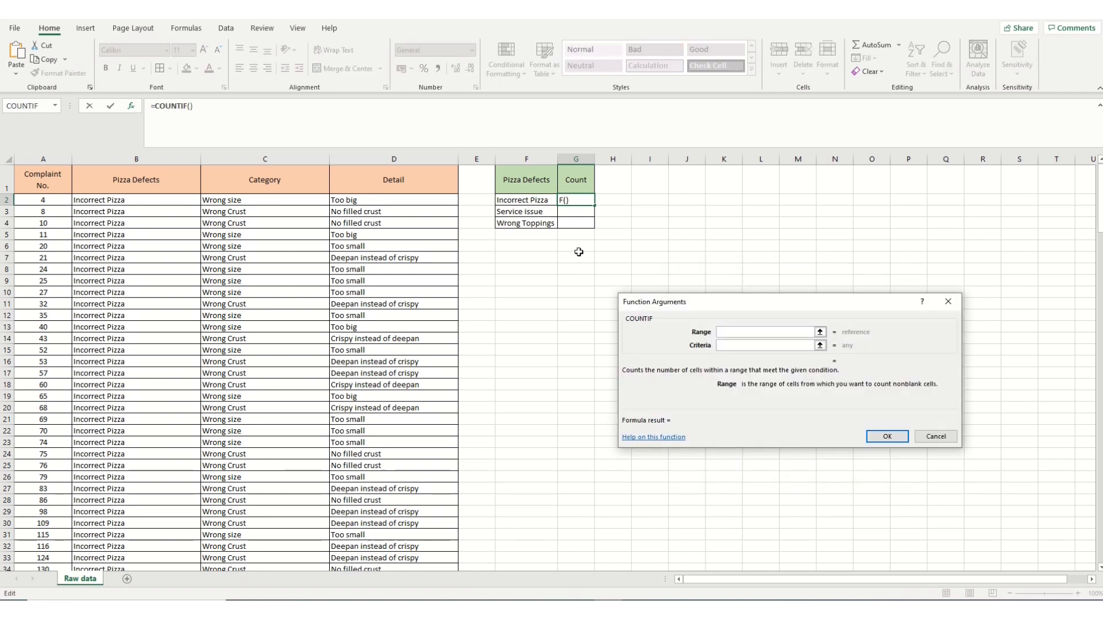
left_click(135, 159)
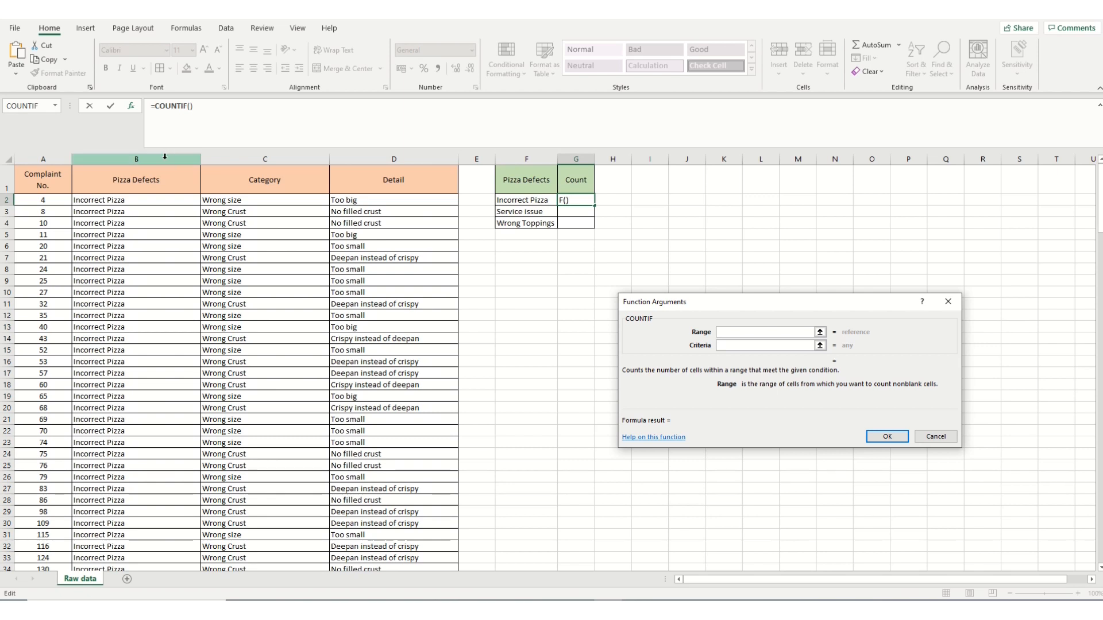
left_click(766, 332)
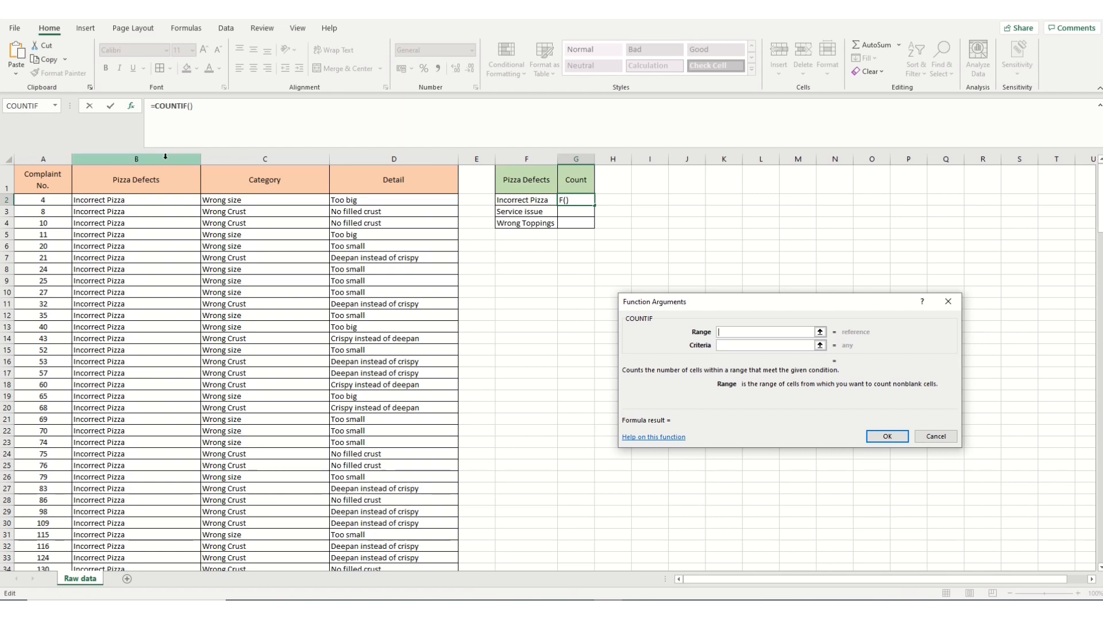
left_click(136, 158)
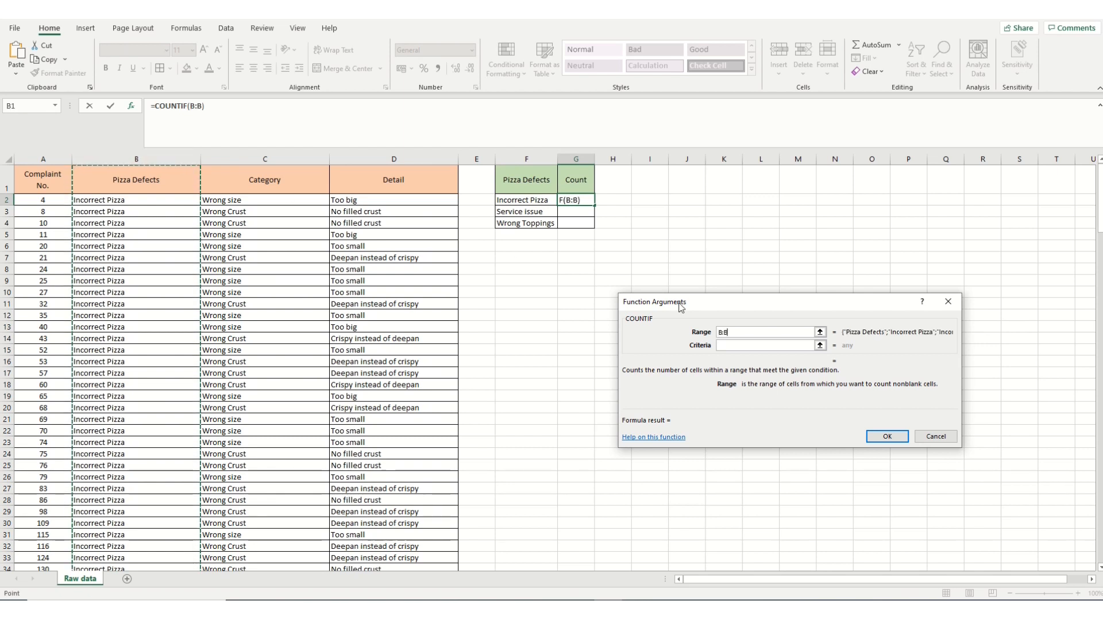
left_click(766, 344)
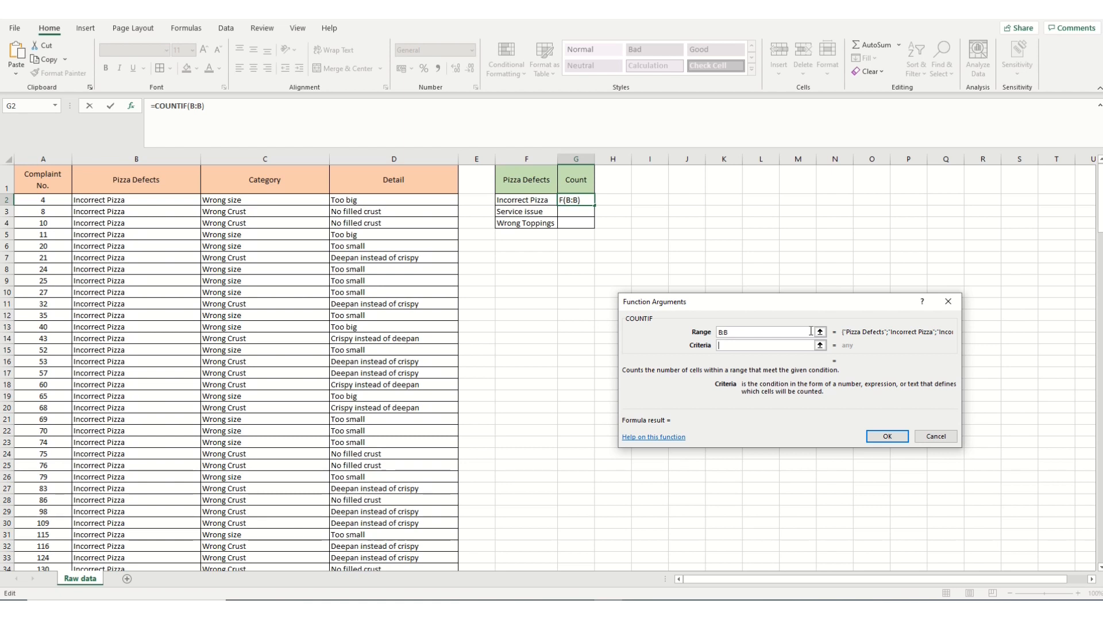
Step: Enter "incorrect pizza" as the criteria so the count returns 47
type("\"")
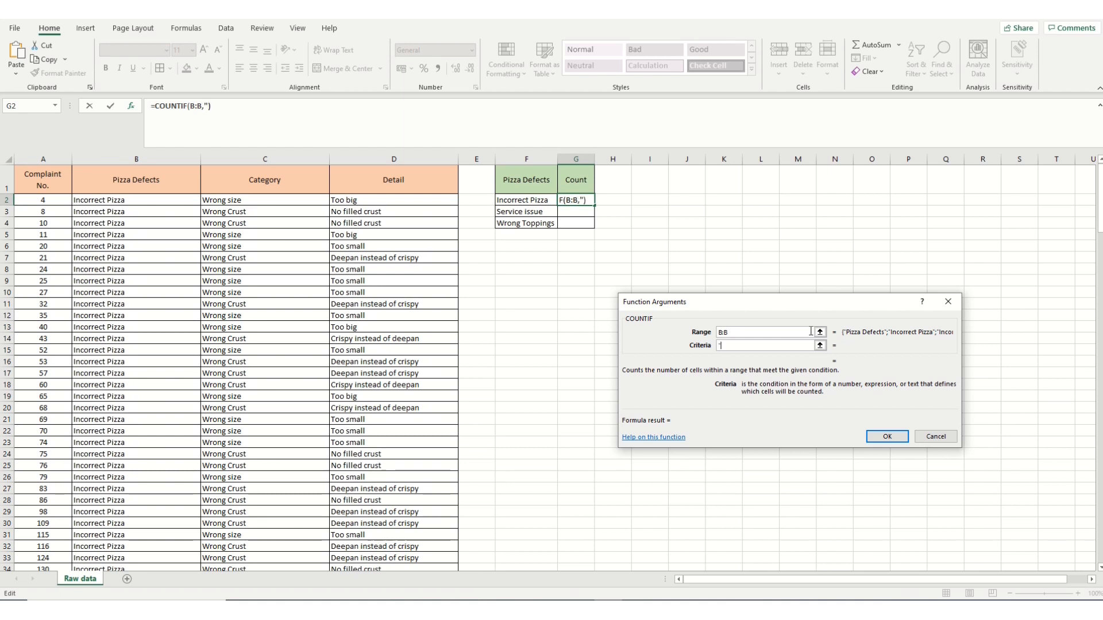
type("i")
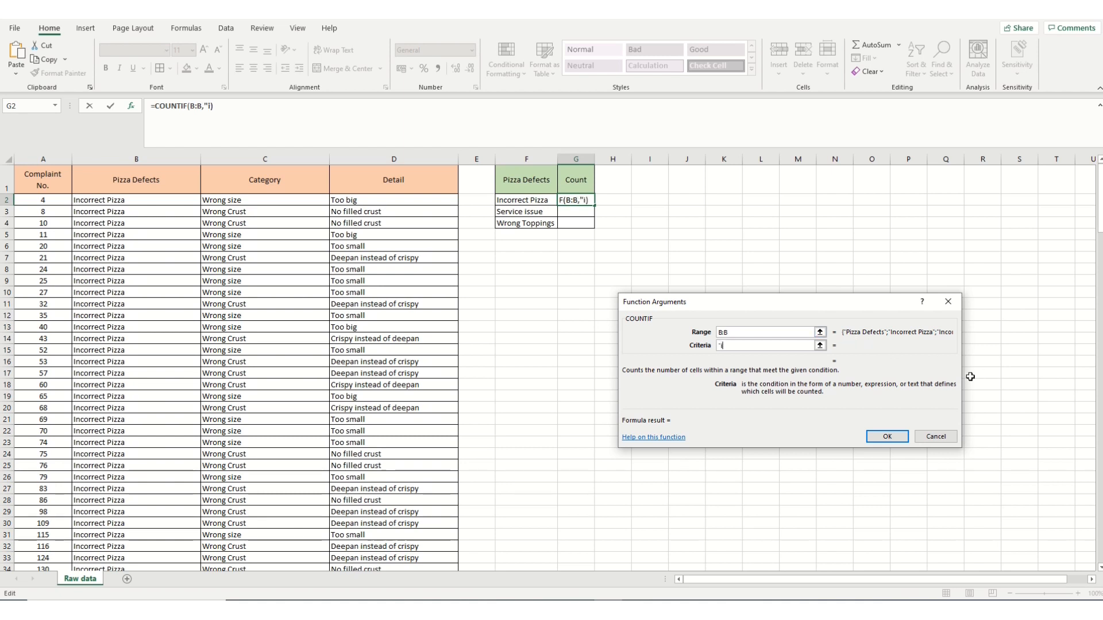
type("incorrect pi")
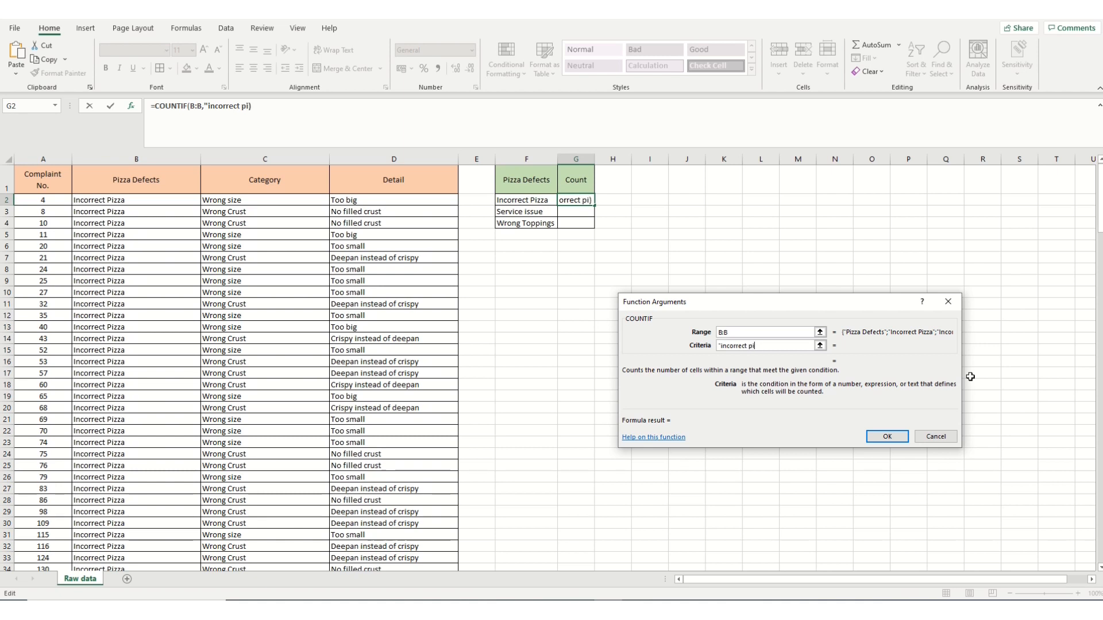
type("zza")
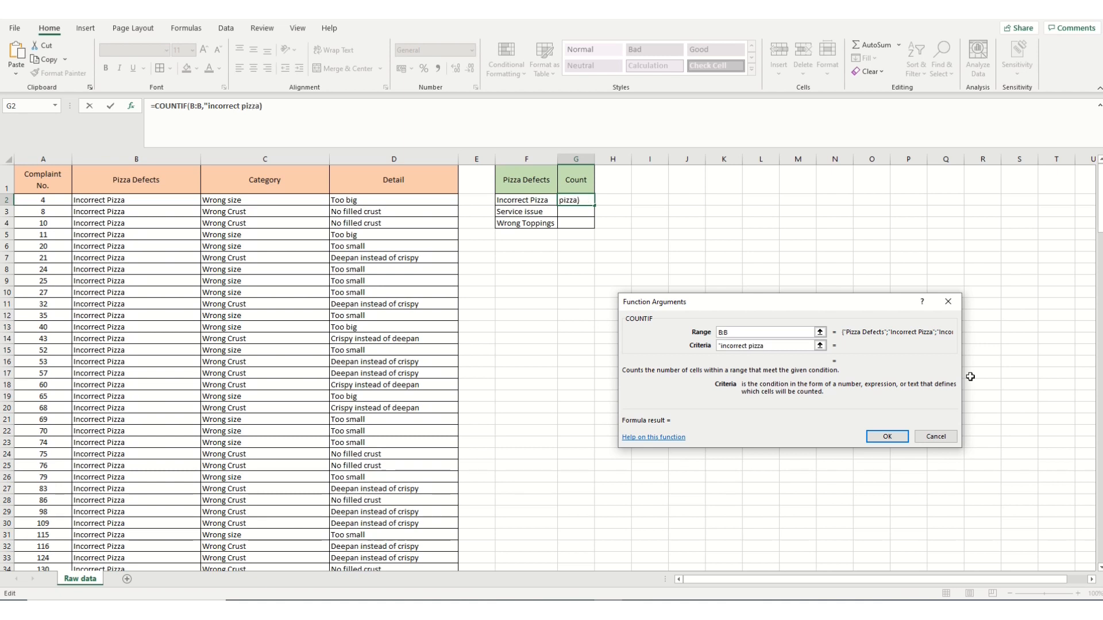
type("\"")
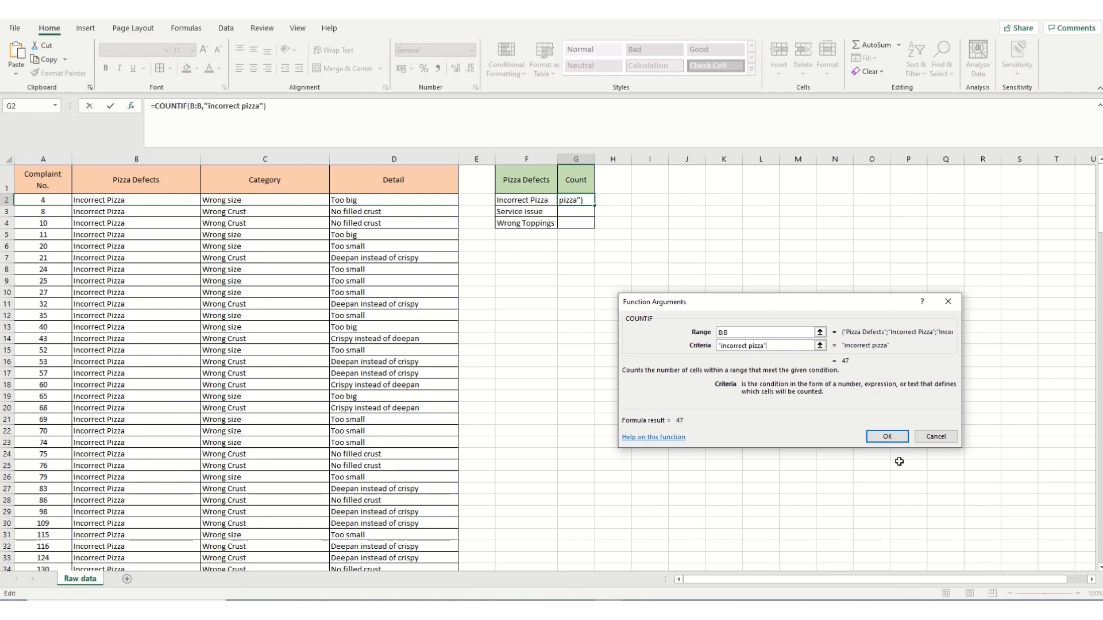
left_click(885, 437)
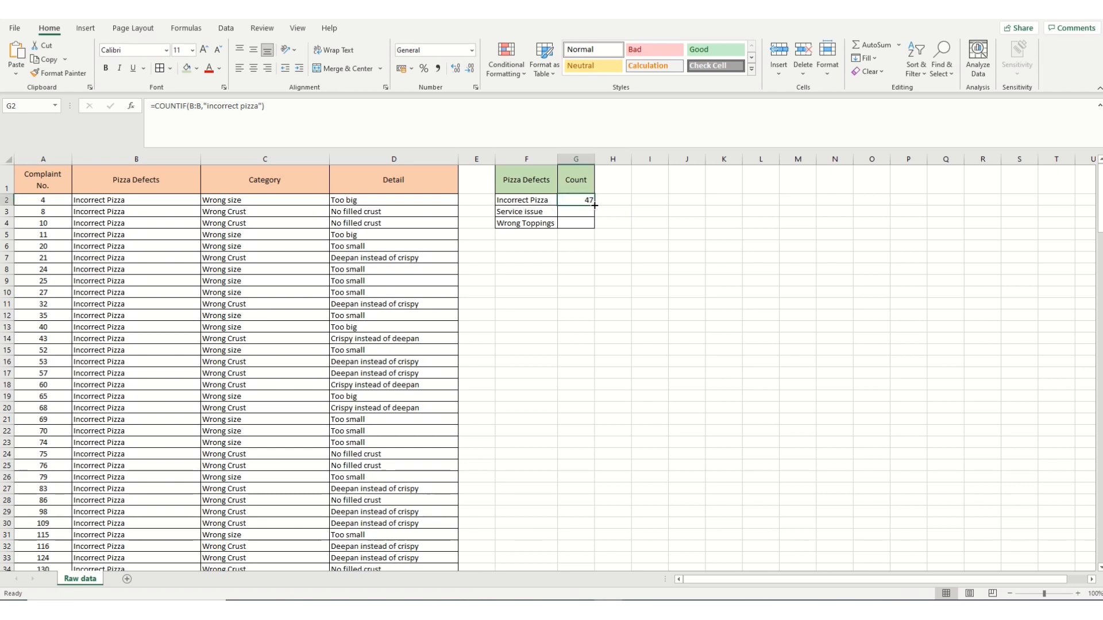
Step: Fill the COUNTIF formula down to G4 and change G3's criteria to "Service issue" giving 23
left_click_drag(593, 200, 593, 223)
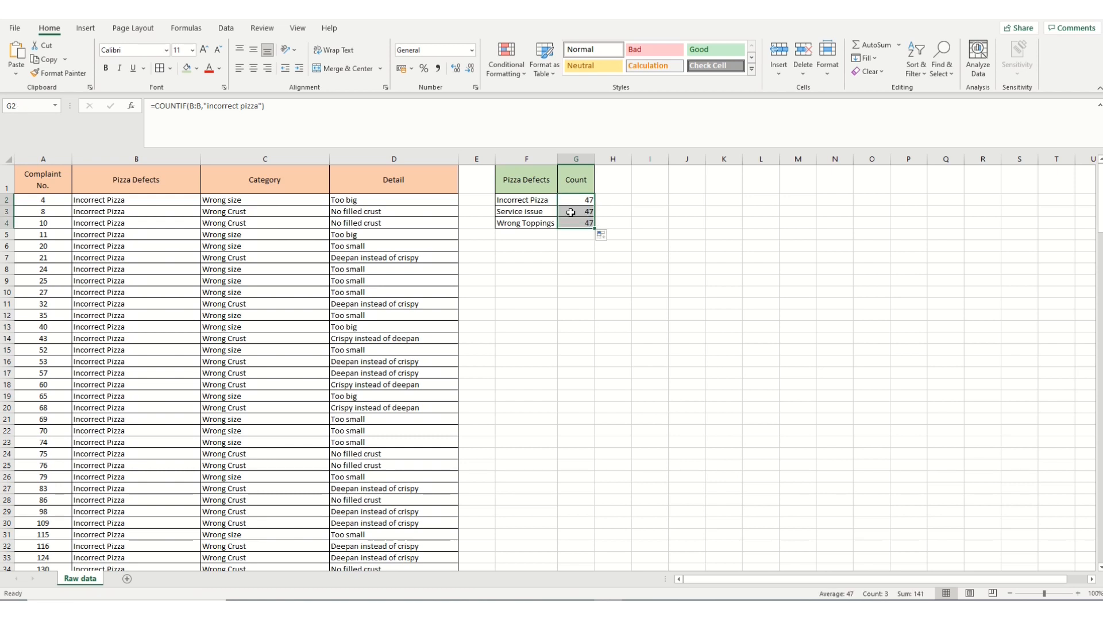
left_click(575, 211)
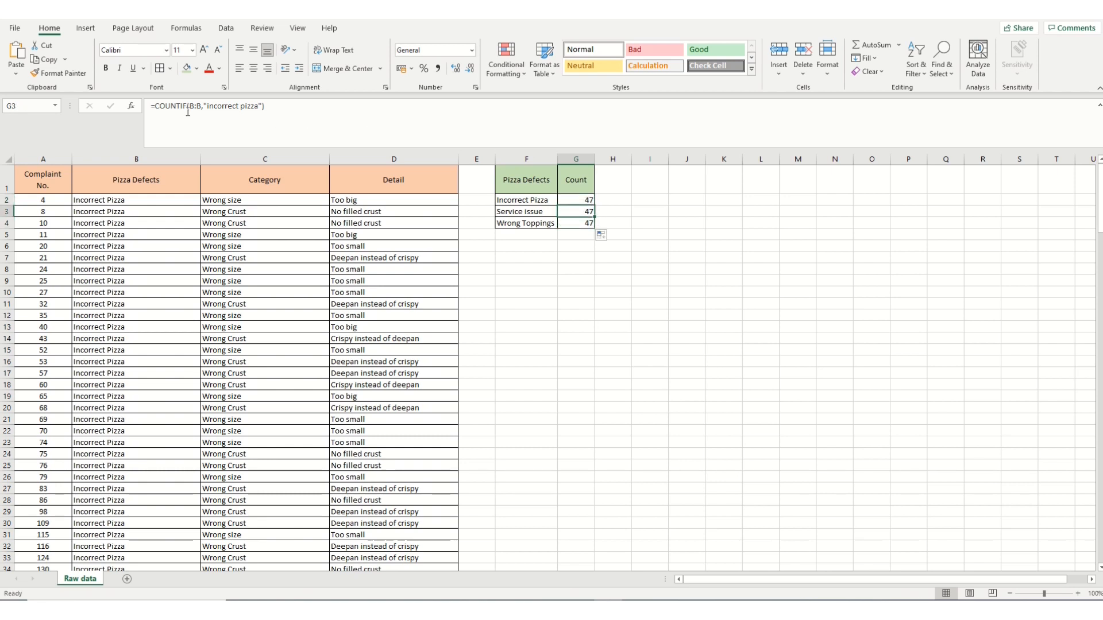
left_click(525, 211)
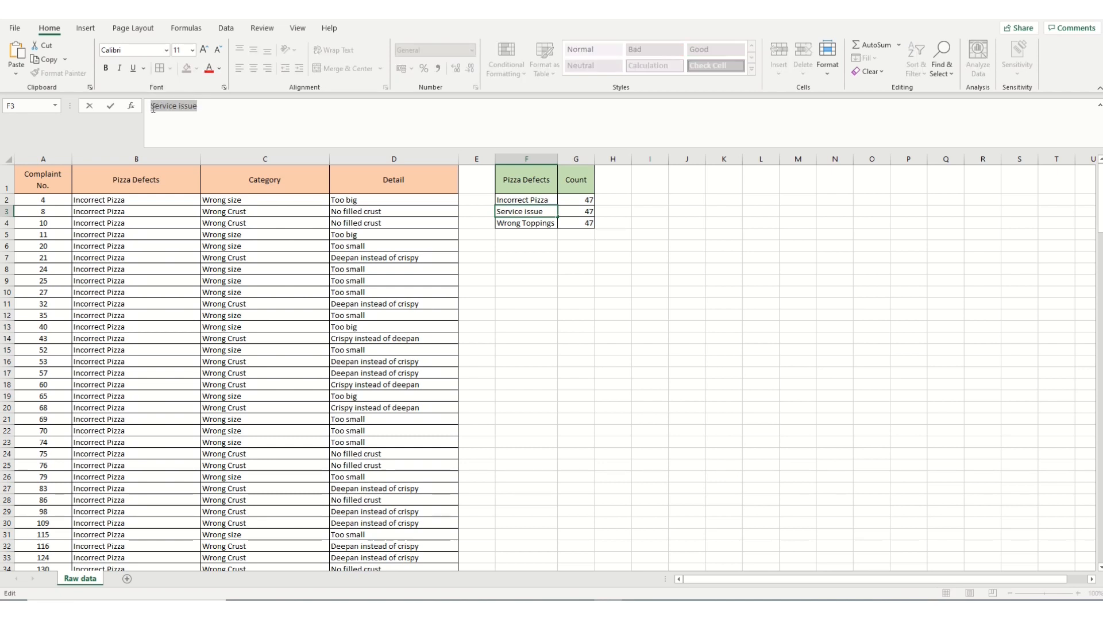
left_click(575, 212)
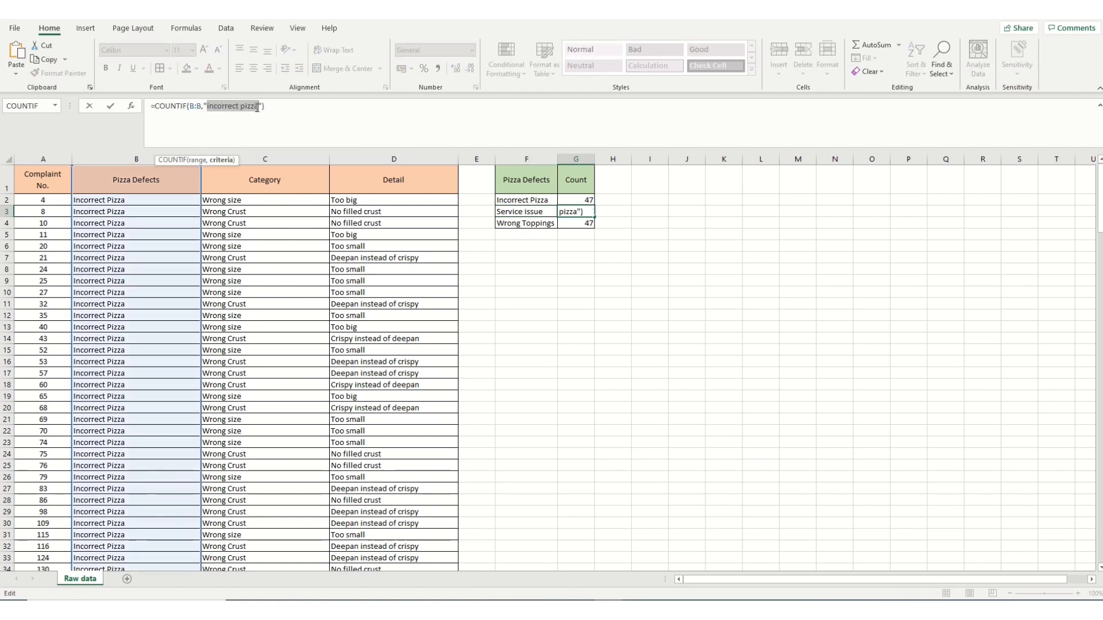
type("Service issue")
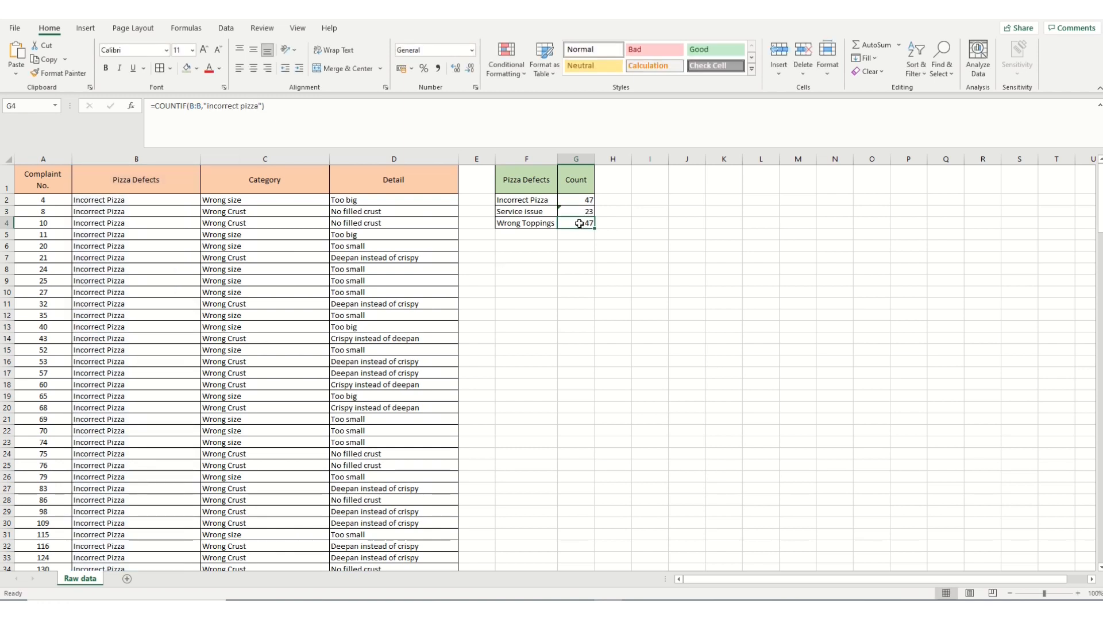
mouse_move(462, 189)
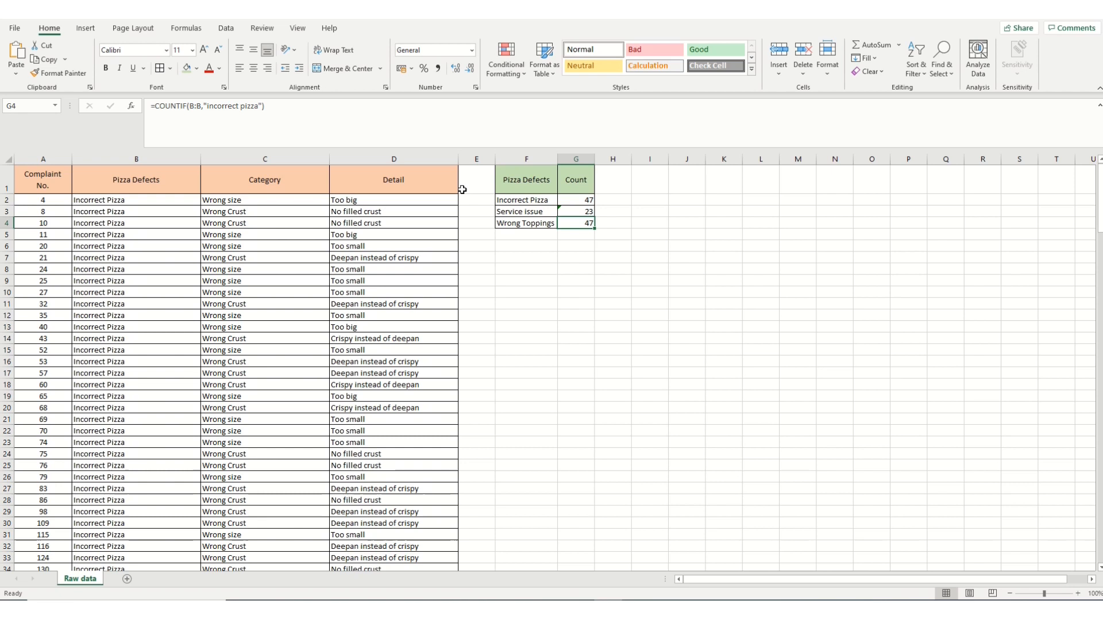
mouse_move(226, 110)
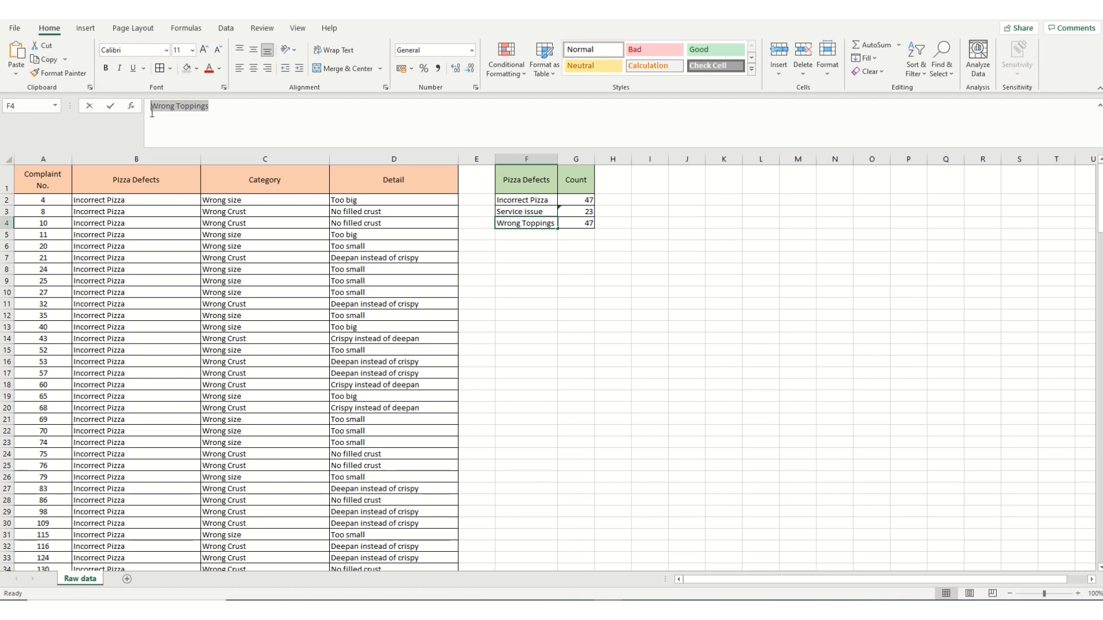
Step: Change the Wrong Toppings criteria to "Wrong Toppings" so its count reads 130
double_click(525, 223)
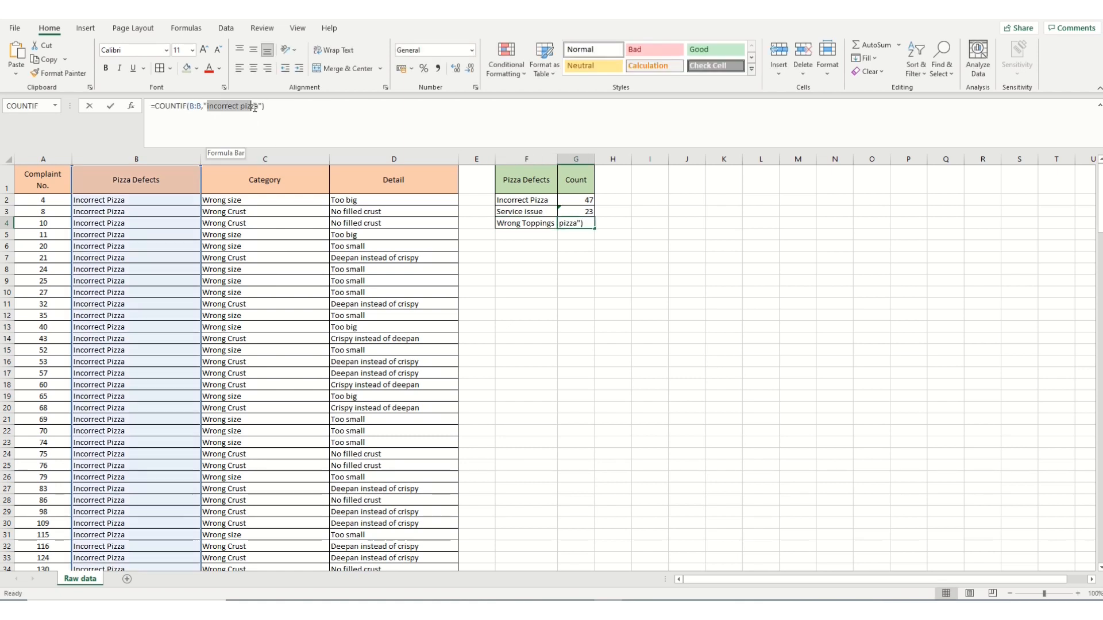
type("Wrong Toppings")
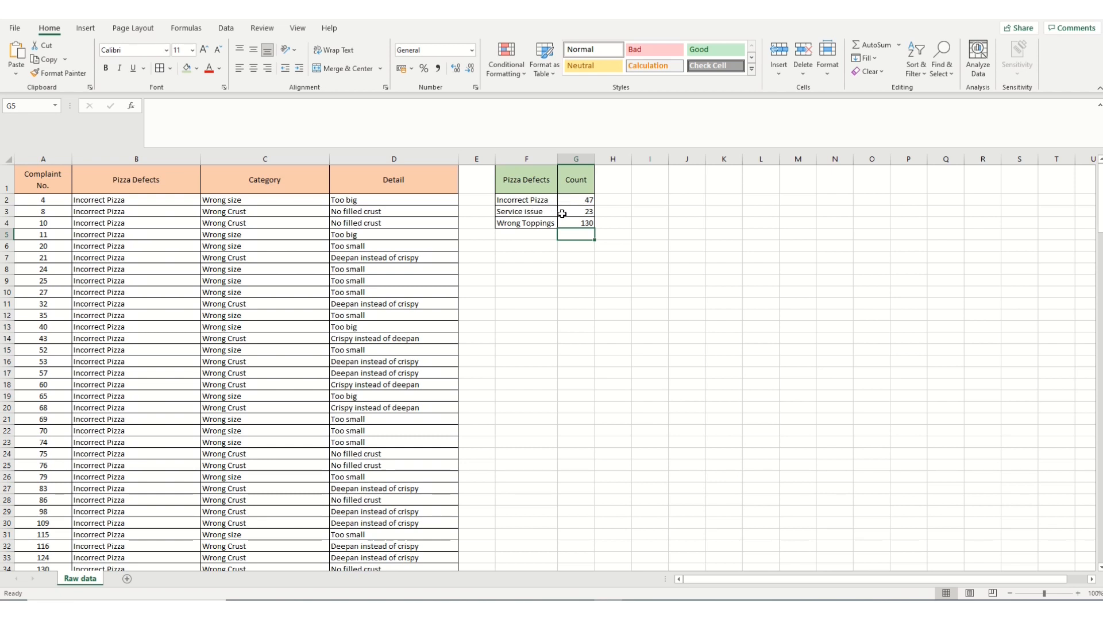
mouse_move(562, 224)
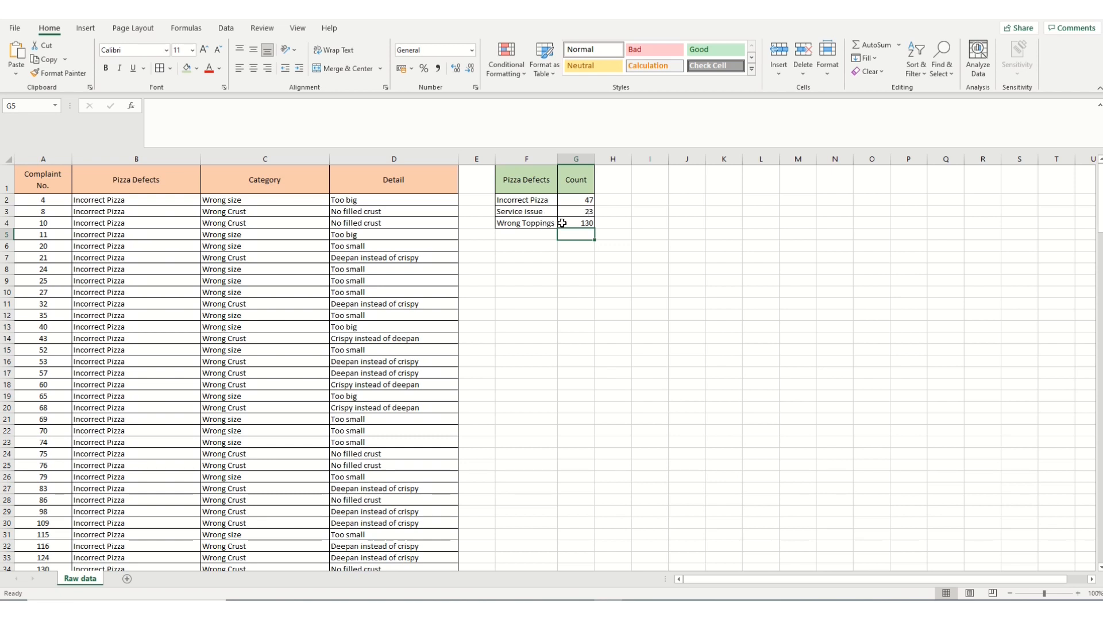
left_click(574, 200)
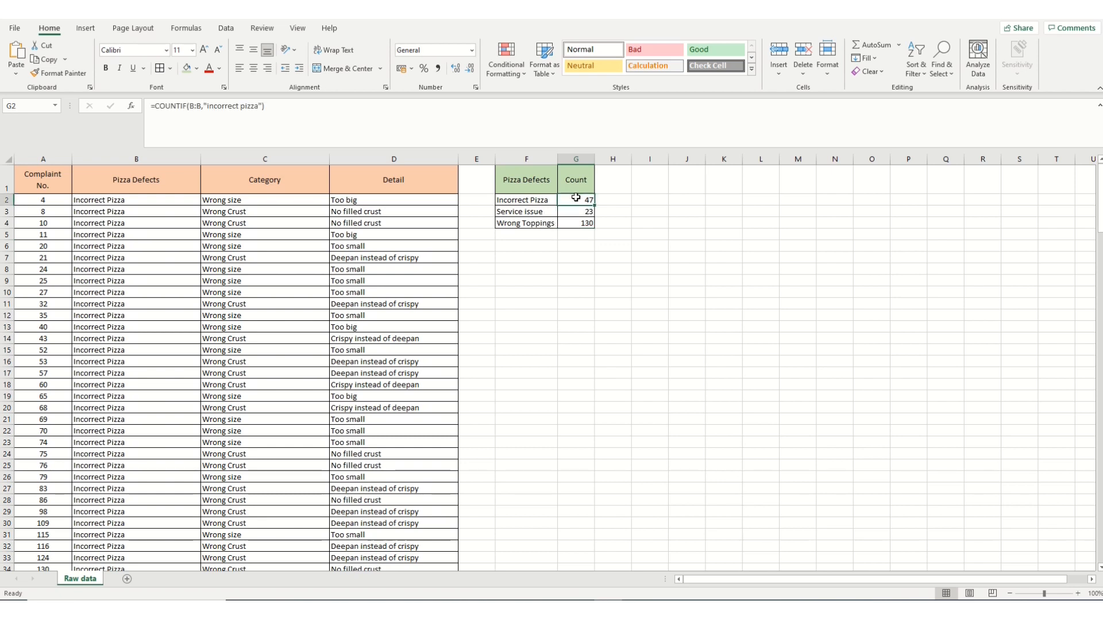
left_click_drag(575, 200, 576, 223)
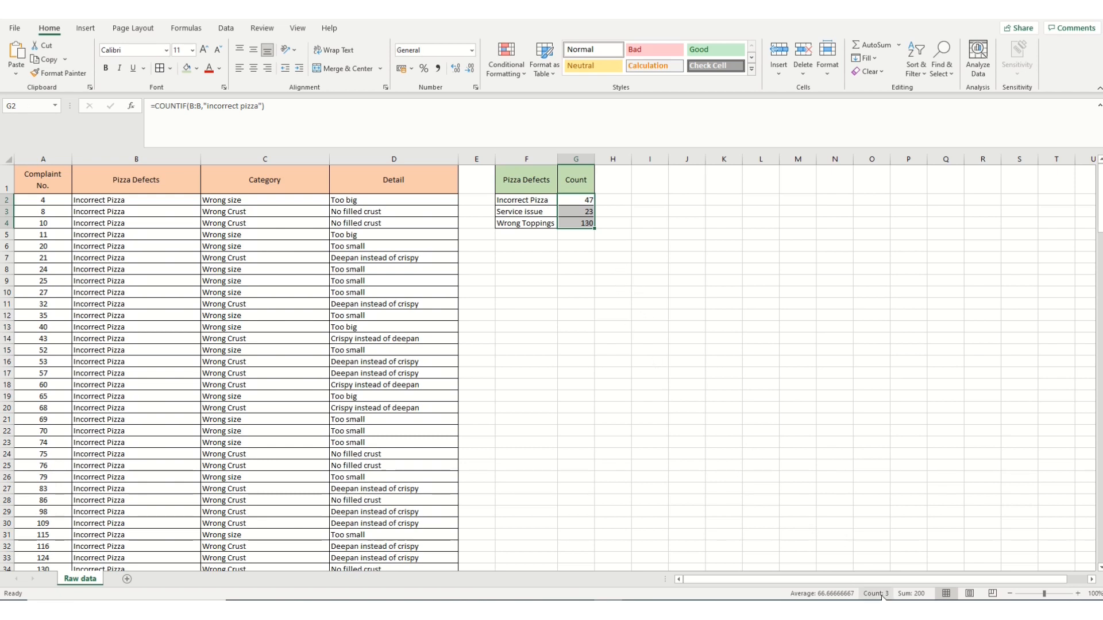
mouse_move(911, 594)
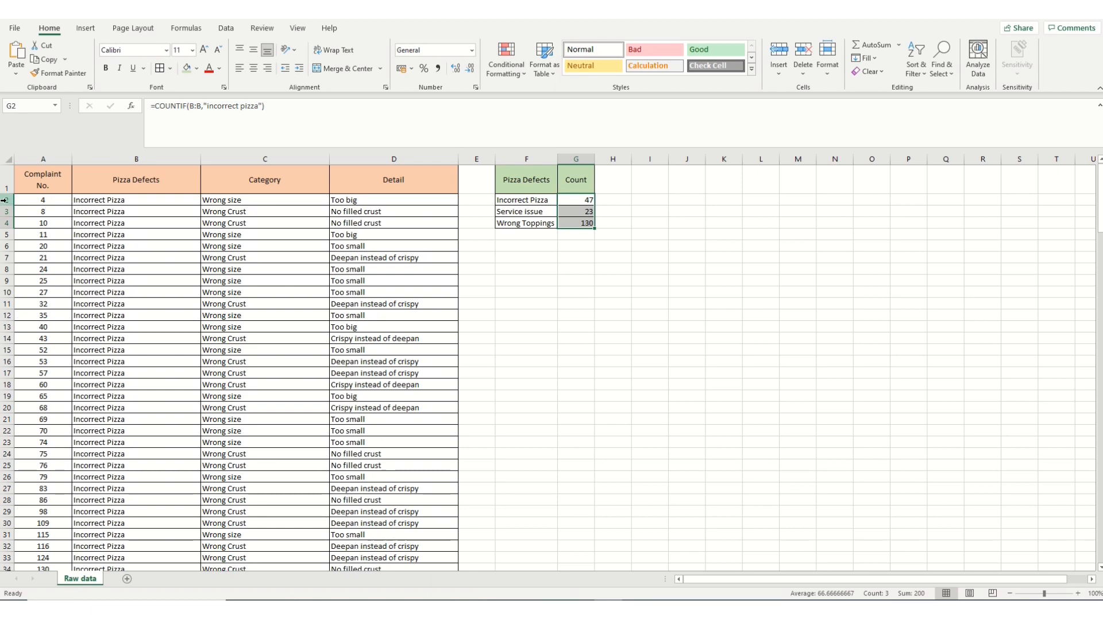
scroll("down", 3)
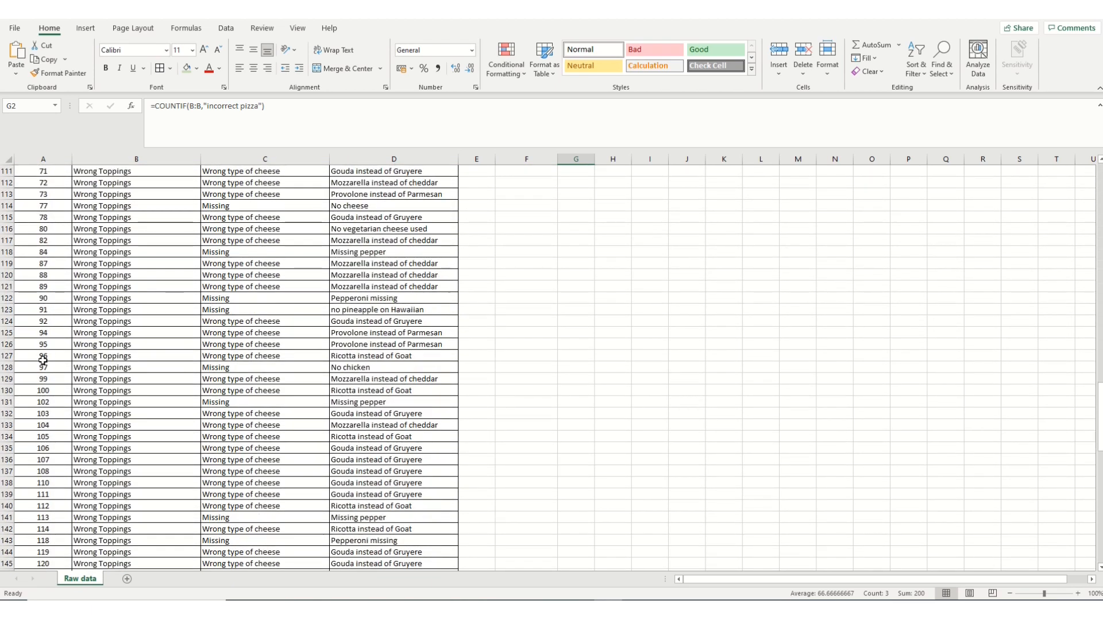
scroll("down", 3)
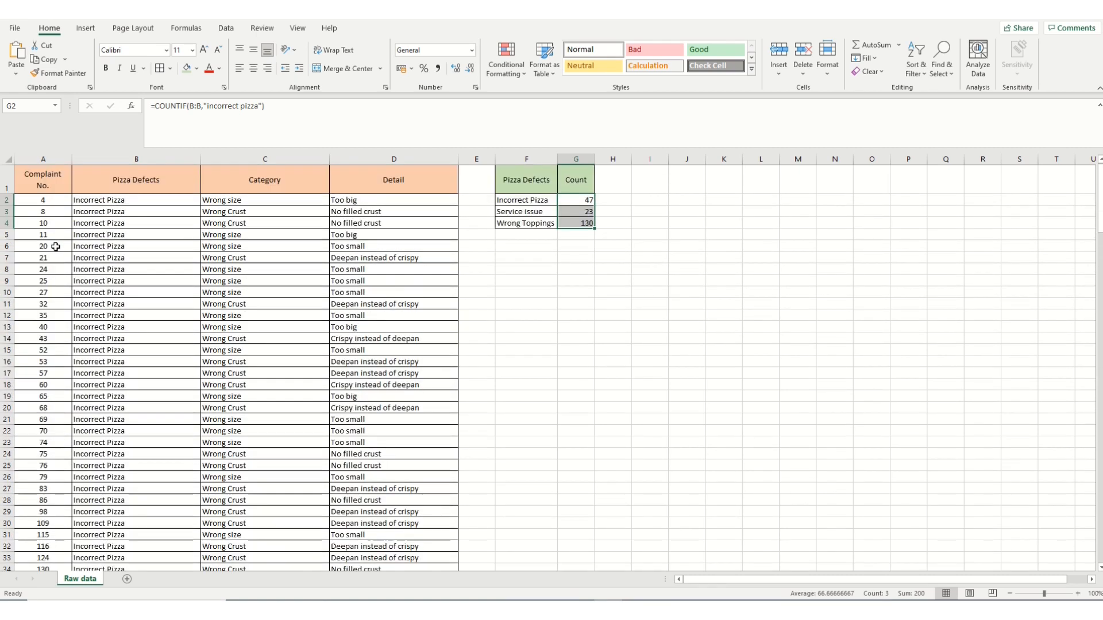
mouse_move(848, 512)
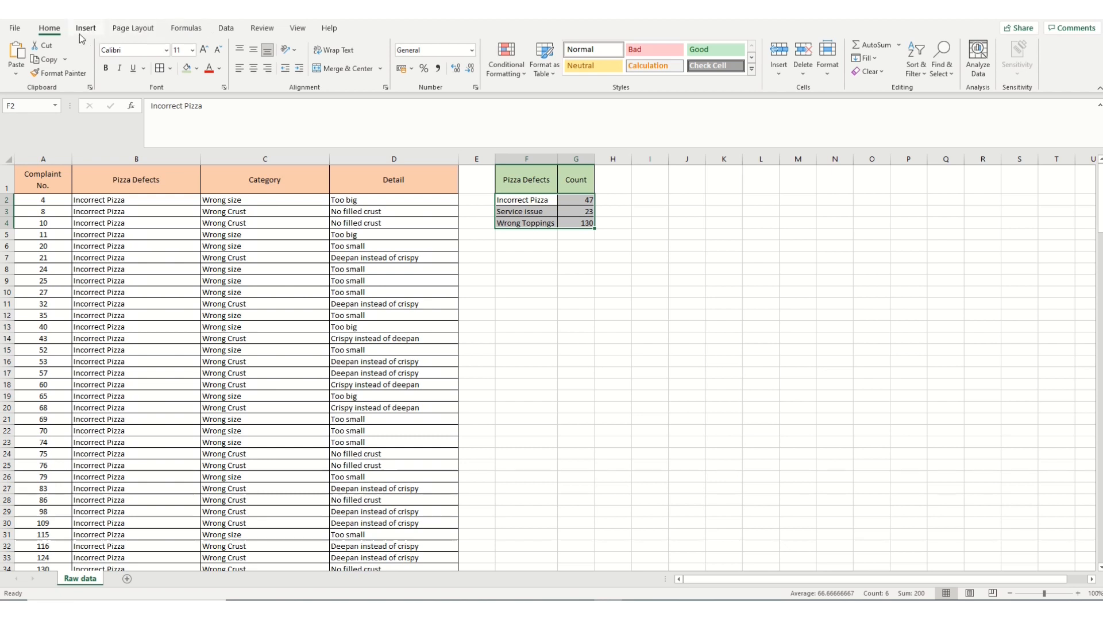
left_click(85, 27)
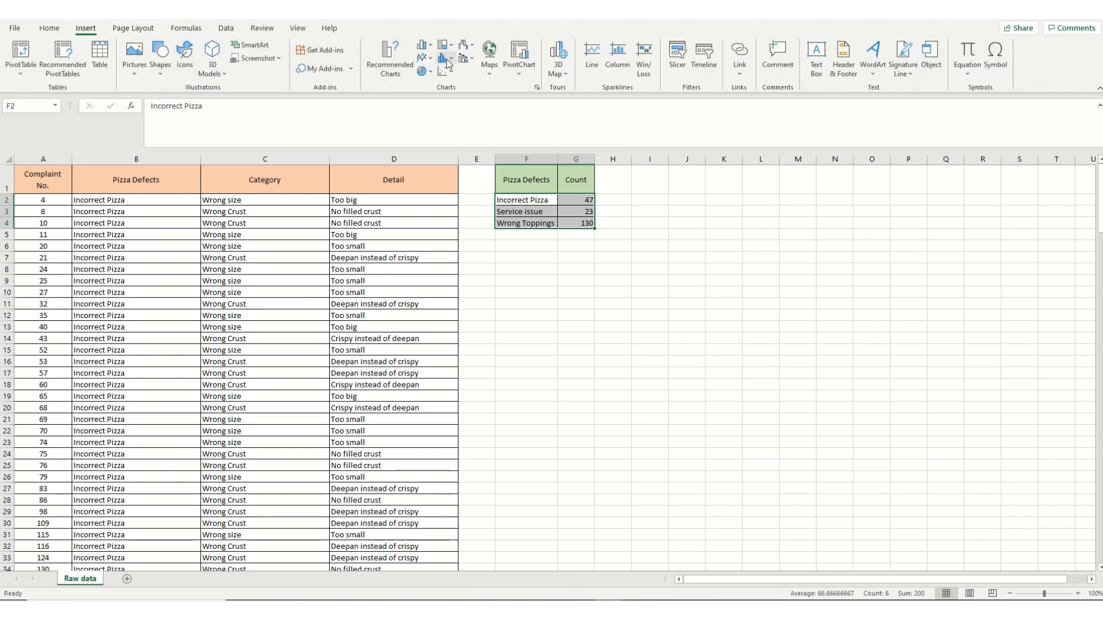
mouse_move(442, 55)
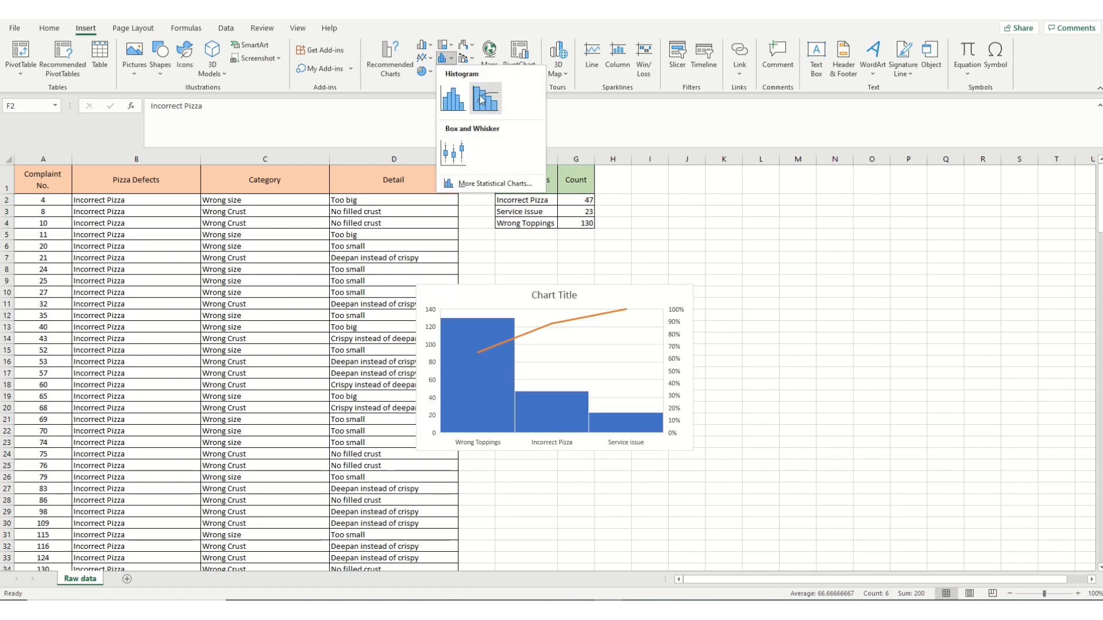
mouse_move(484, 97)
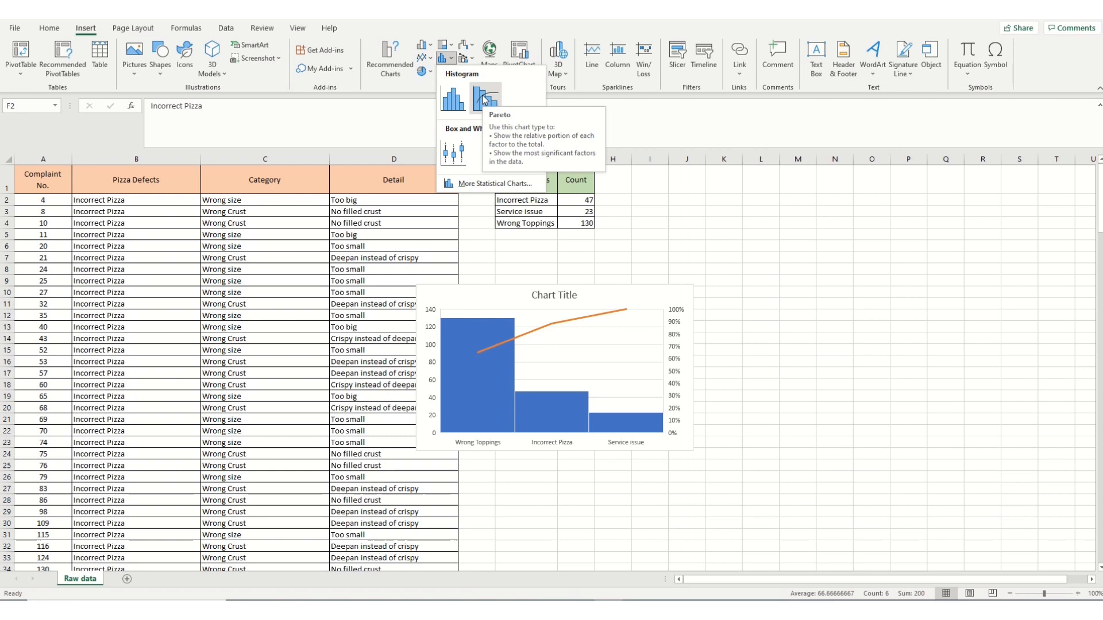
left_click(484, 98)
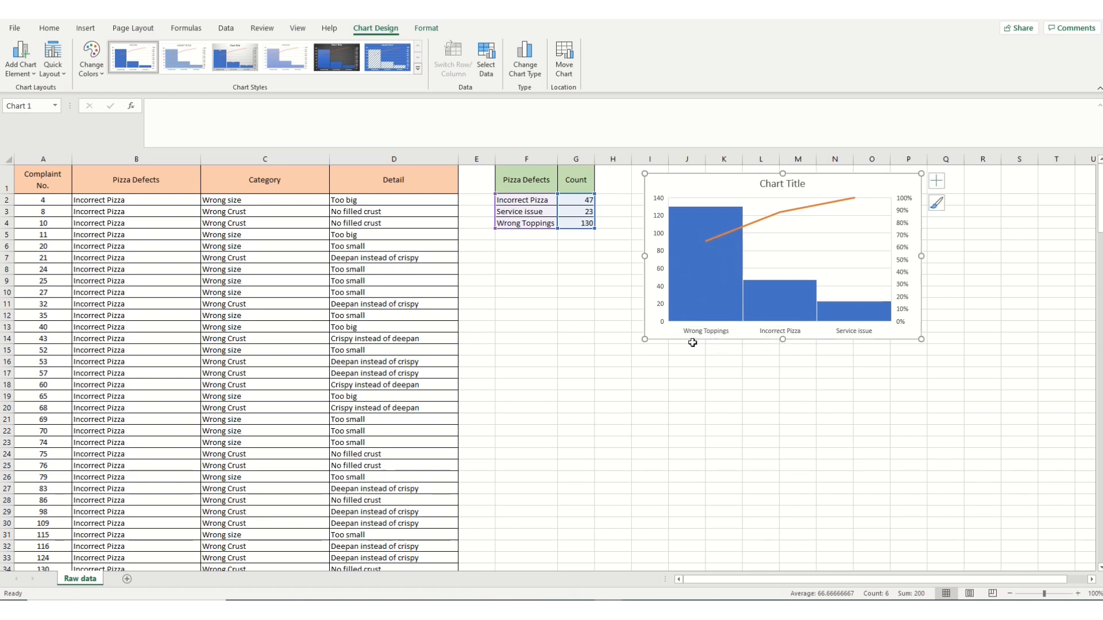
mouse_move(709, 303)
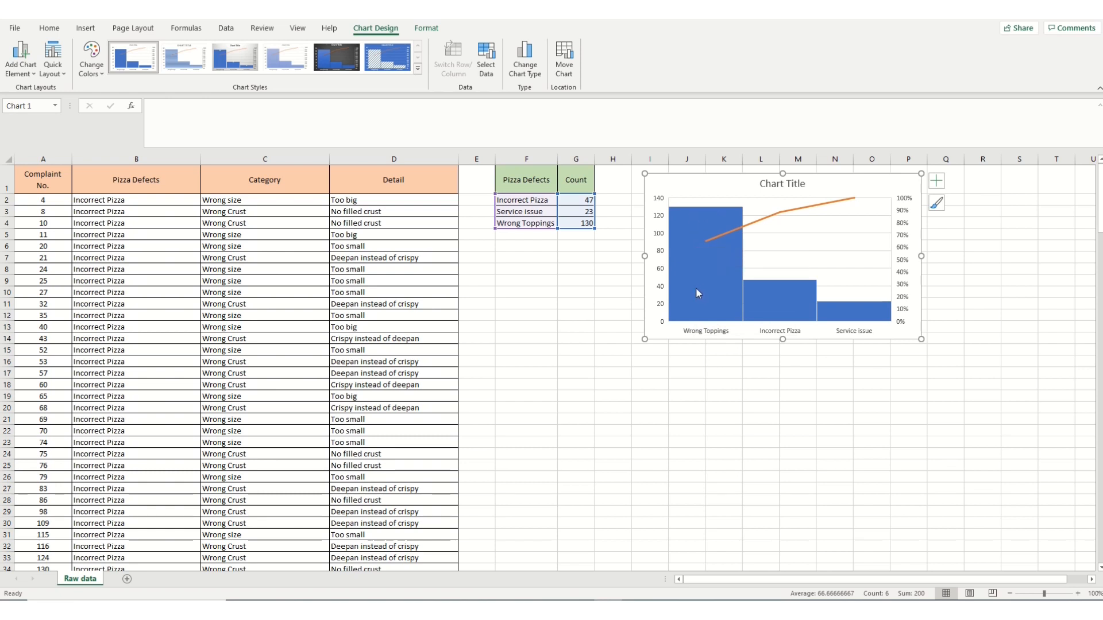
mouse_move(709, 275)
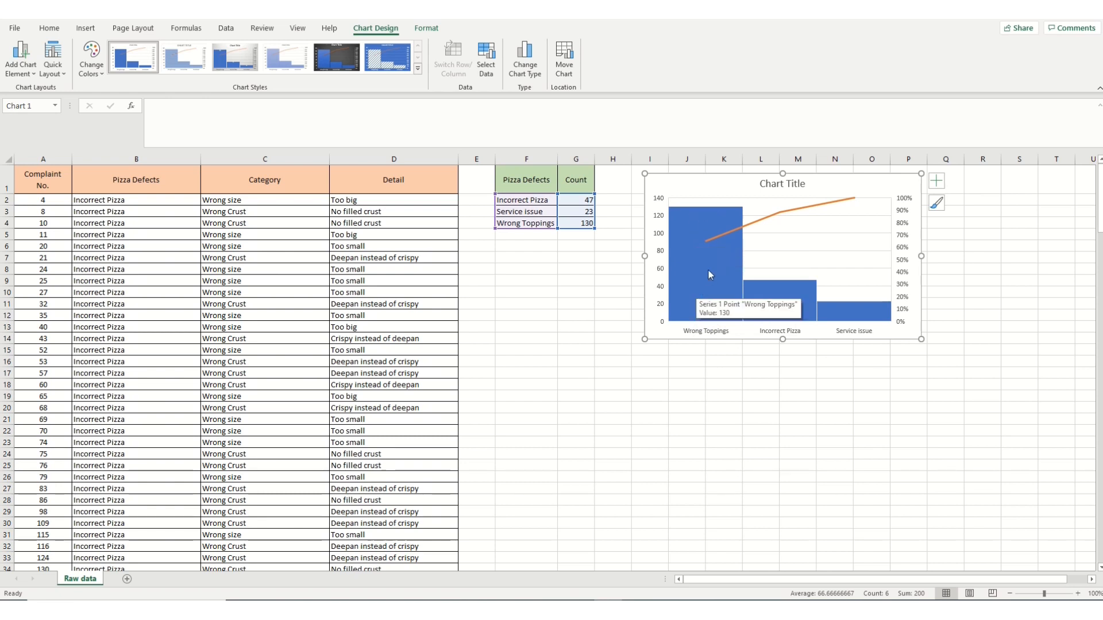
mouse_move(706, 282)
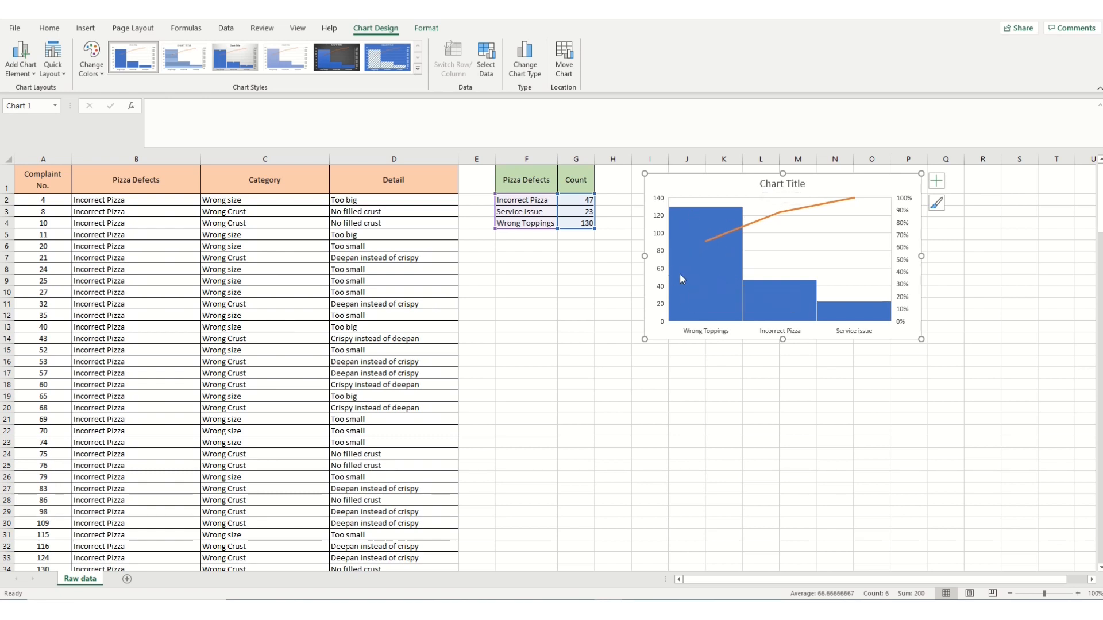
mouse_move(760, 183)
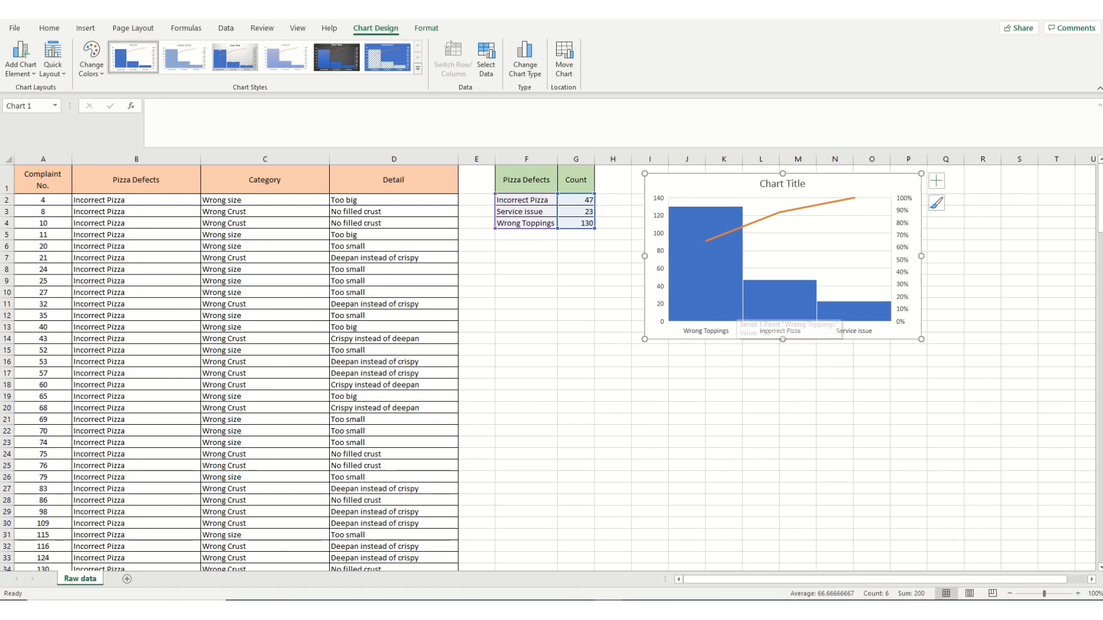
mouse_move(730, 204)
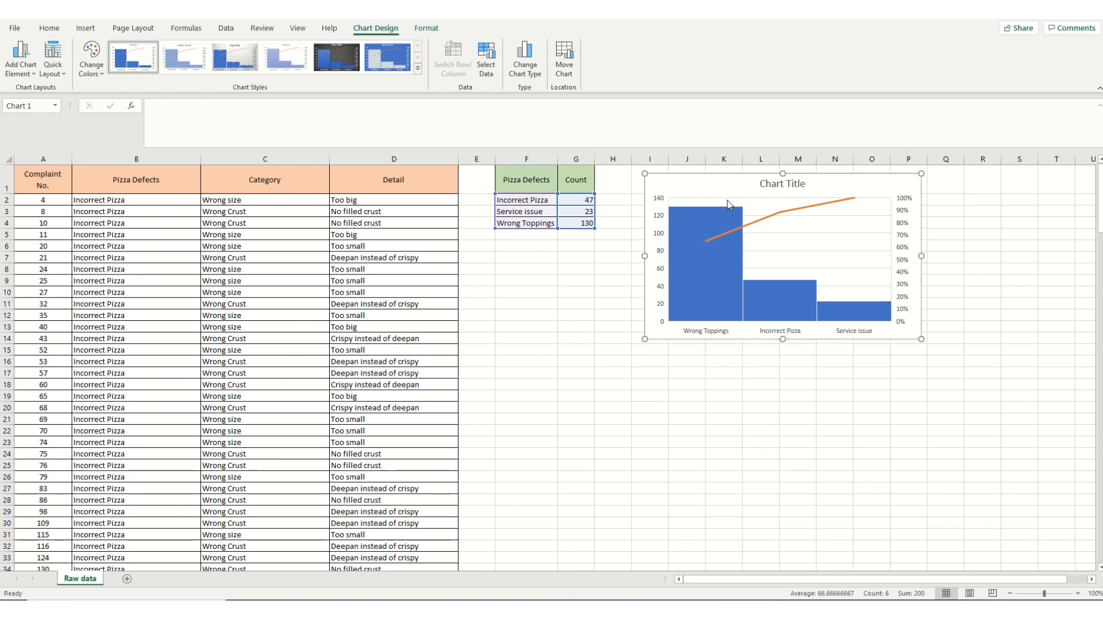
mouse_move(776, 190)
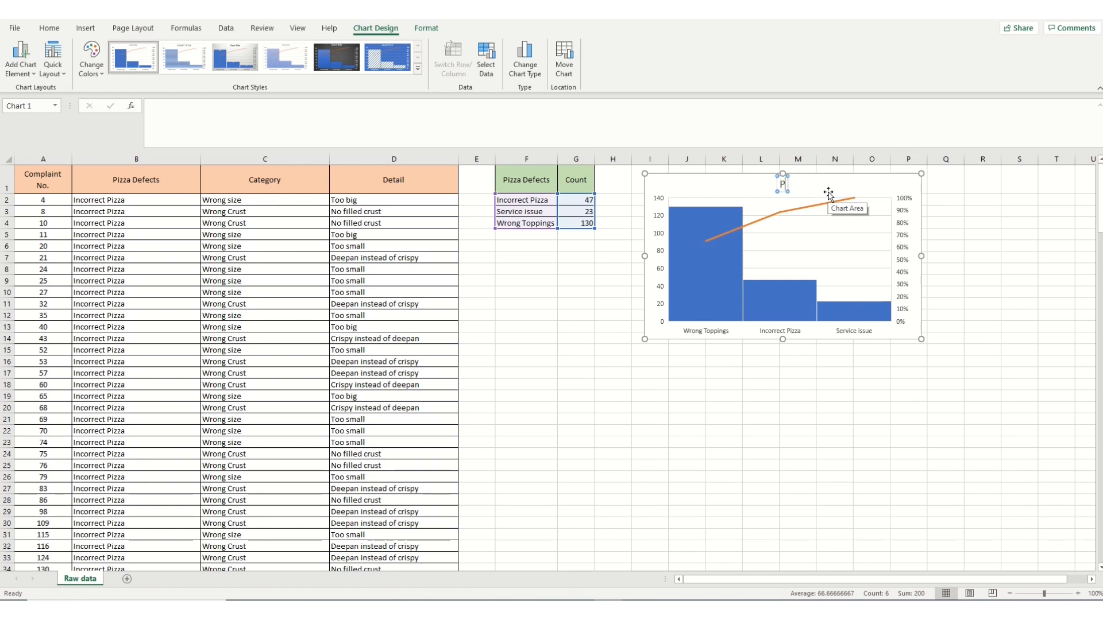
Step: Enter 'Pizza Defects' as the Pareto chart title and finish editing
type("Pizza Defects")
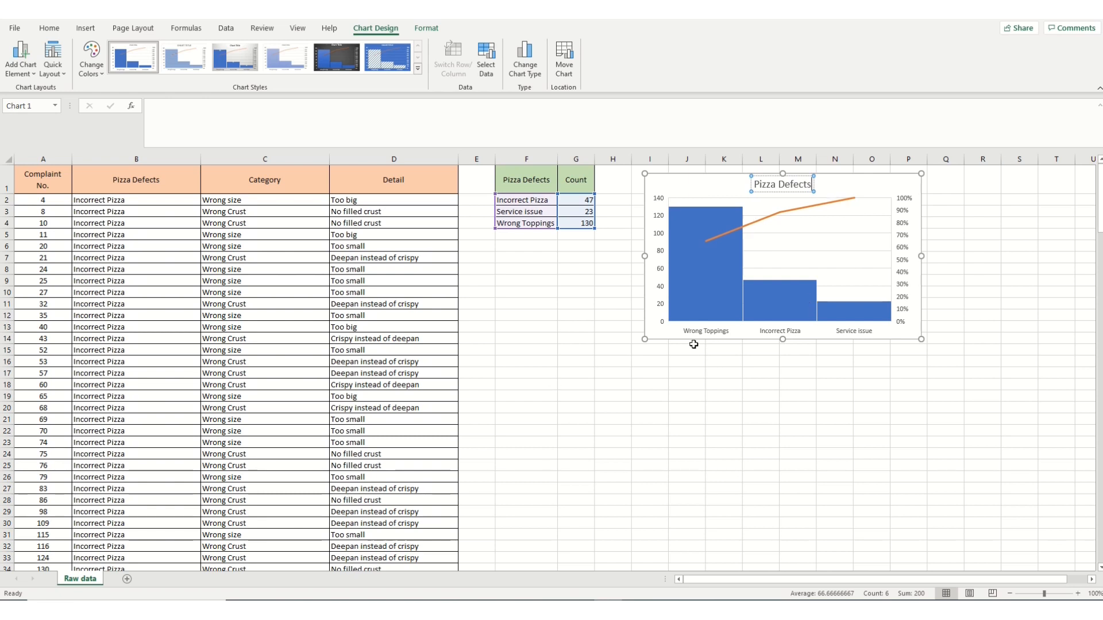
left_click(686, 372)
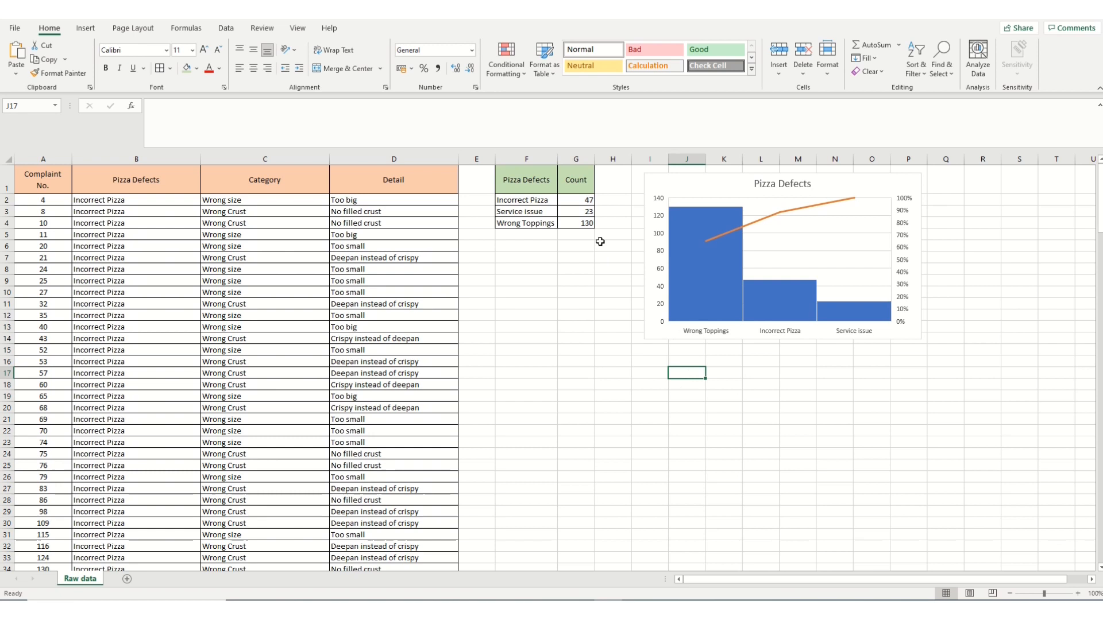
mouse_move(728, 215)
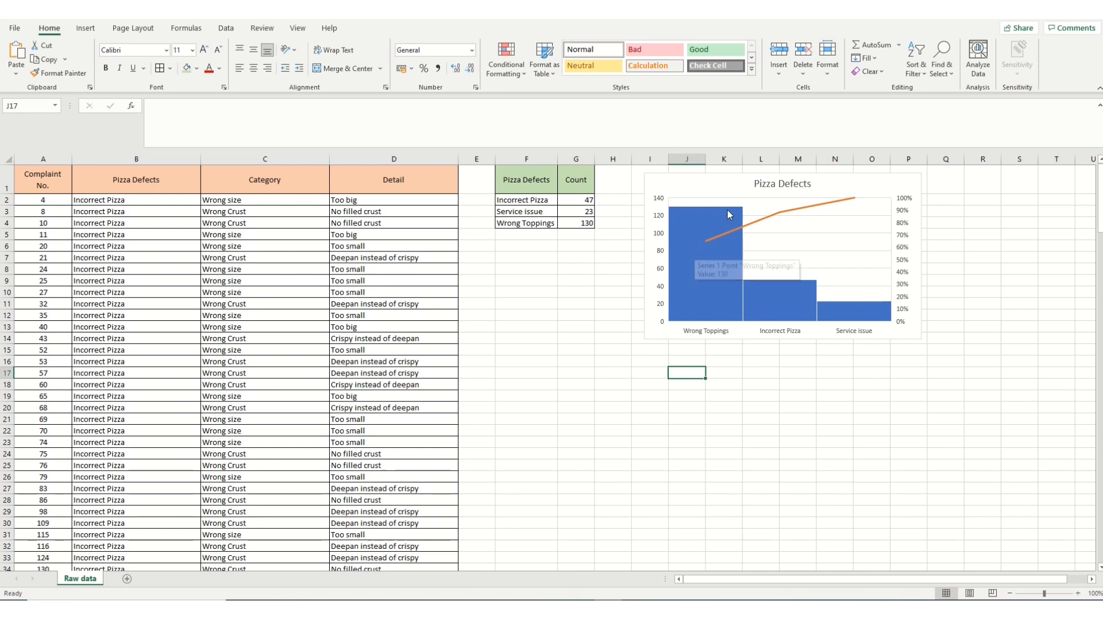
mouse_move(643, 240)
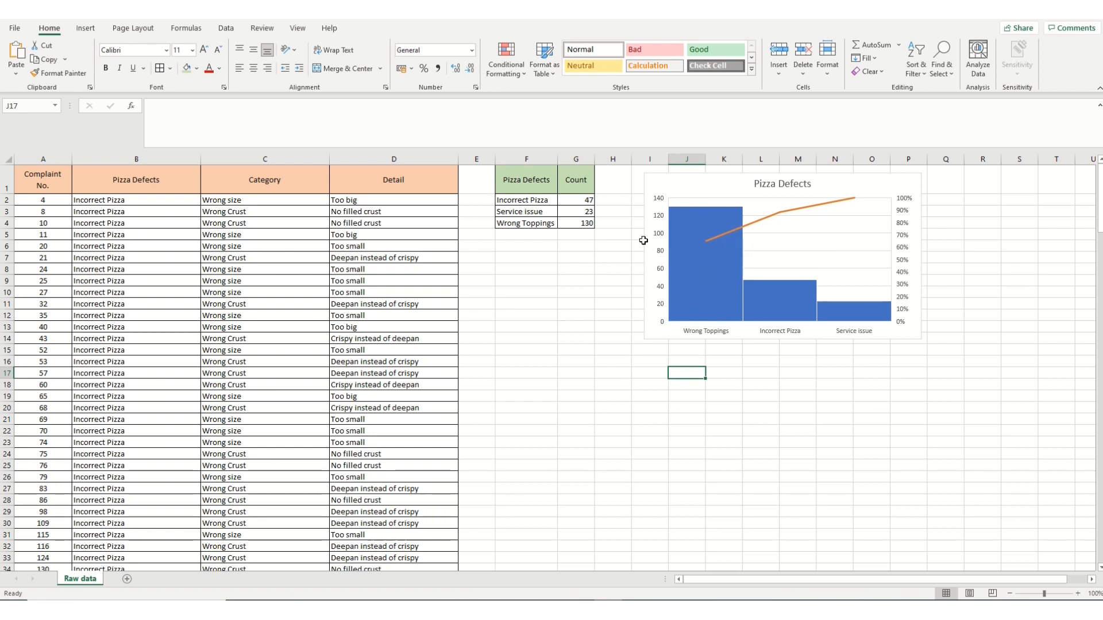
mouse_move(707, 215)
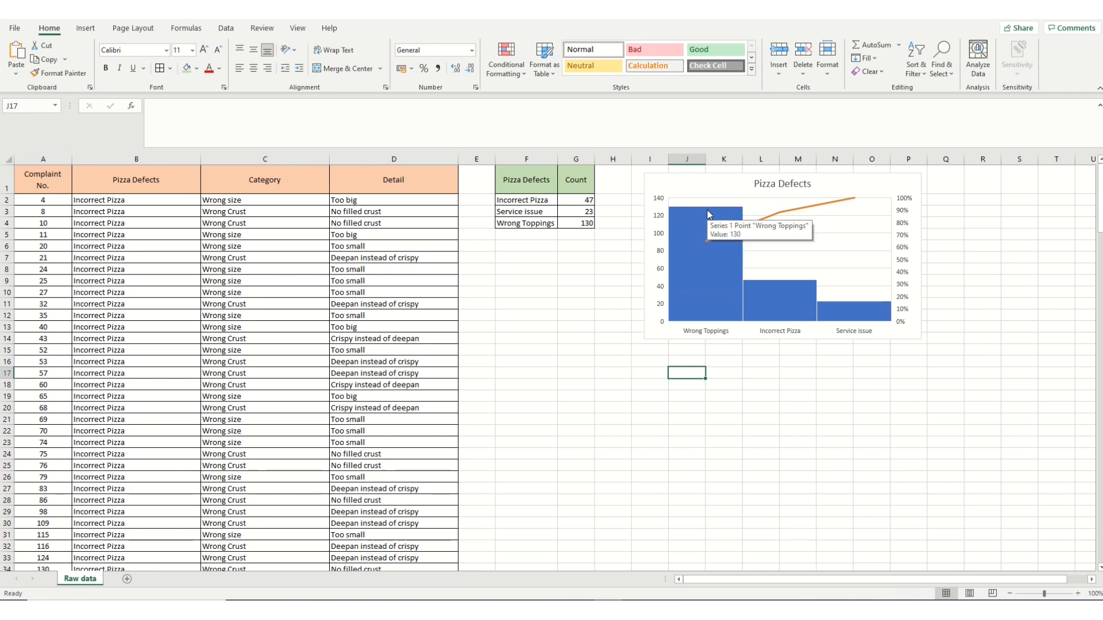
mouse_move(665, 259)
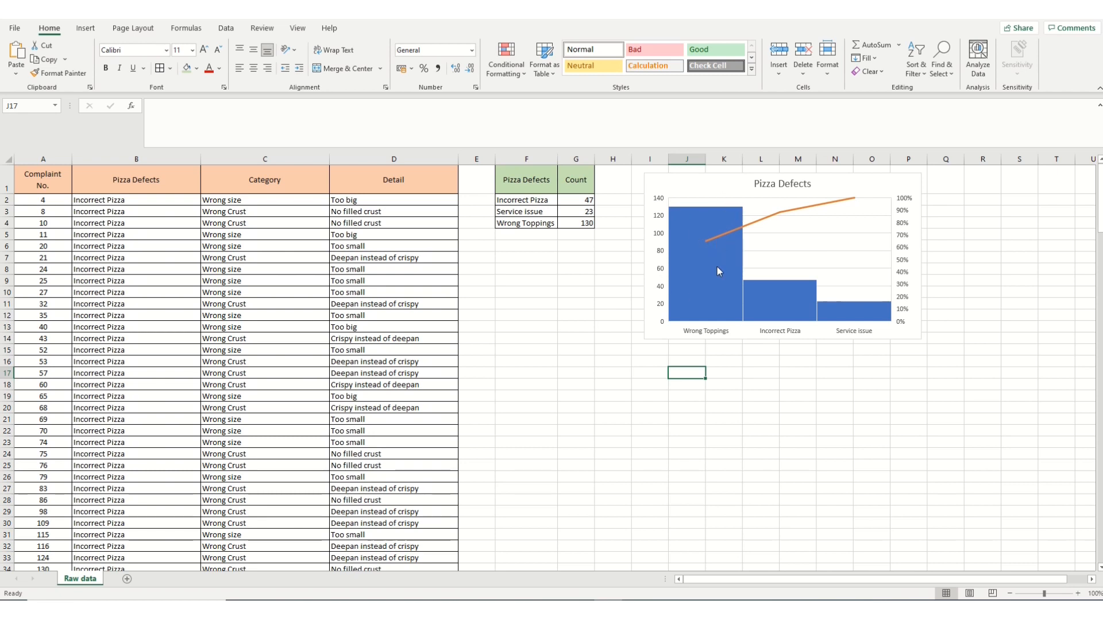
mouse_move(719, 269)
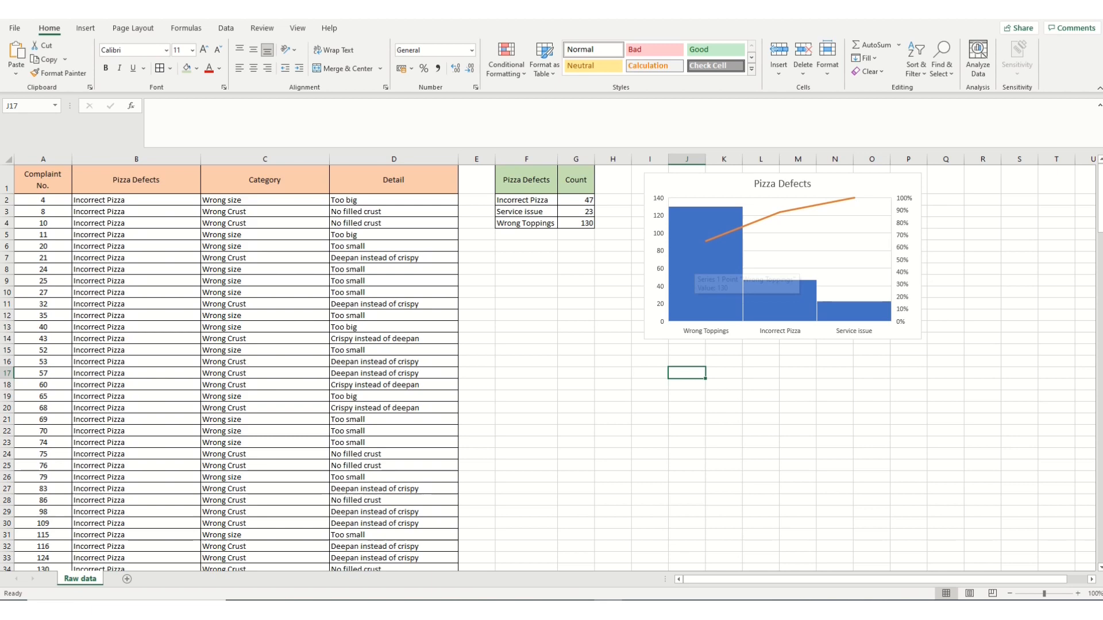
Step: Copy the Raw data sheet to the end of the workbook as 'Raw data (2)'
left_click(226, 28)
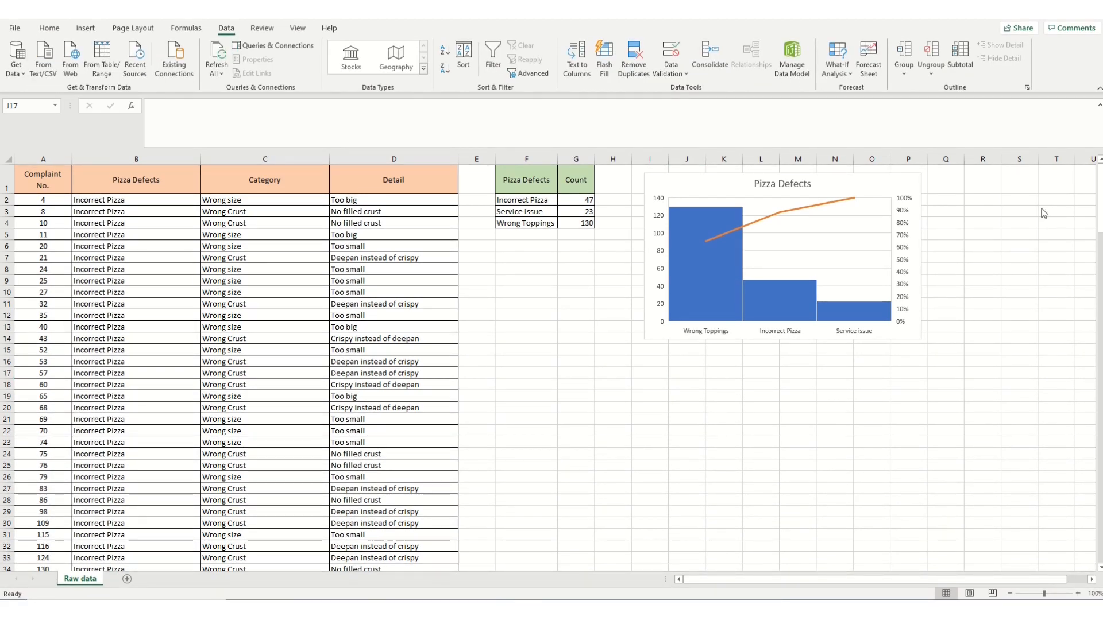
mouse_move(716, 257)
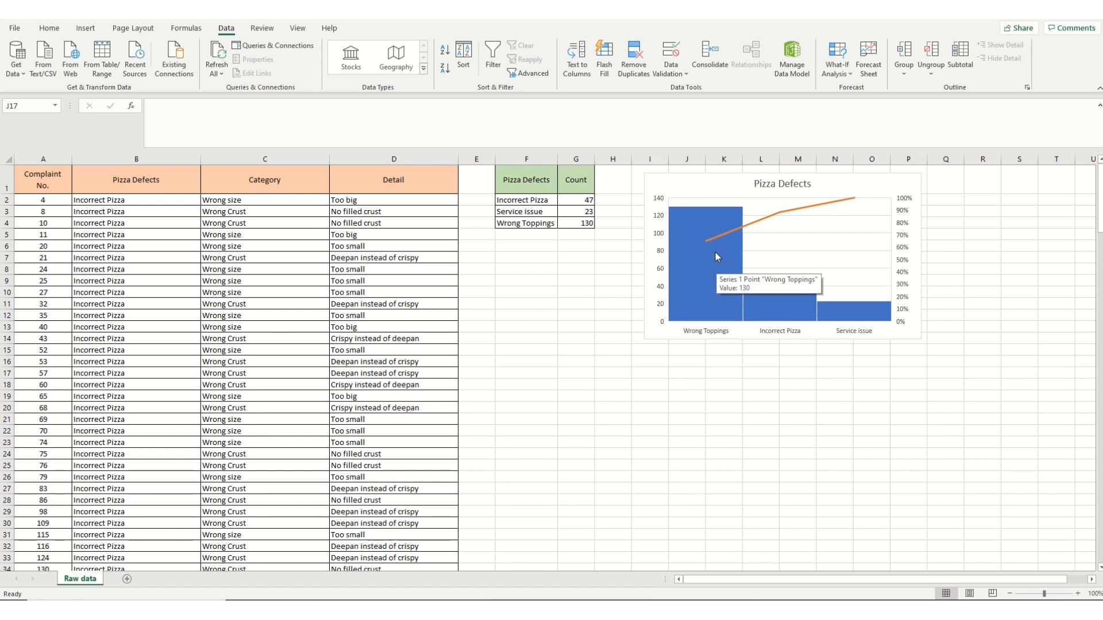
mouse_move(729, 323)
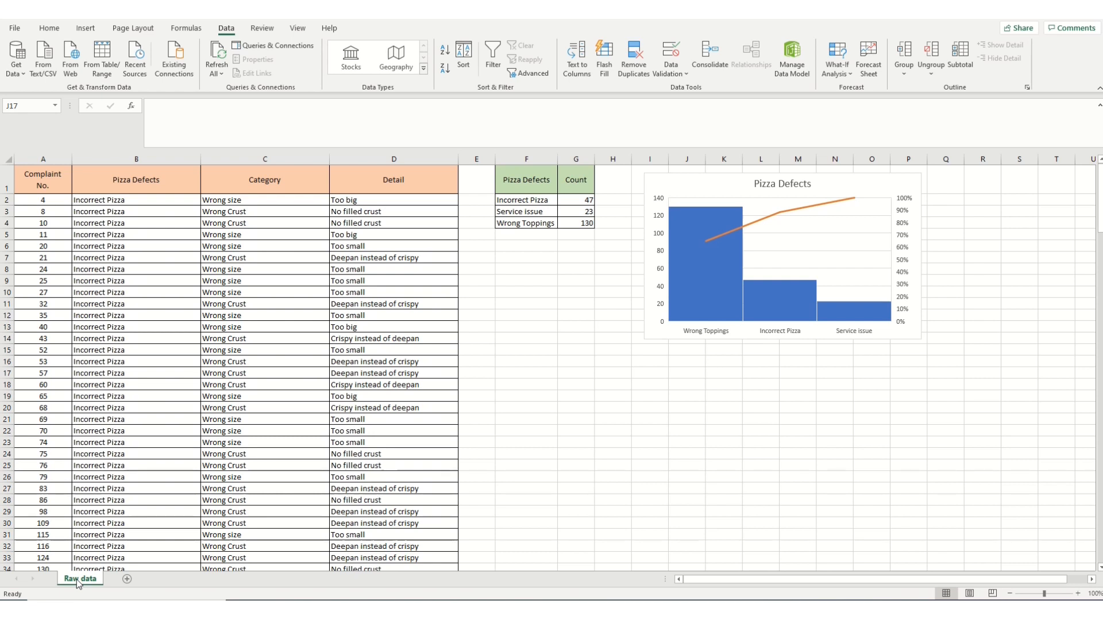
right_click(80, 579)
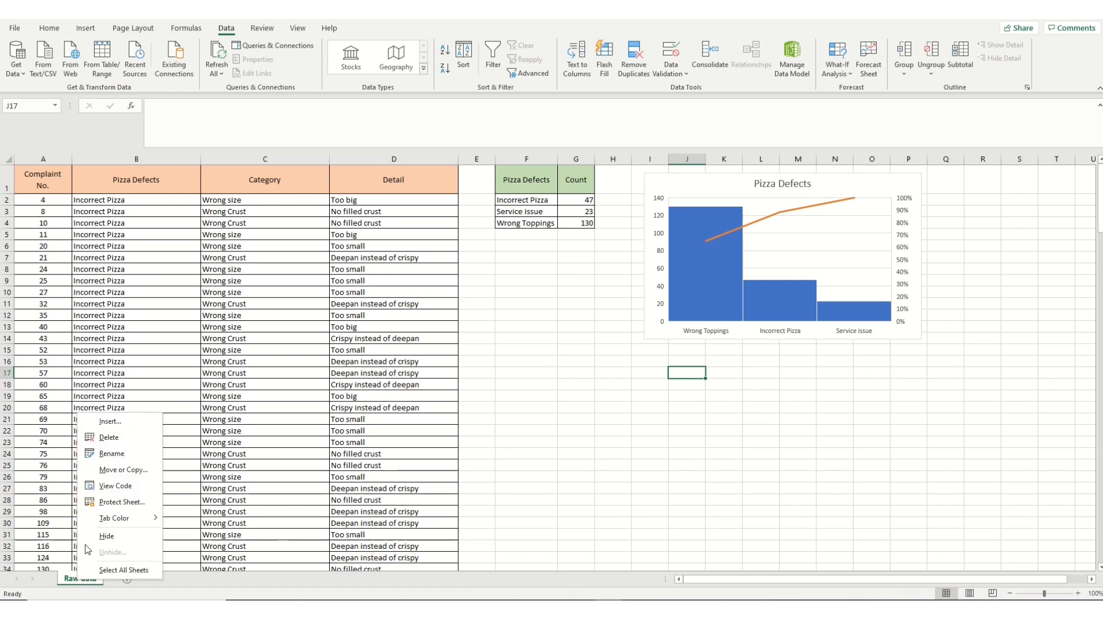
left_click(123, 469)
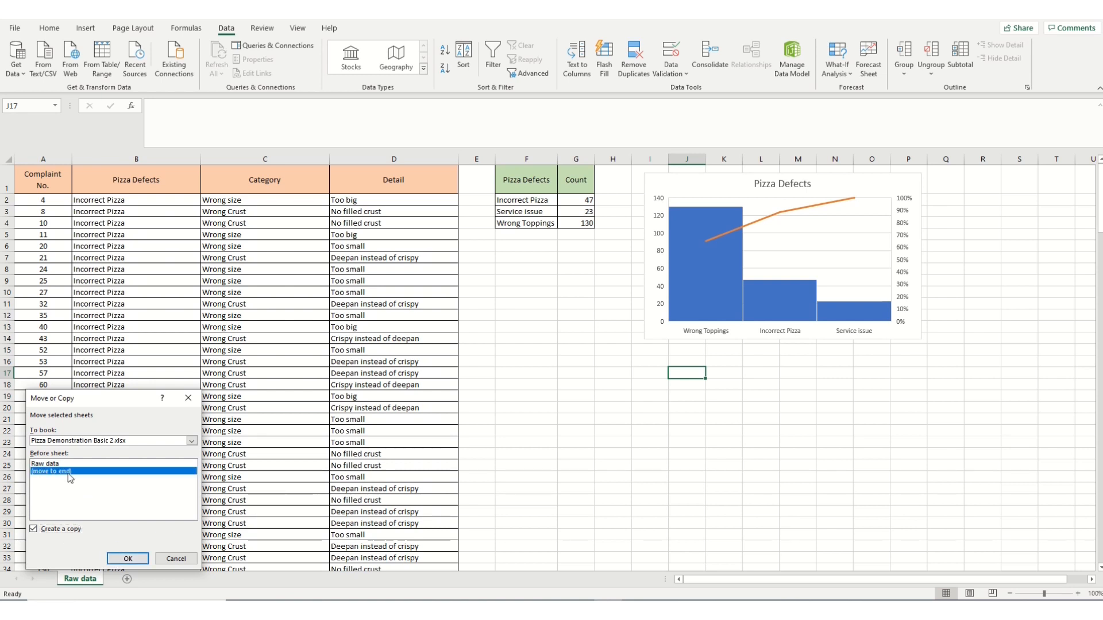
left_click(128, 559)
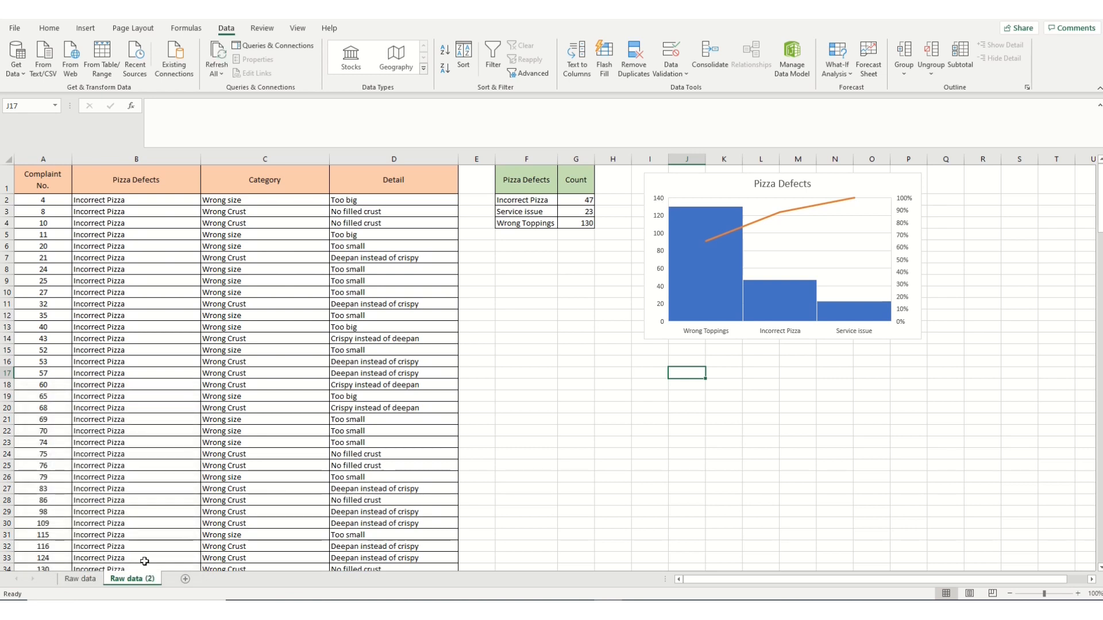
mouse_move(149, 512)
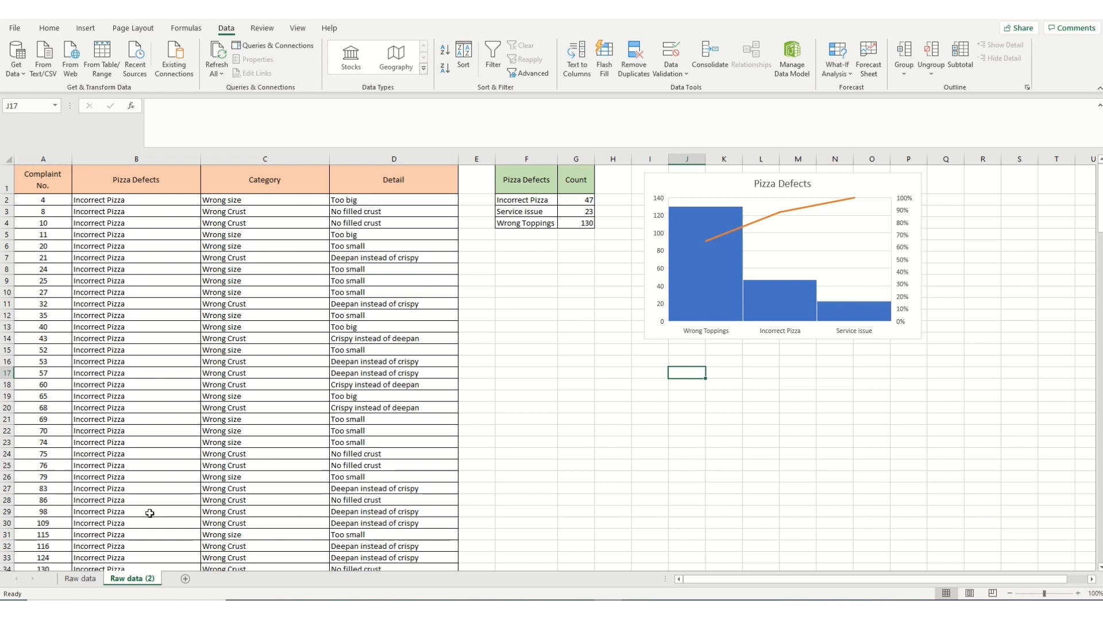
mouse_move(140, 558)
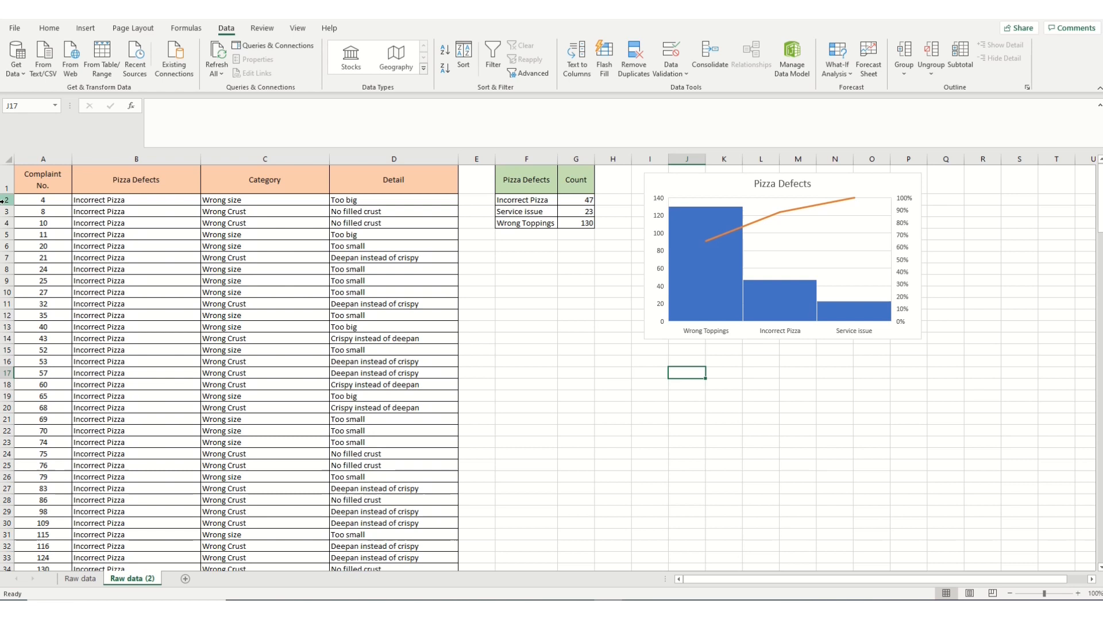
Step: Select rows 2-71 (Incorrect Pizza and Service issues) and delete them, keeping Wrong Toppings
left_click(7, 199)
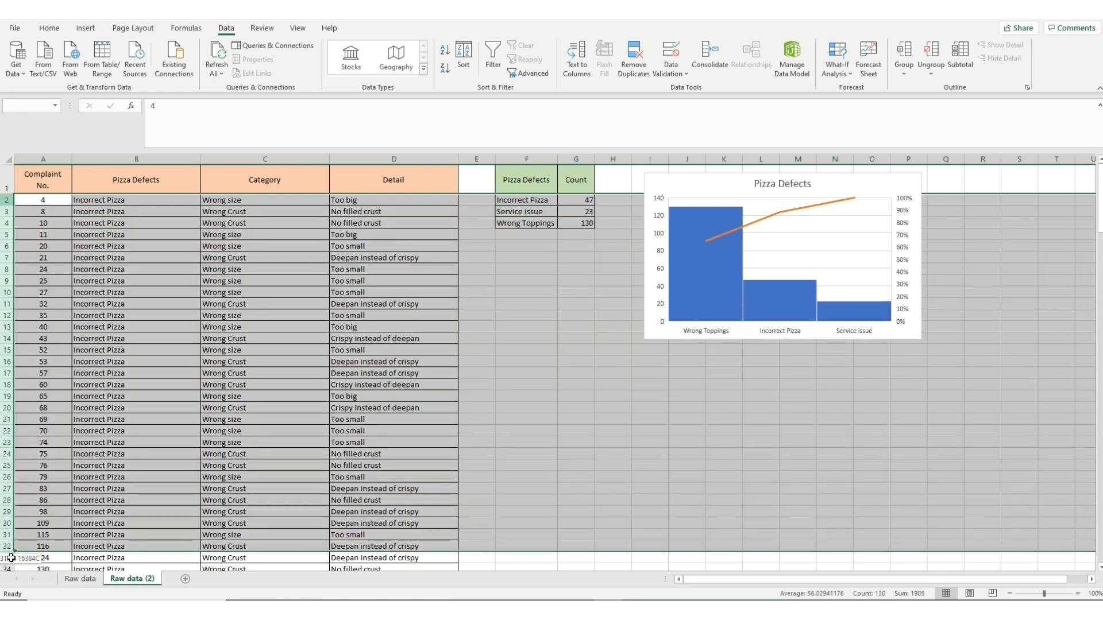
scroll("down", 3)
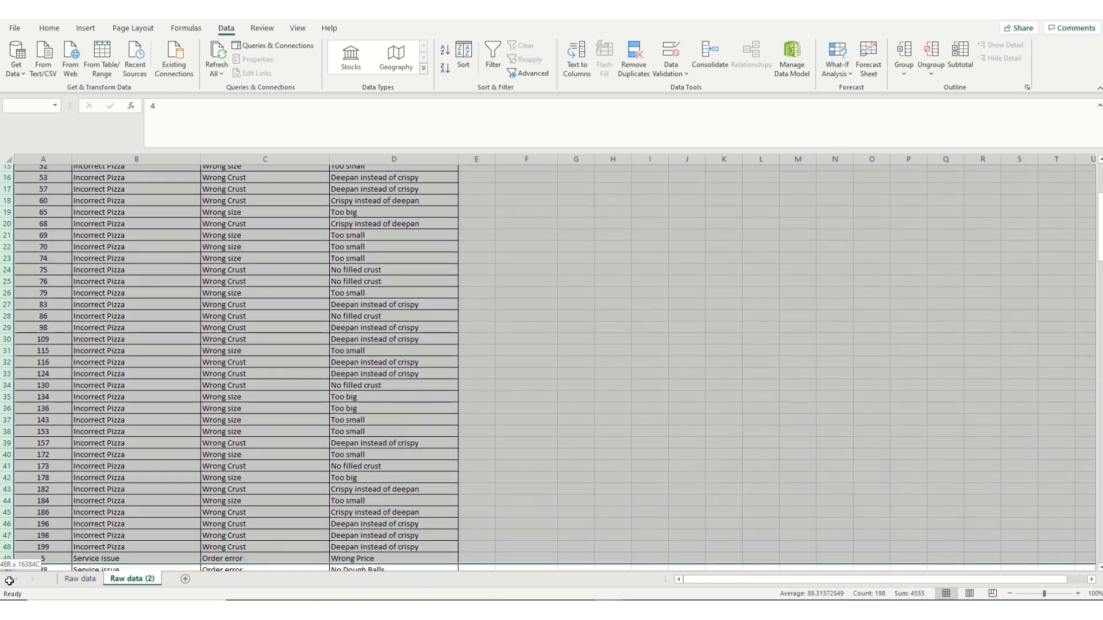
scroll("down", 3)
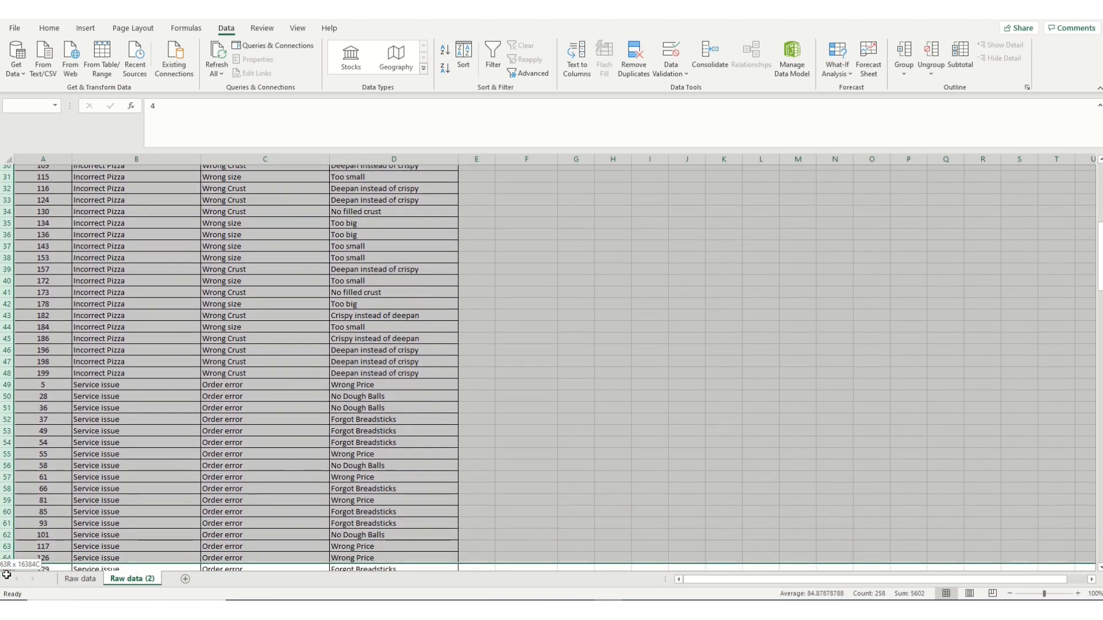
scroll("down", 3)
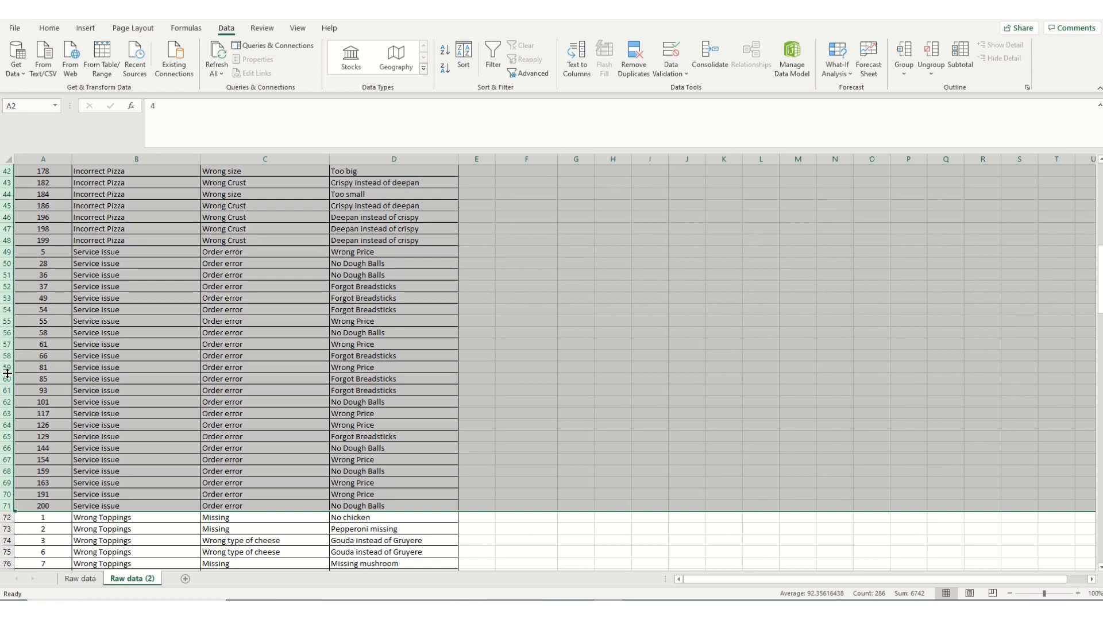
right_click(7, 368)
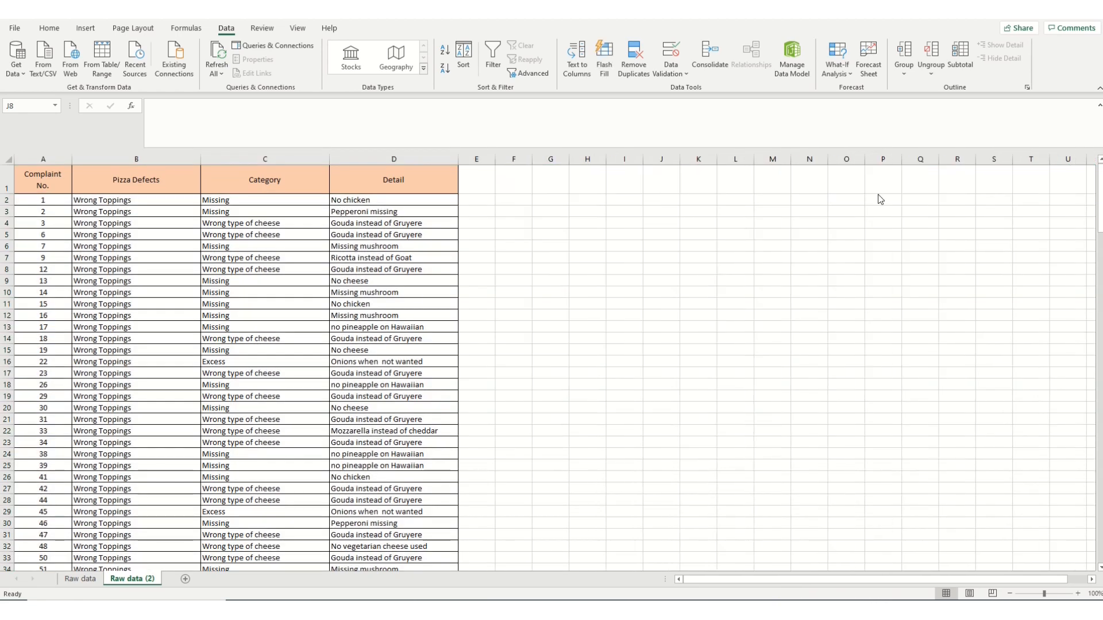
mouse_move(243, 177)
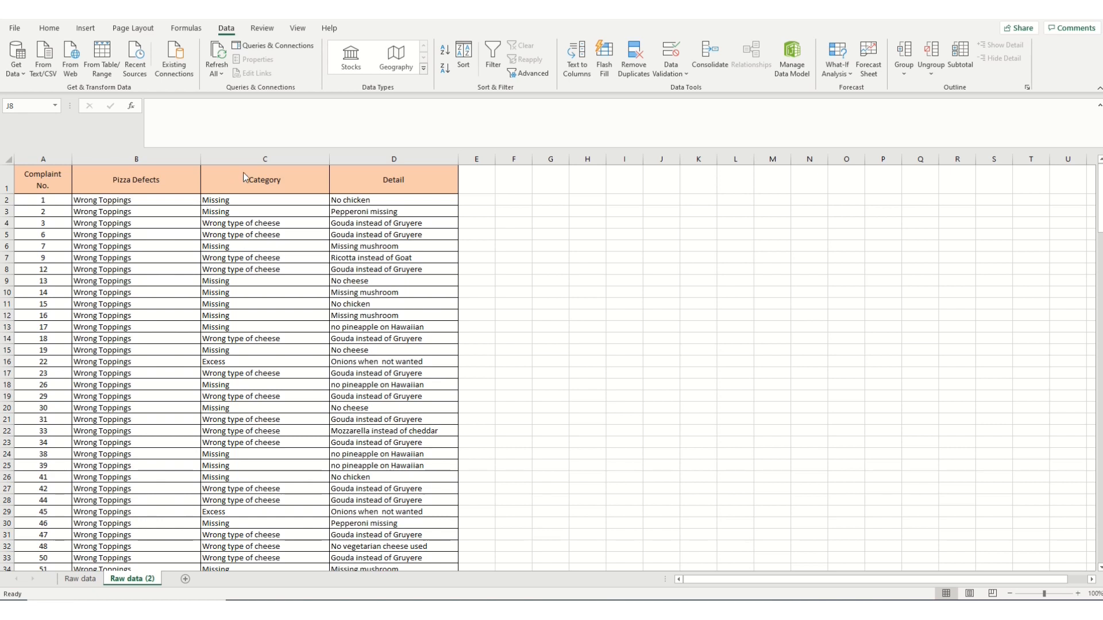
mouse_move(265, 169)
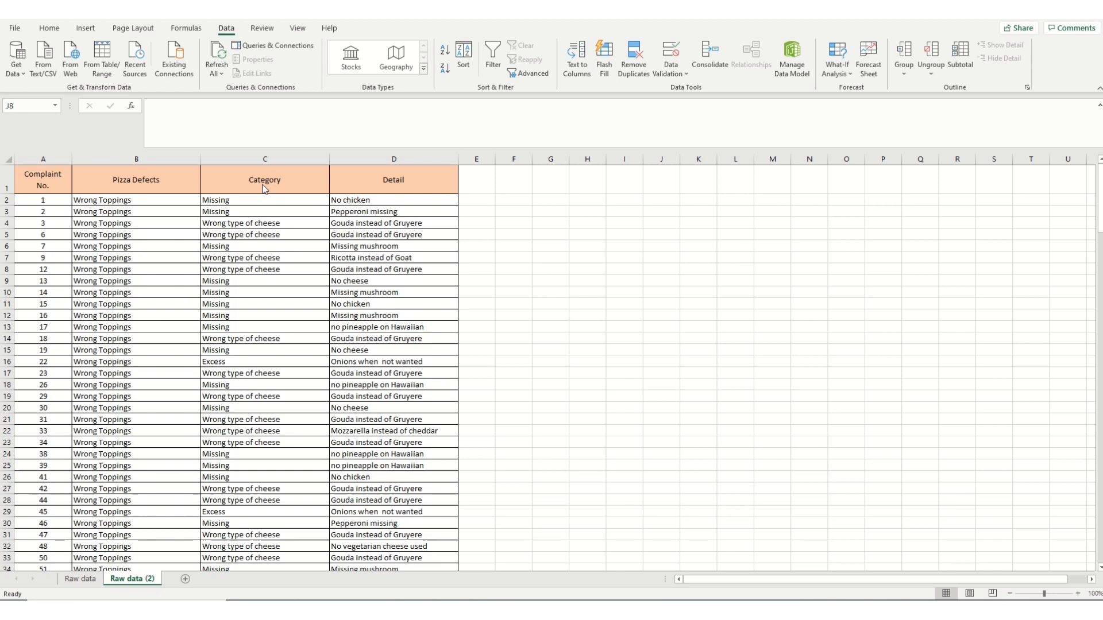
mouse_move(51, 164)
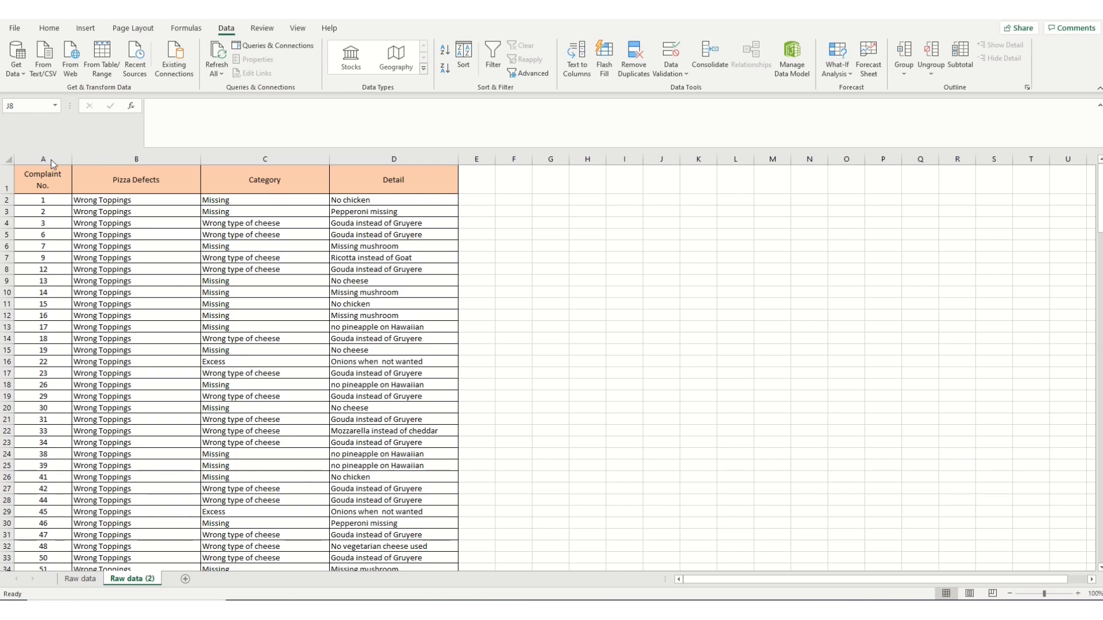
Step: Sort the whole complaints table by Category, cell values, A to Z
left_click(43, 159)
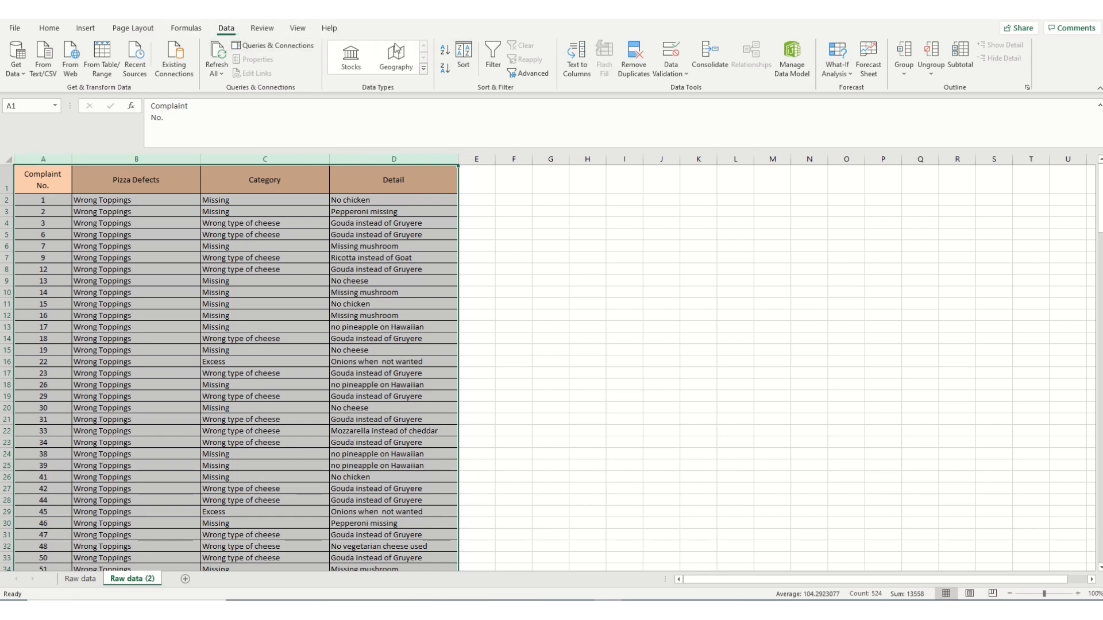
left_click(463, 58)
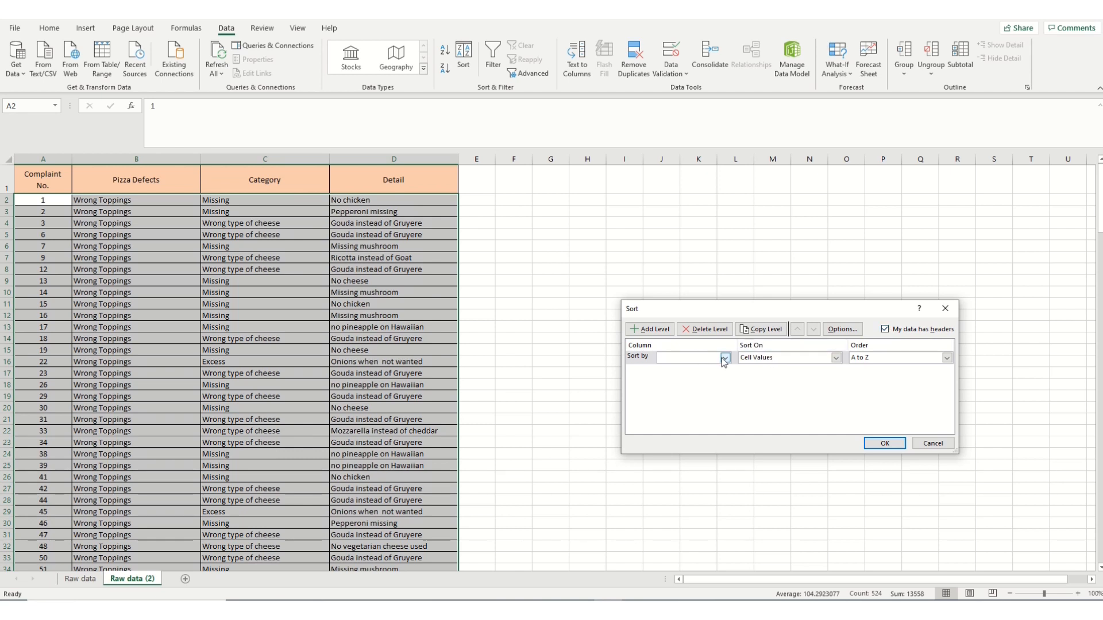
left_click(723, 358)
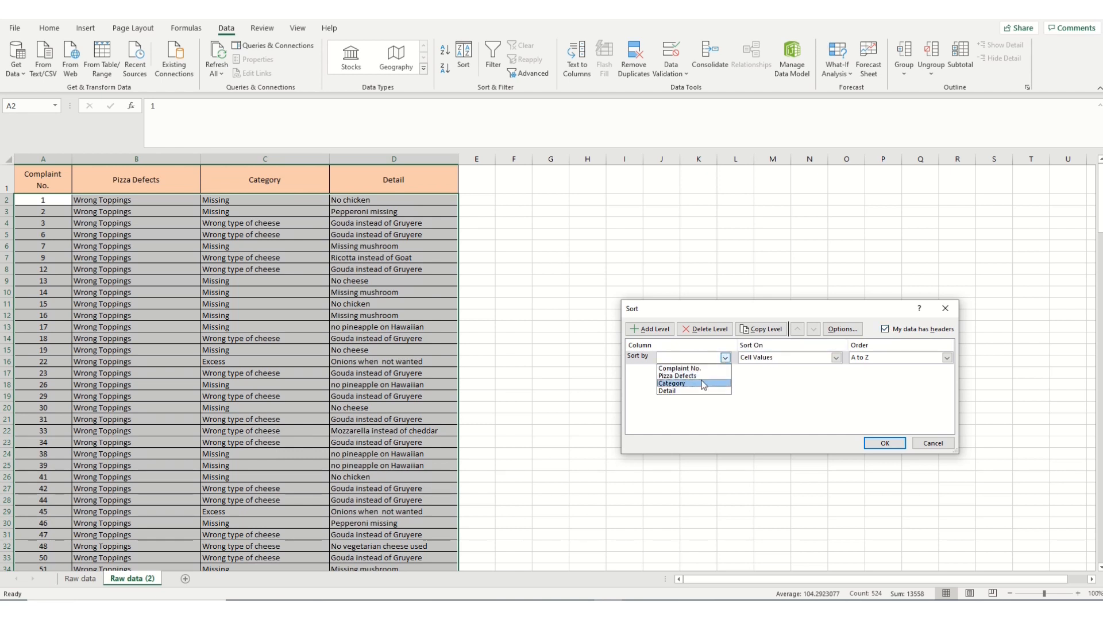
left_click(670, 383)
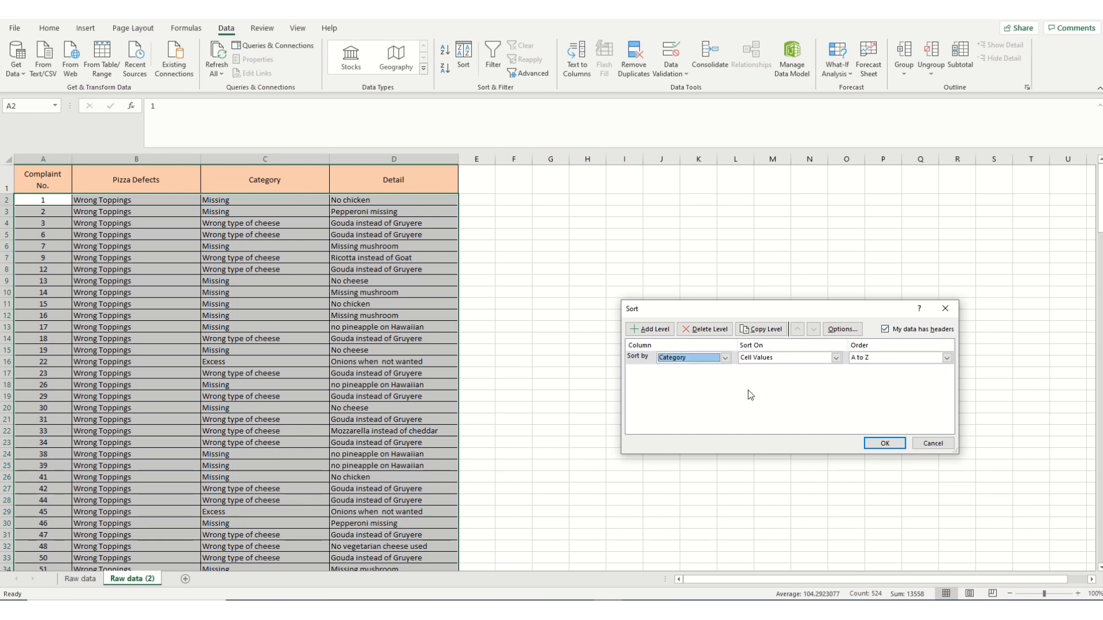
left_click(883, 444)
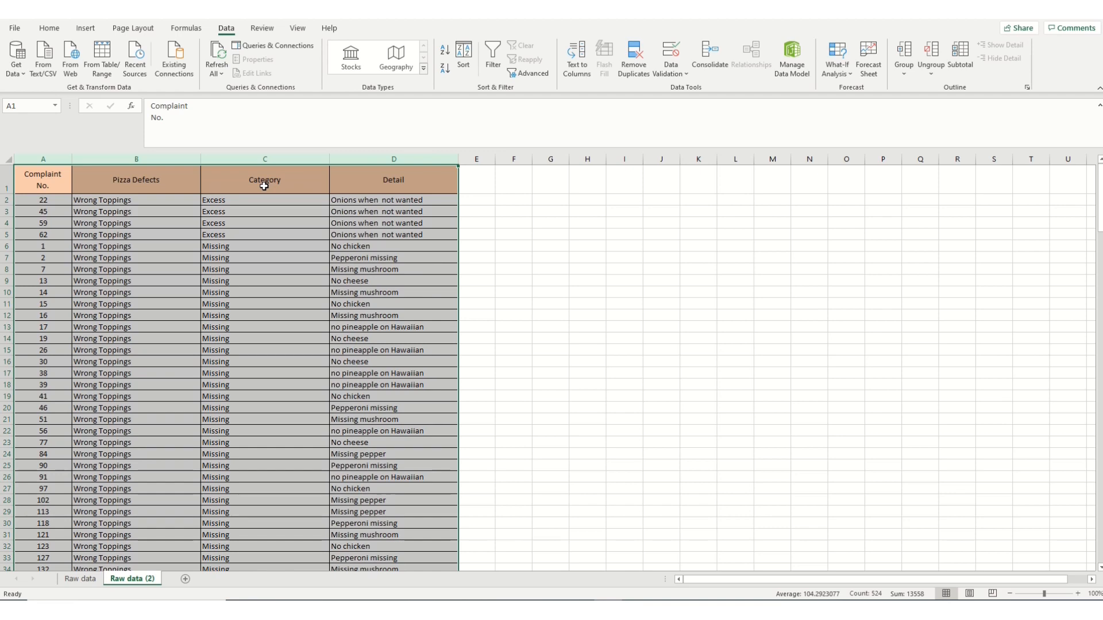
scroll("down", 3)
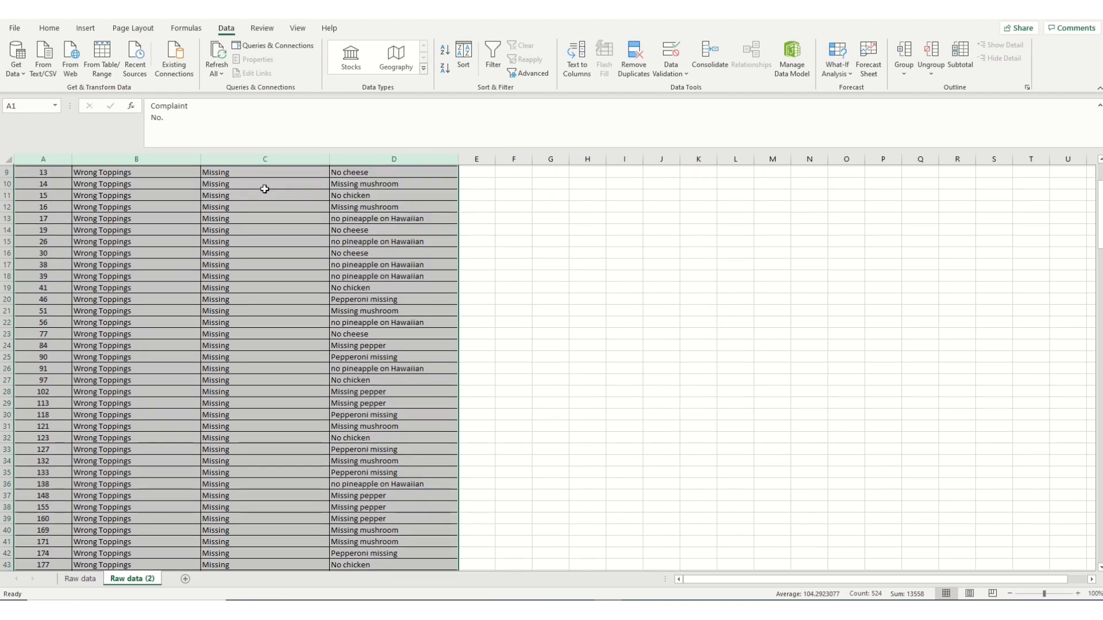
scroll("down", 3)
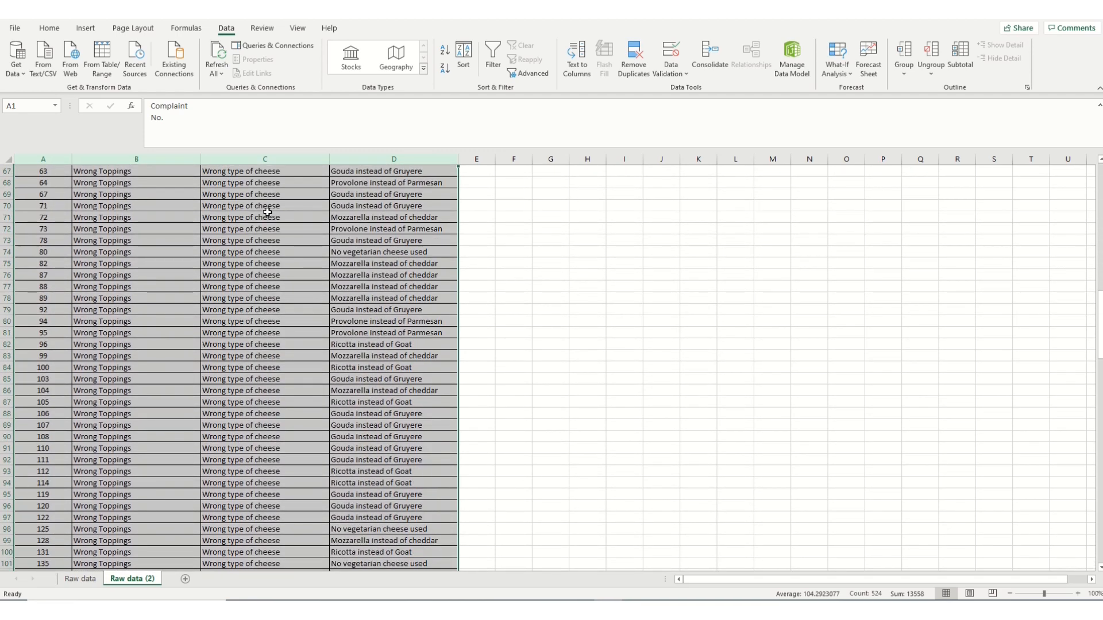
scroll("down", 3)
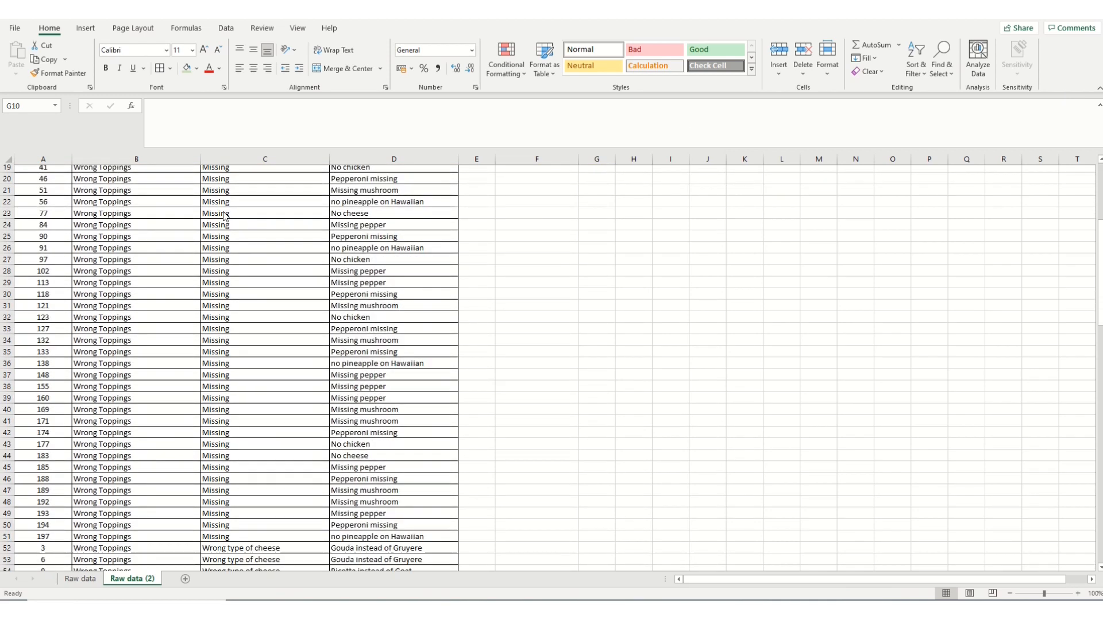
scroll("down", 3)
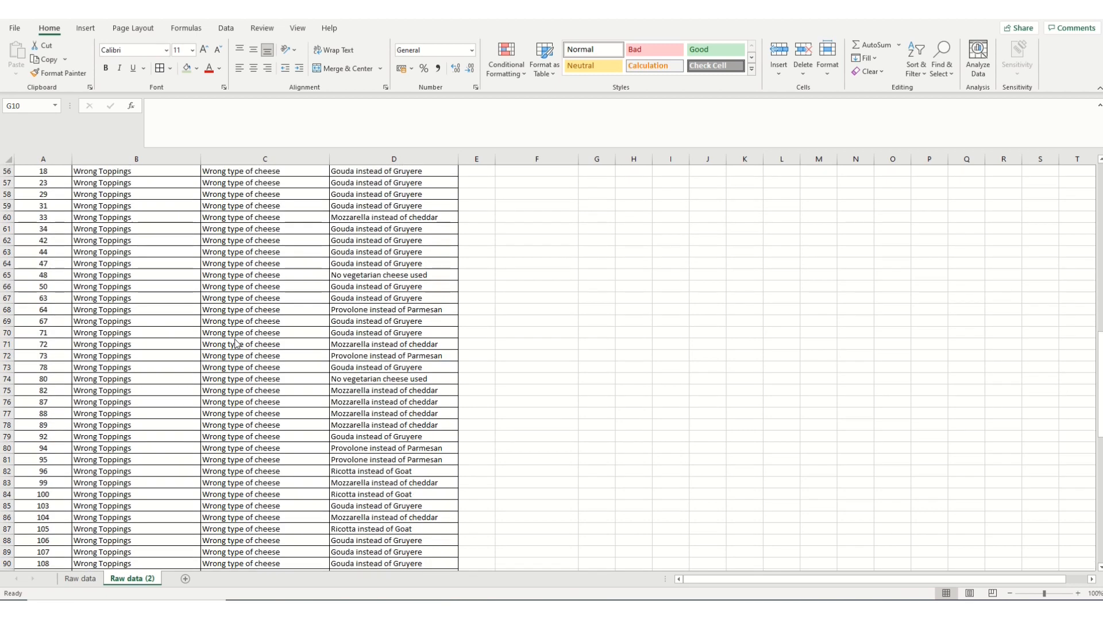
scroll("up", 3)
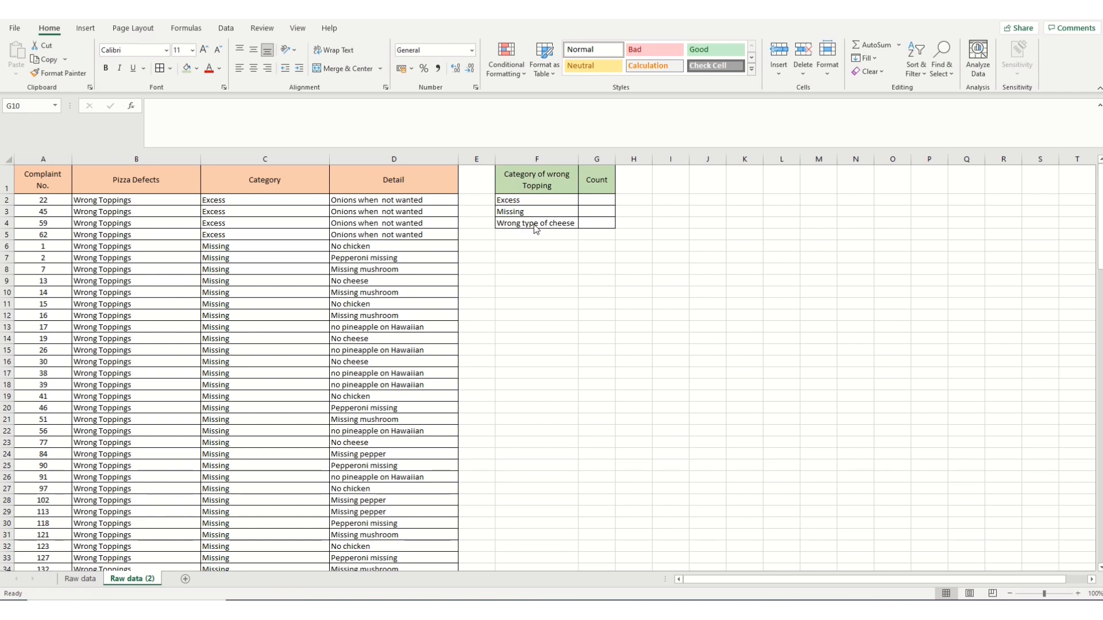
mouse_move(527, 237)
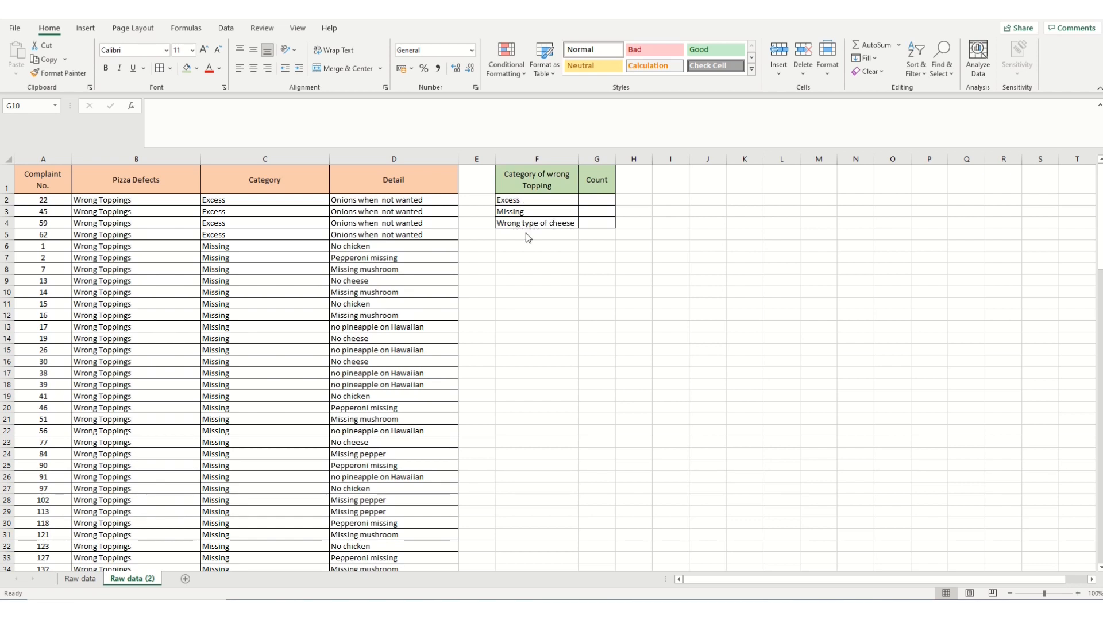
mouse_move(554, 221)
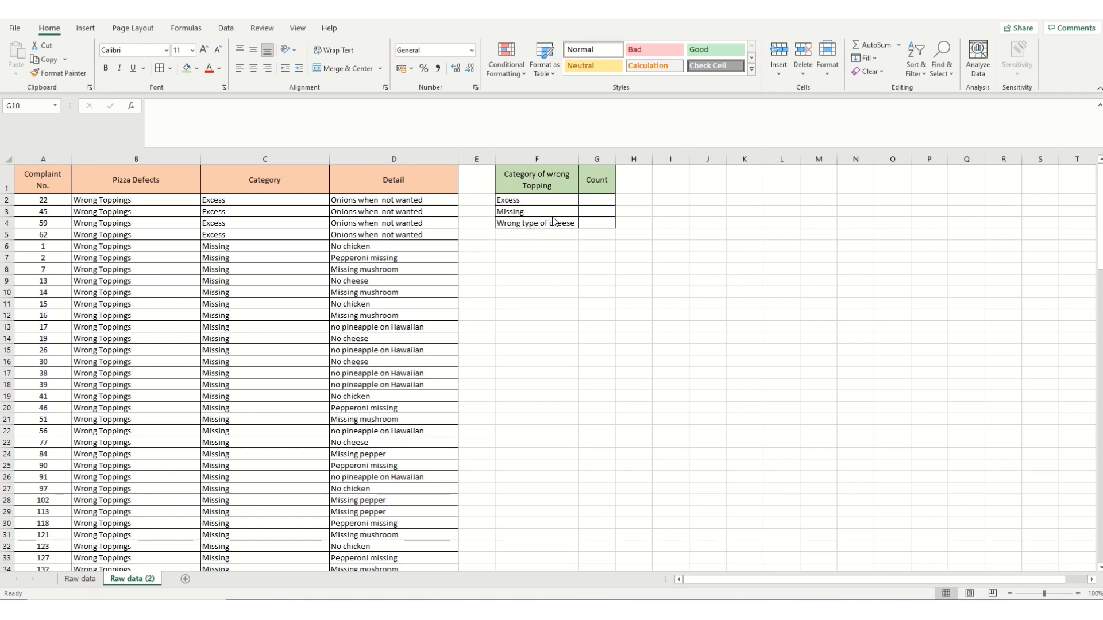
Step: Check the four Excess entries via the status-bar count and move to the Excess Count cell G2
left_click(596, 292)
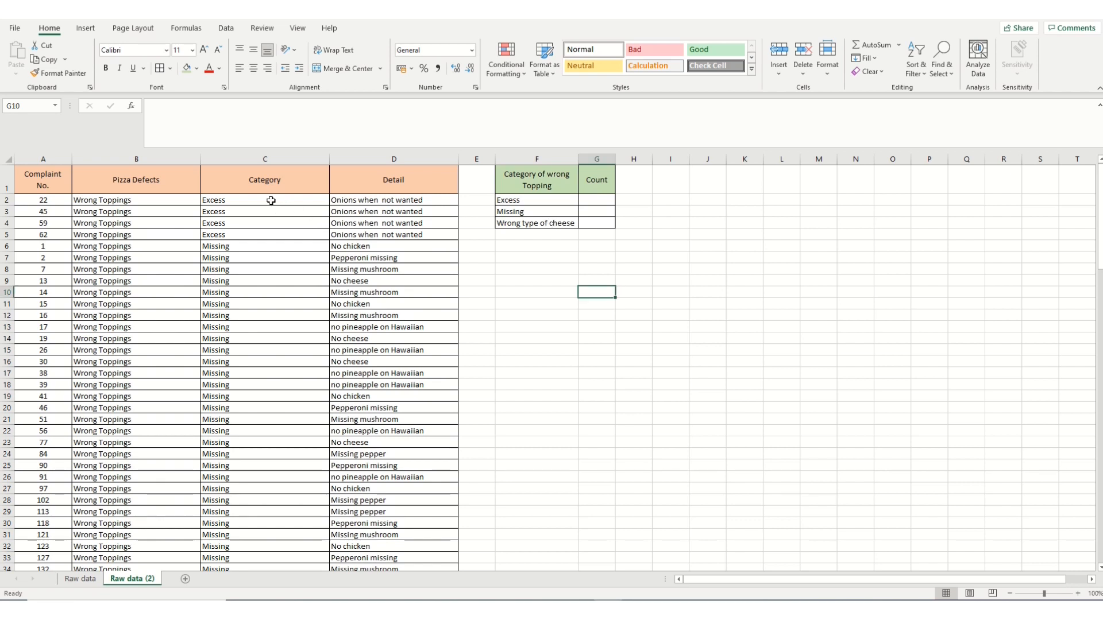
left_click_drag(265, 200, 264, 234)
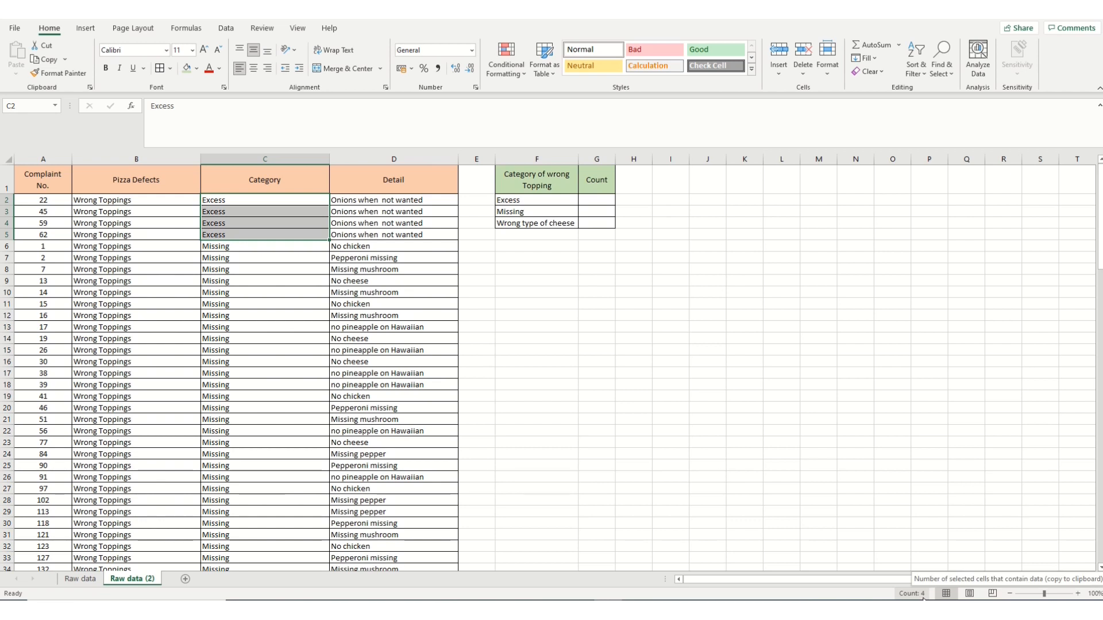
mouse_move(473, 248)
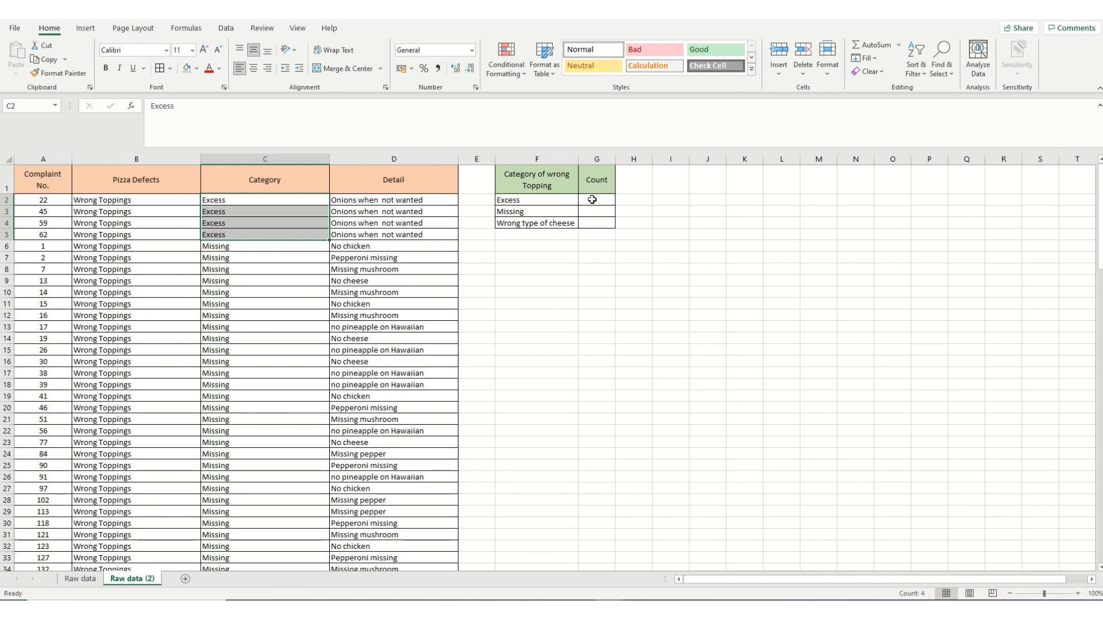
left_click(596, 200)
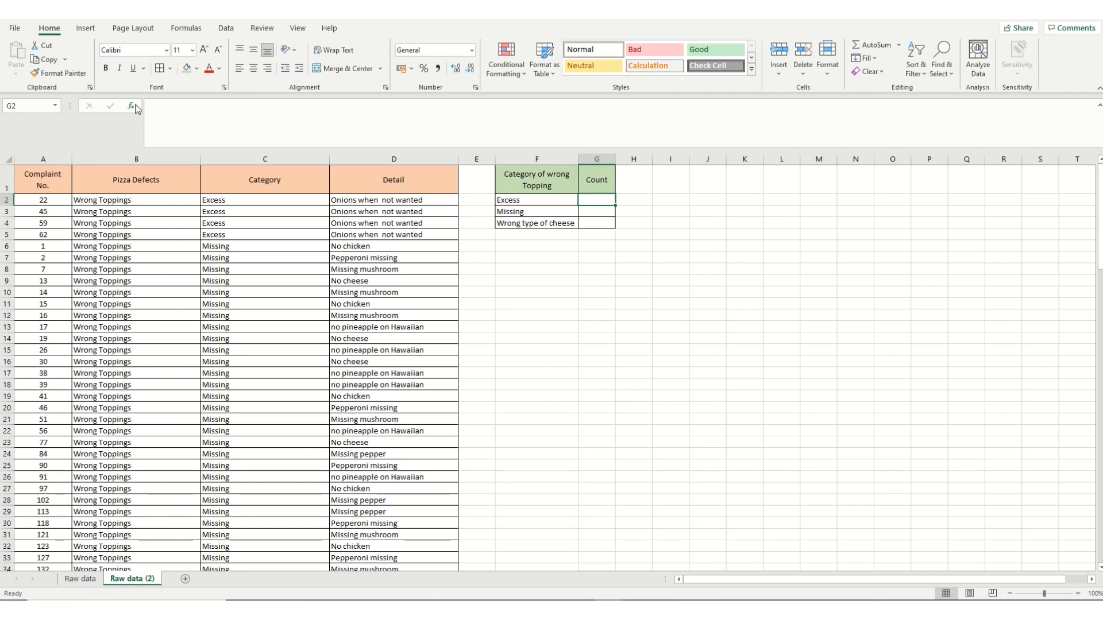
Step: Enter COUNTIF(C:C,"excess") in G2 giving 4 and fill the formula down to G4
left_click(131, 106)
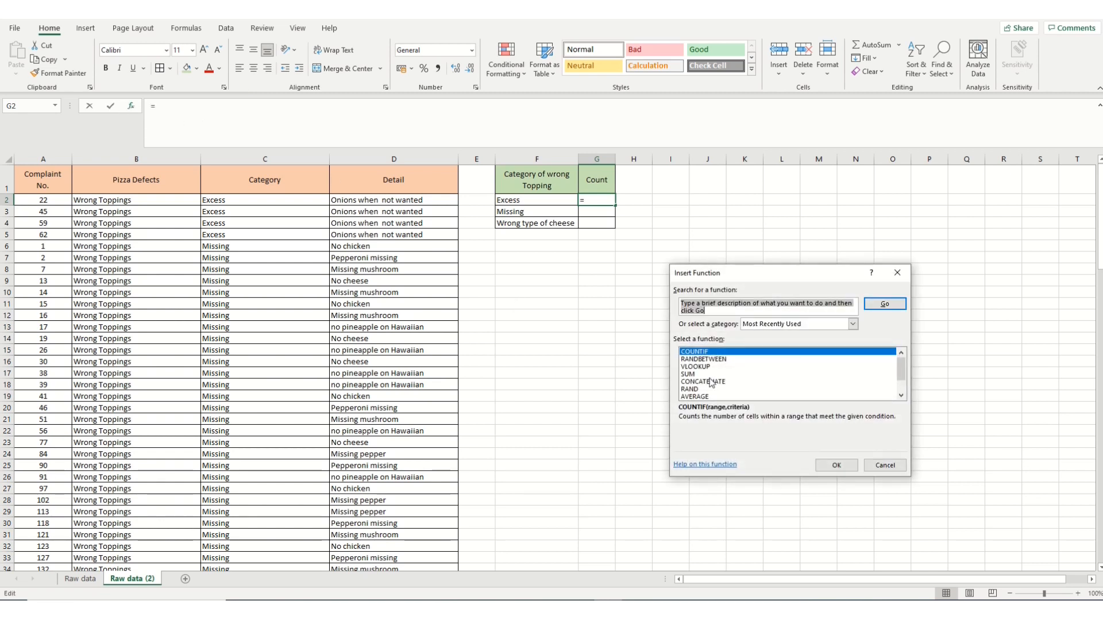
left_click(835, 466)
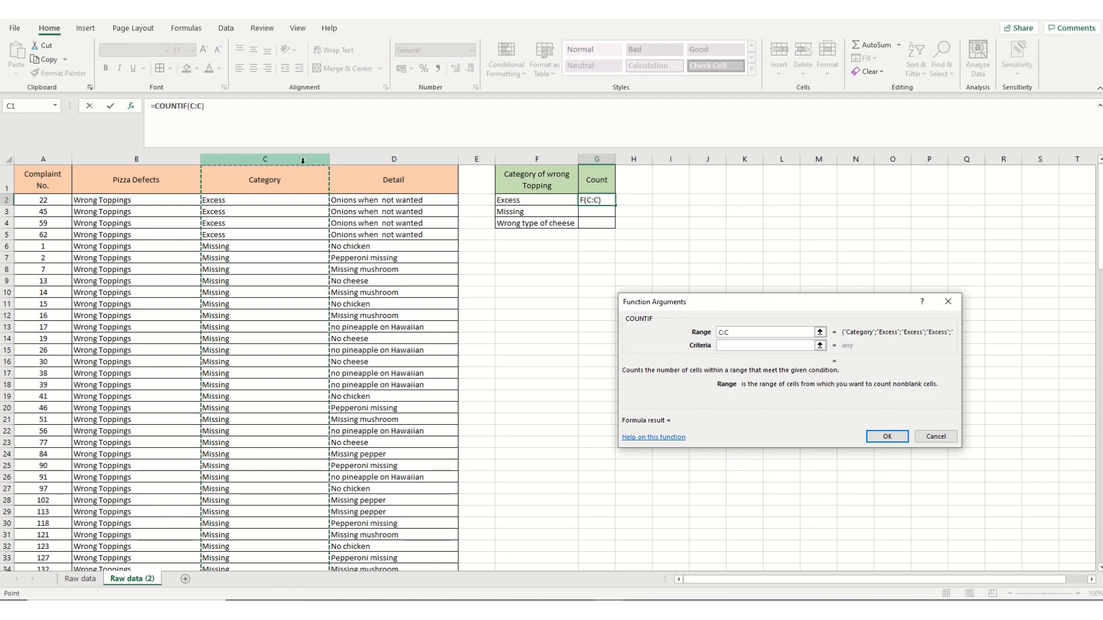
left_click(766, 346)
type("\"e")
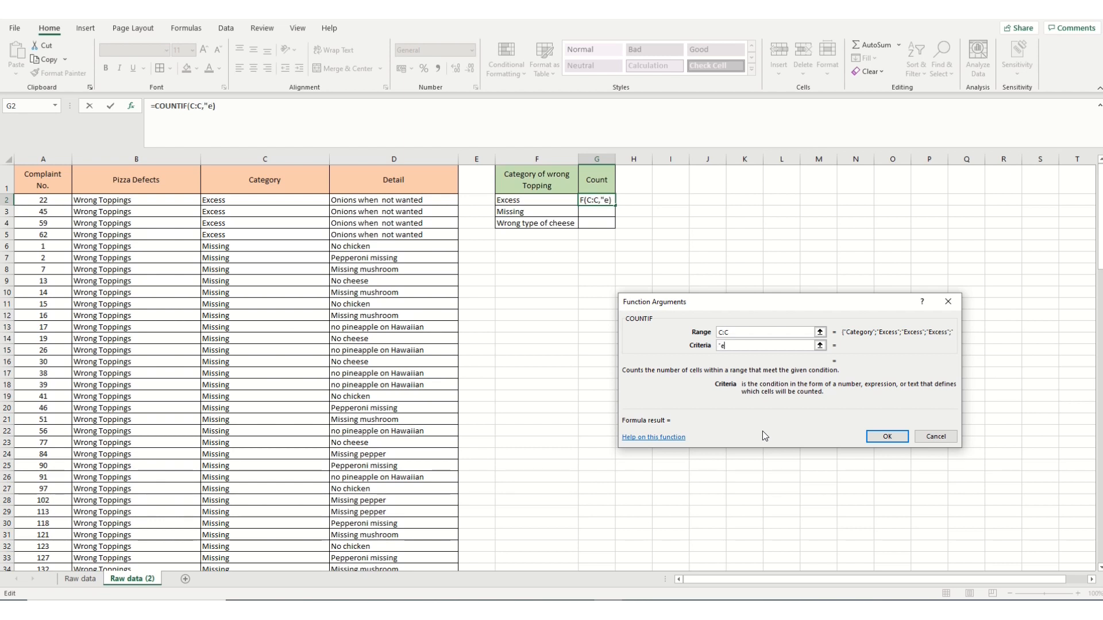
type("xcess\"")
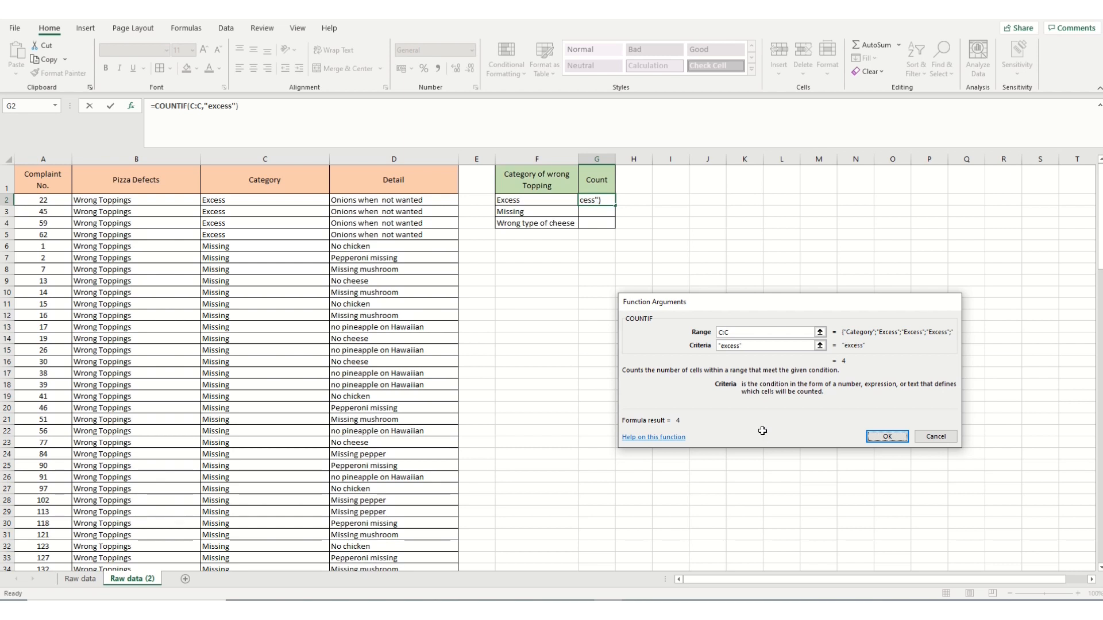
left_click(886, 436)
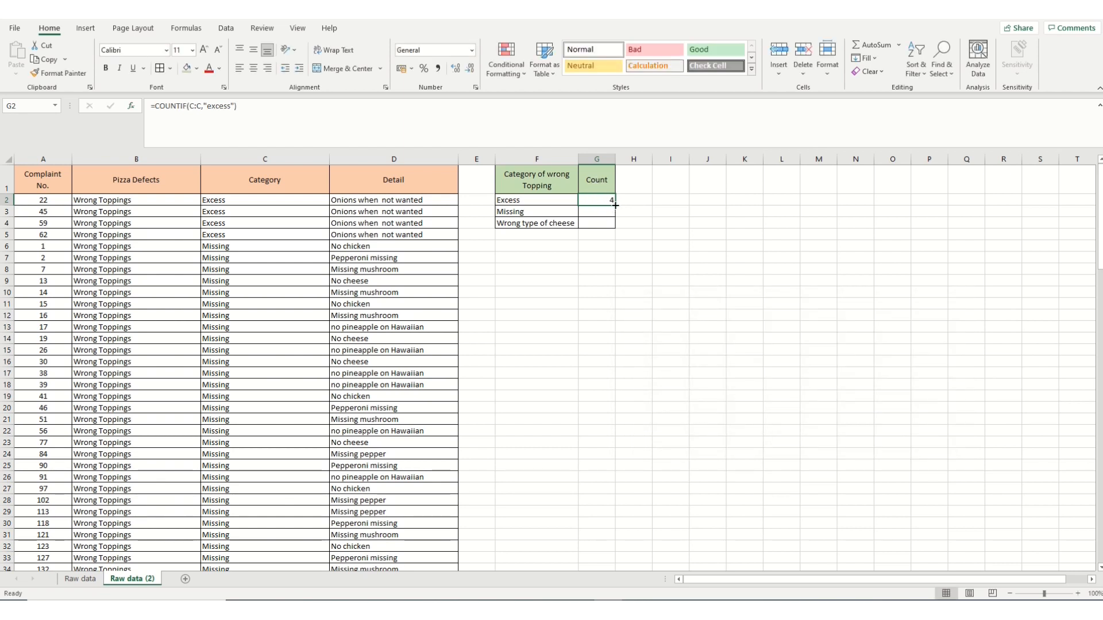
left_click_drag(614, 204, 613, 228)
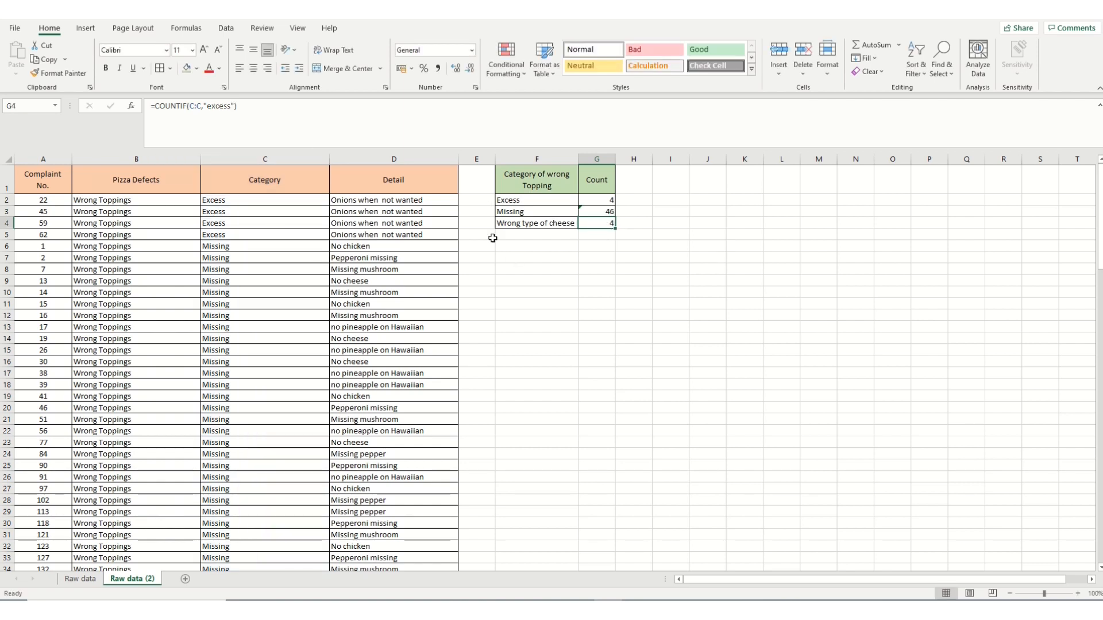
Step: Change G4's criterion to "Wrong type of cheese" so its count reads 80
left_click(536, 222)
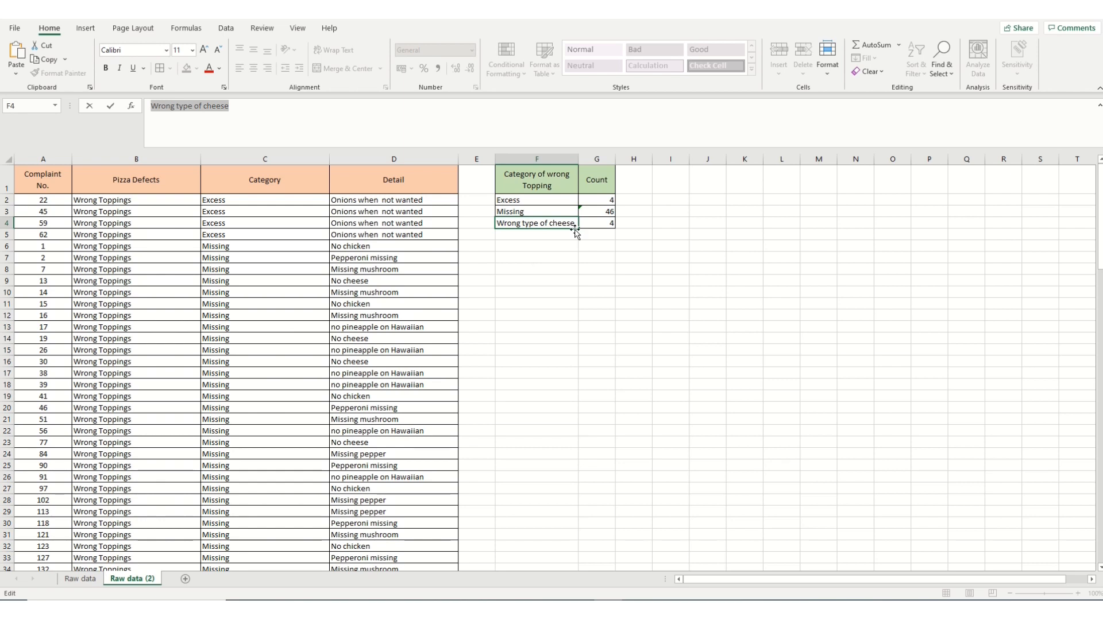
left_click(596, 223)
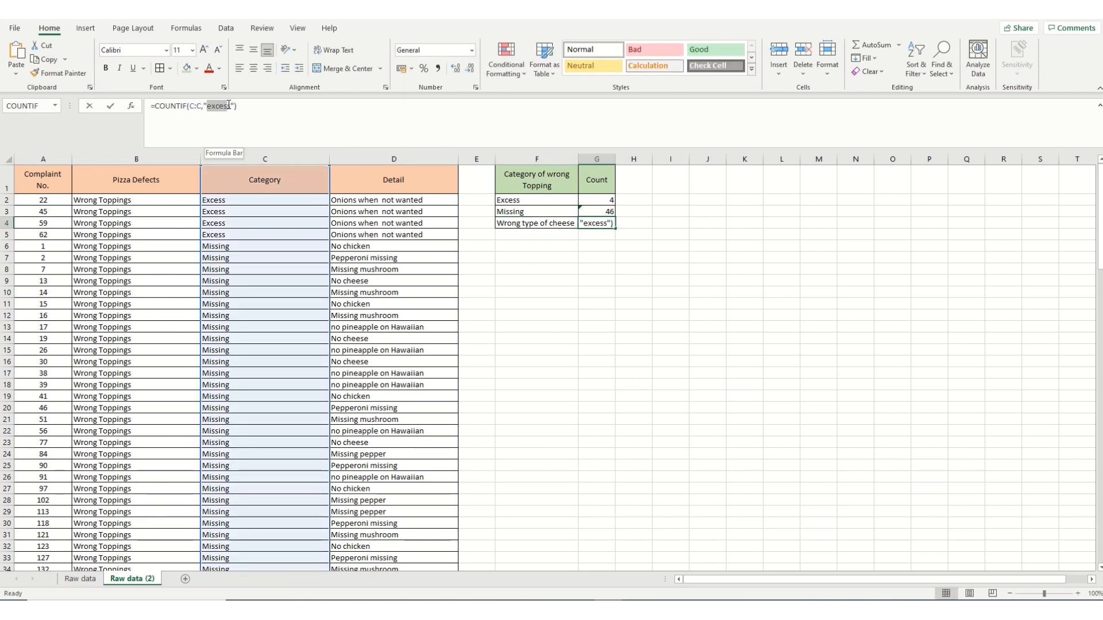
type("Wrong type of cheese")
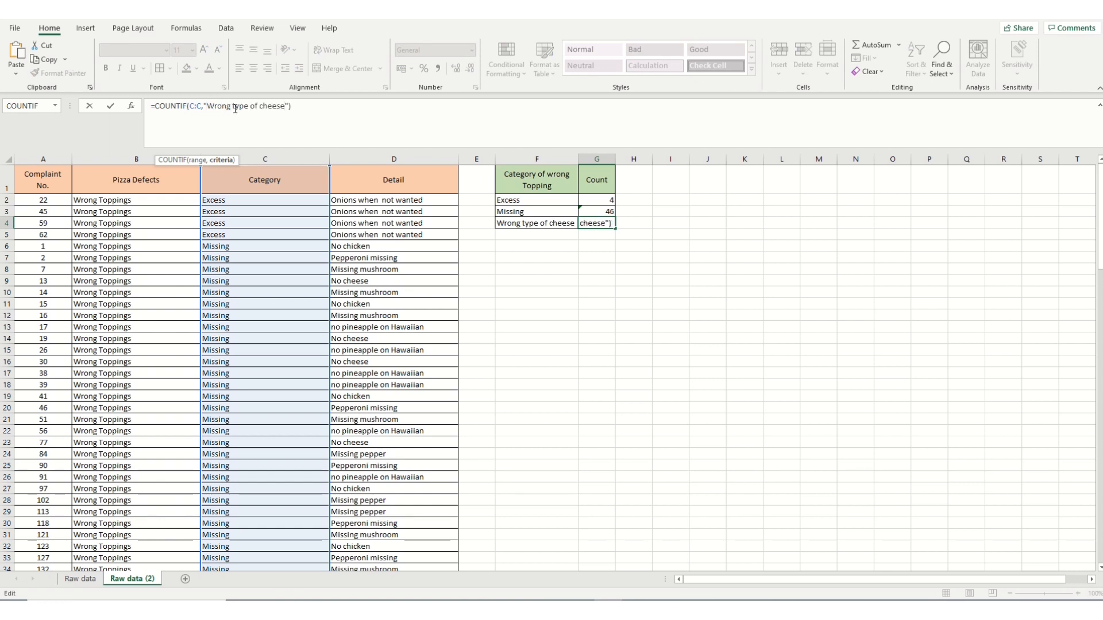
key("Enter")
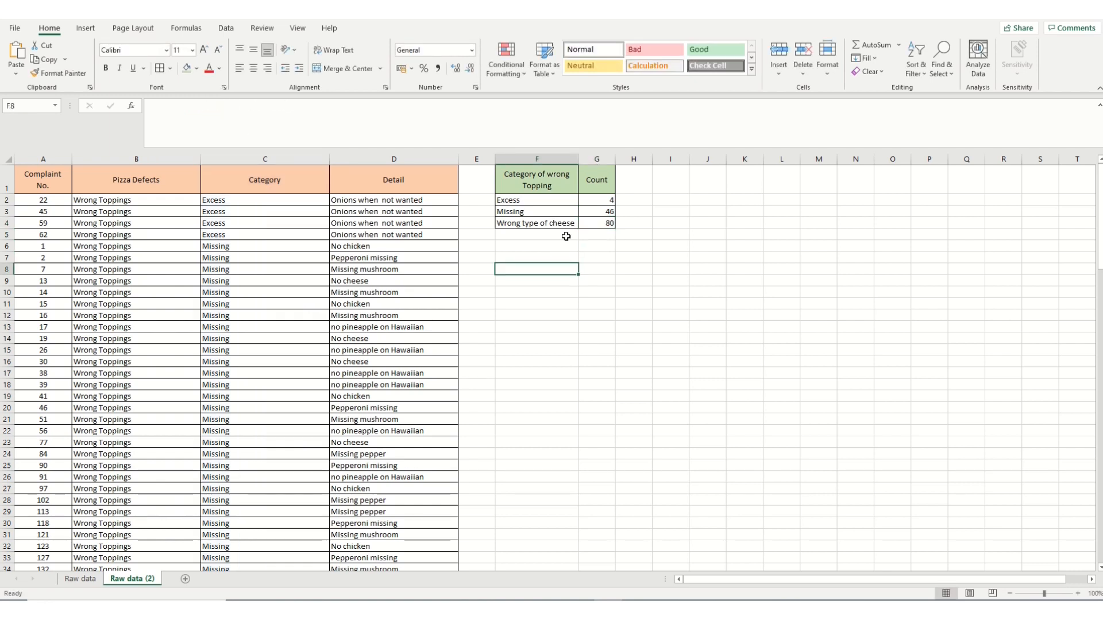
mouse_move(573, 233)
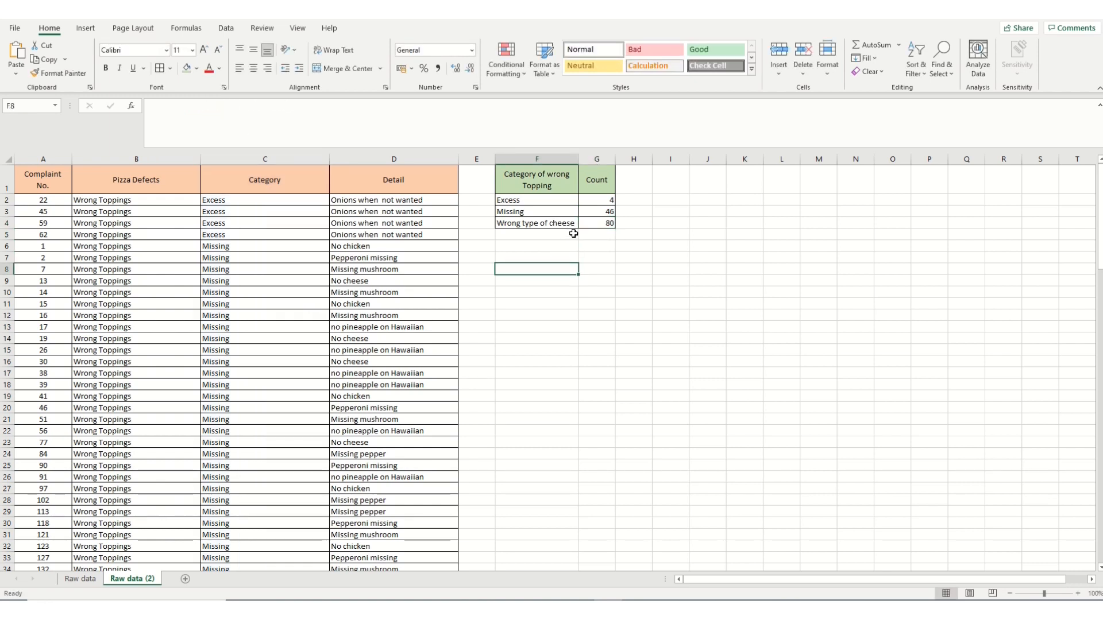
mouse_move(664, 242)
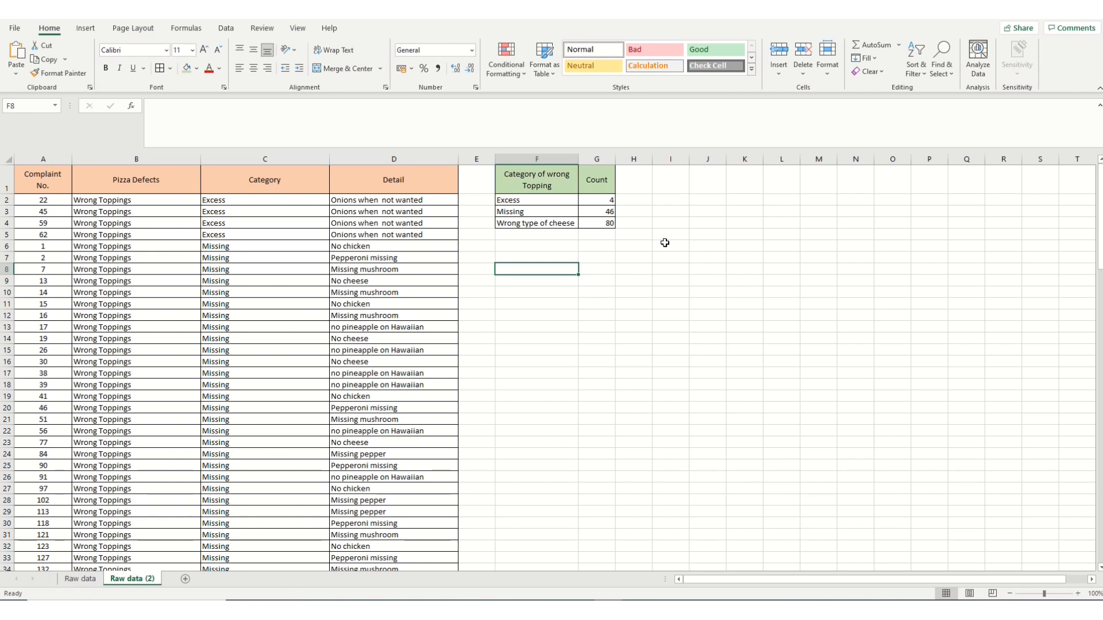
Step: Insert a Pareto chart from the category counts F2:G4 via Insert Statistic Chart
left_click(536, 199)
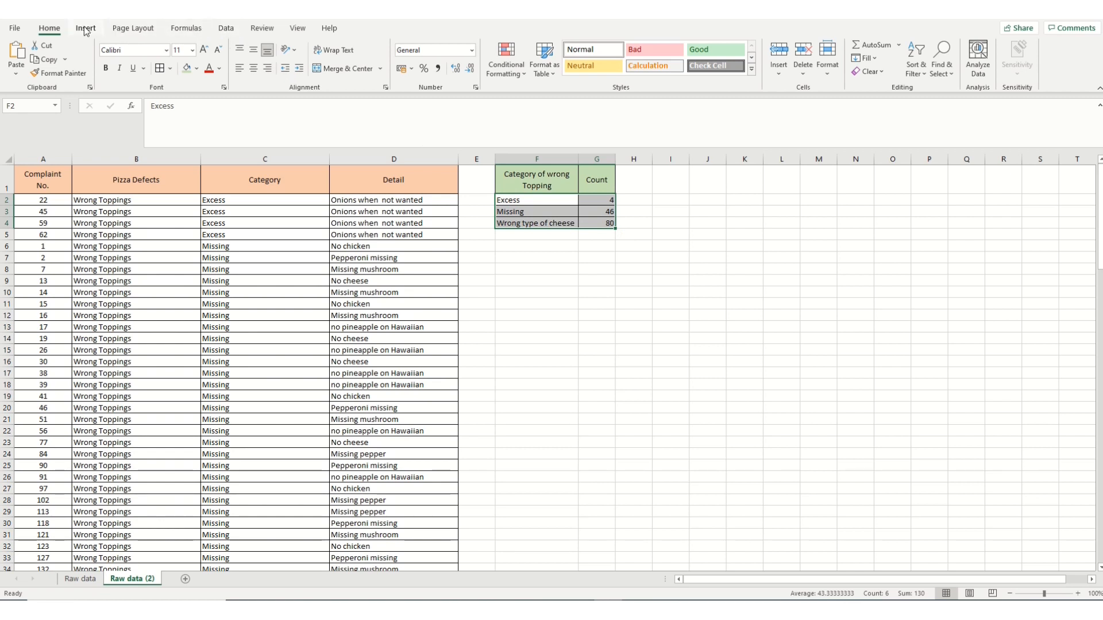
left_click(83, 28)
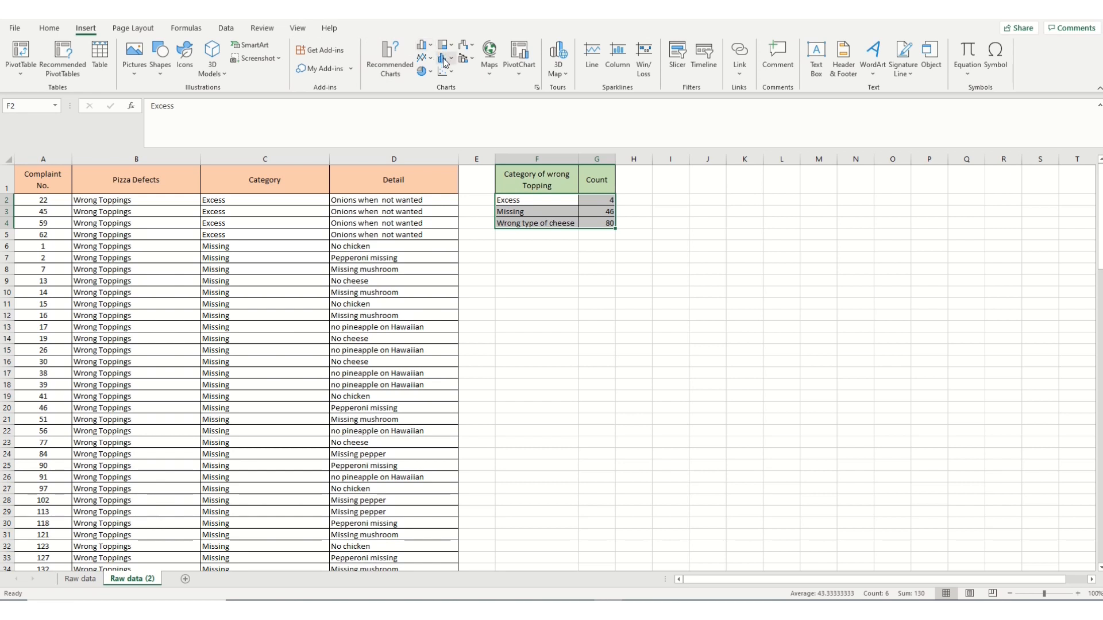
mouse_move(444, 57)
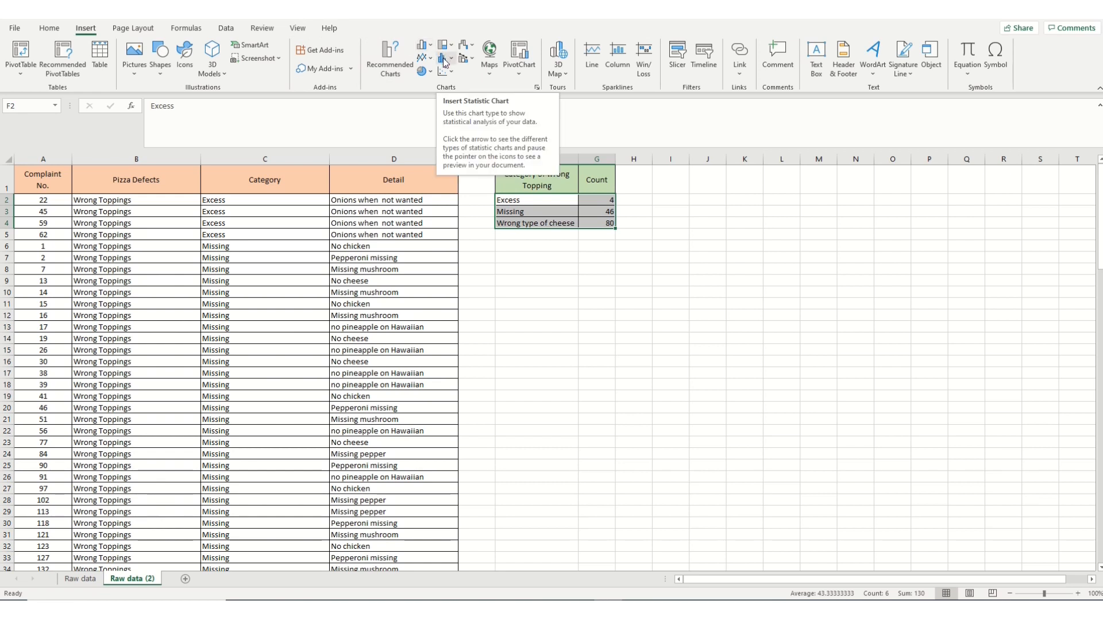
left_click(447, 59)
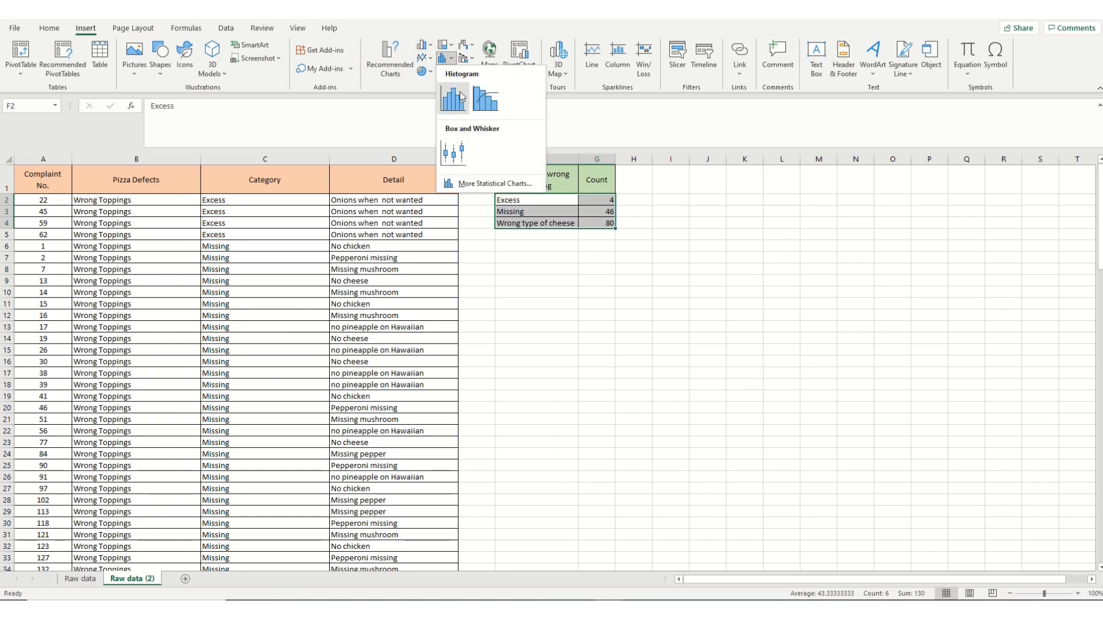
left_click(453, 99)
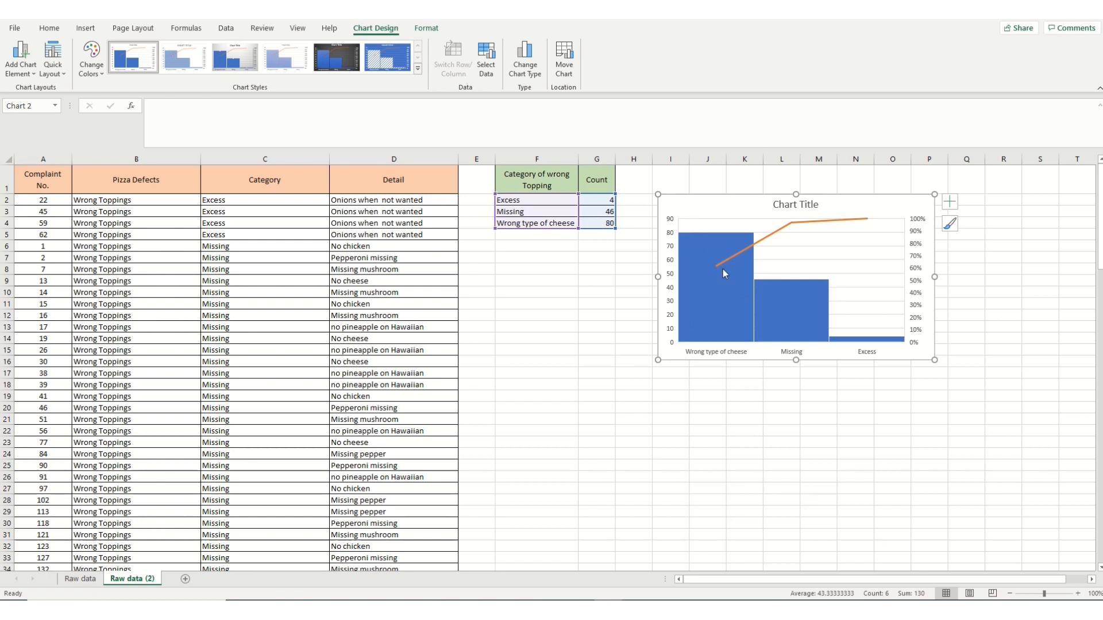
mouse_move(719, 259)
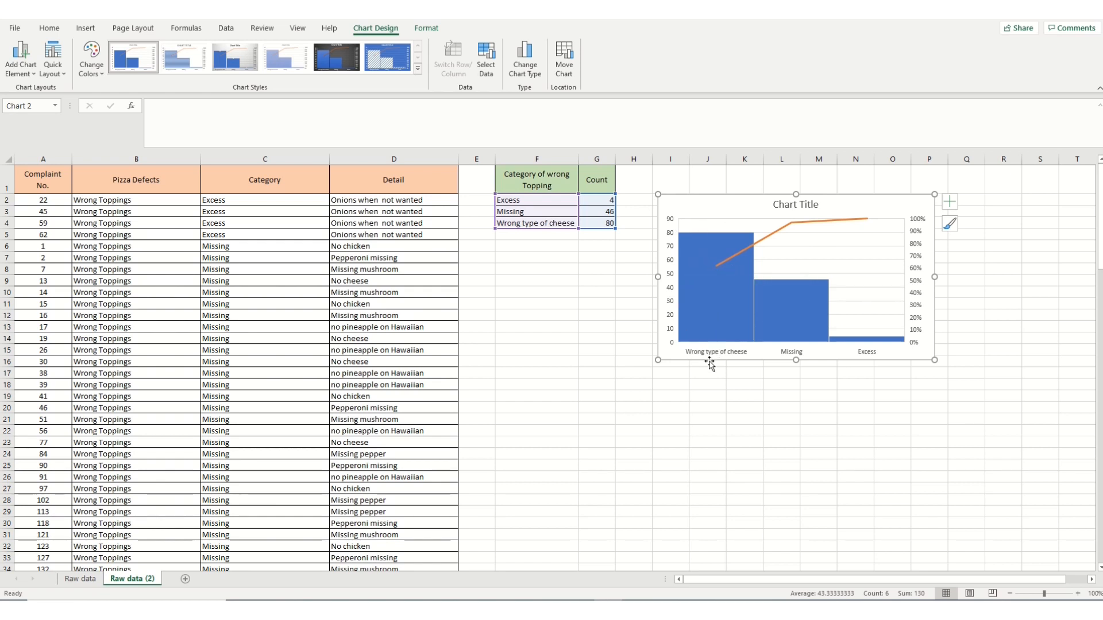
mouse_move(746, 361)
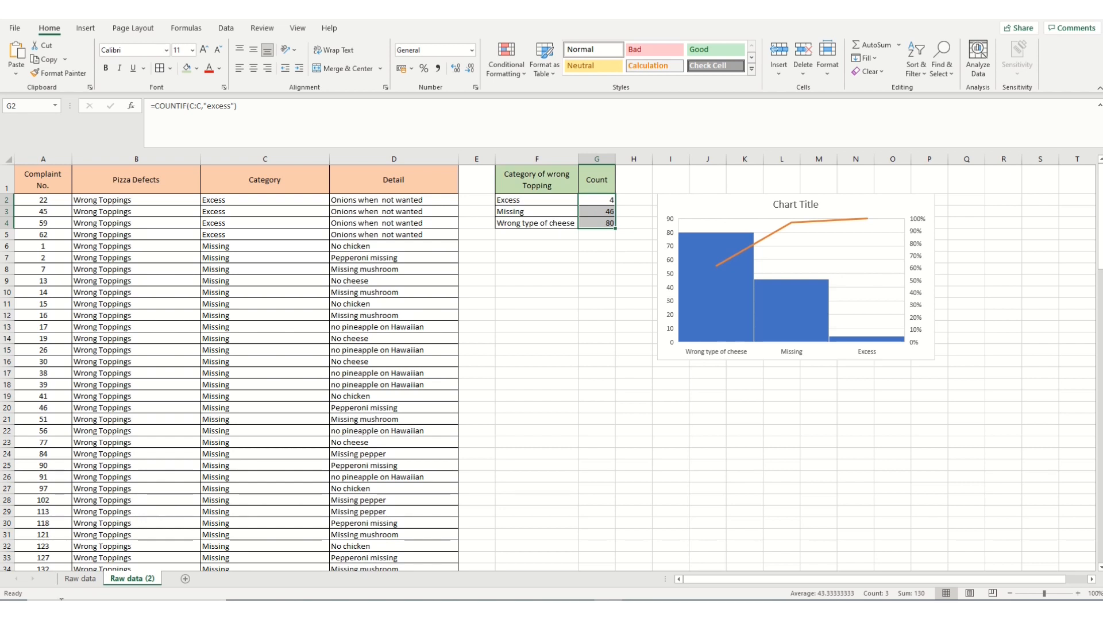
mouse_move(923, 593)
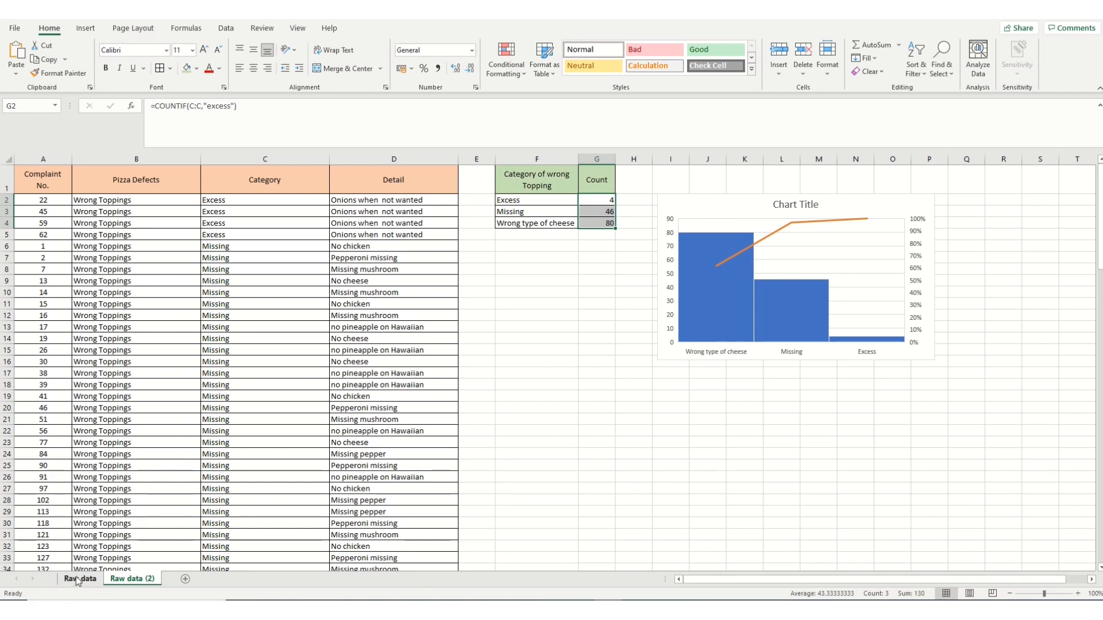
Step: Glance at Raw data, return, and retitle the Pareto chart "Topping Category"
left_click(79, 579)
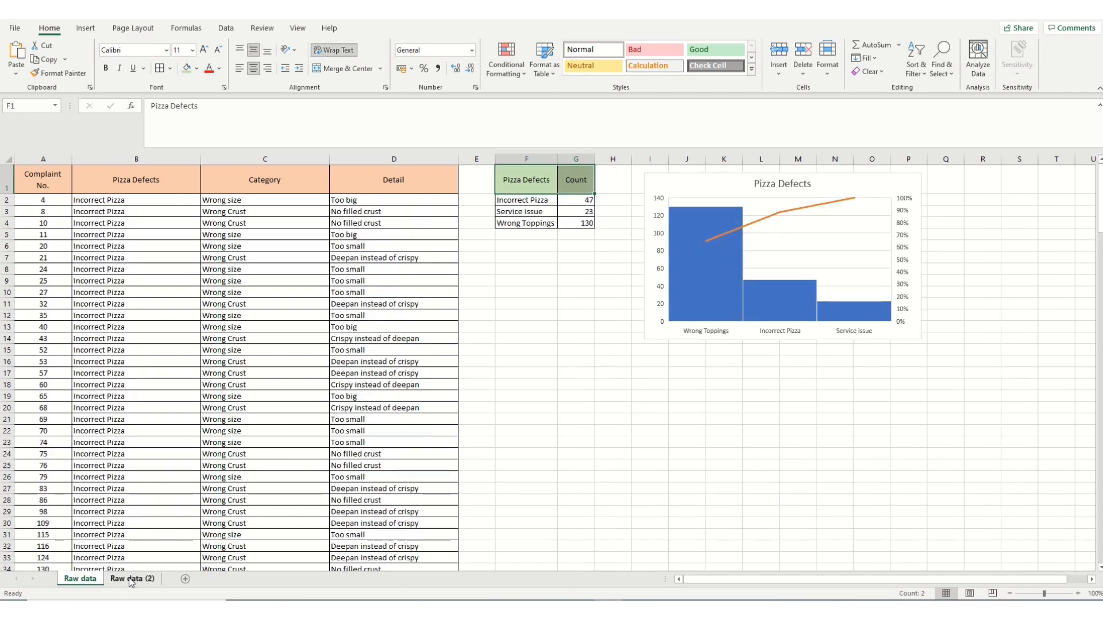
left_click(131, 579)
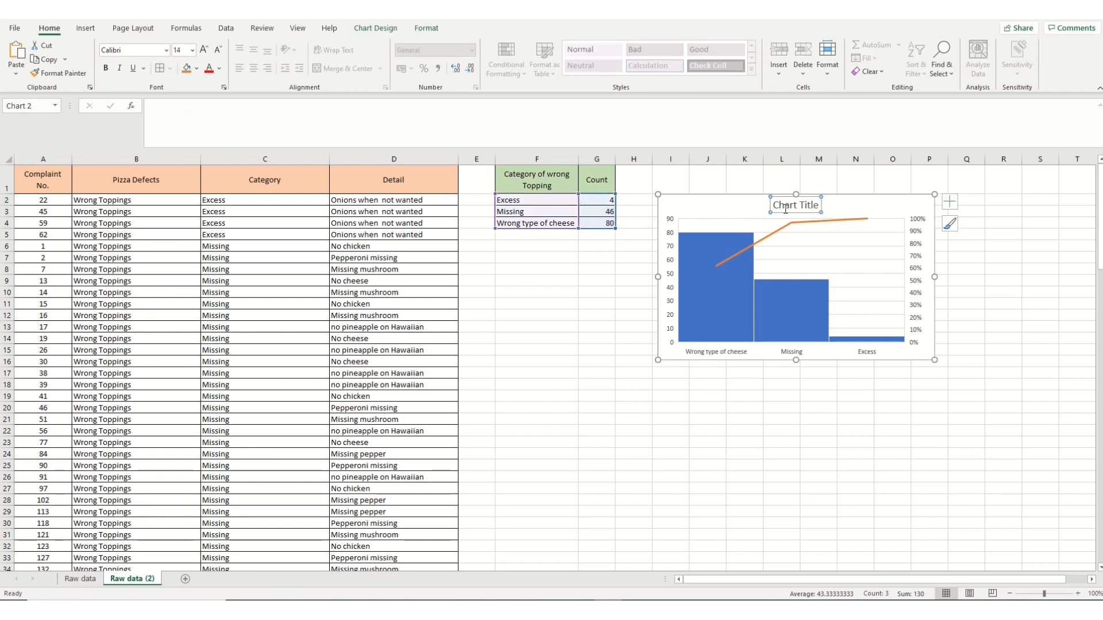
left_click(795, 205)
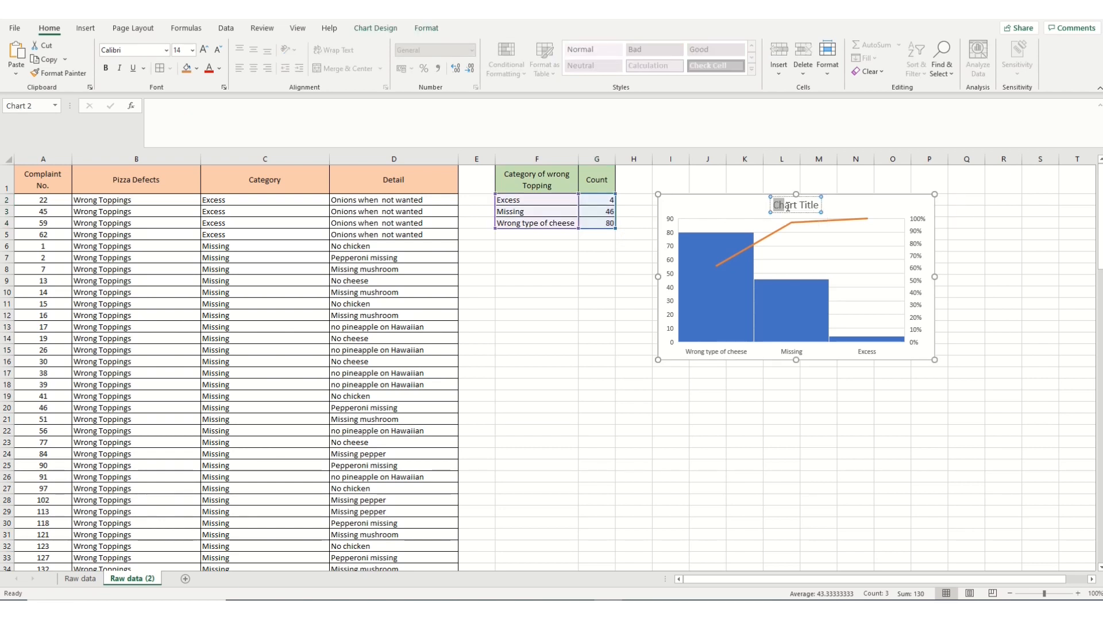
left_click(795, 205)
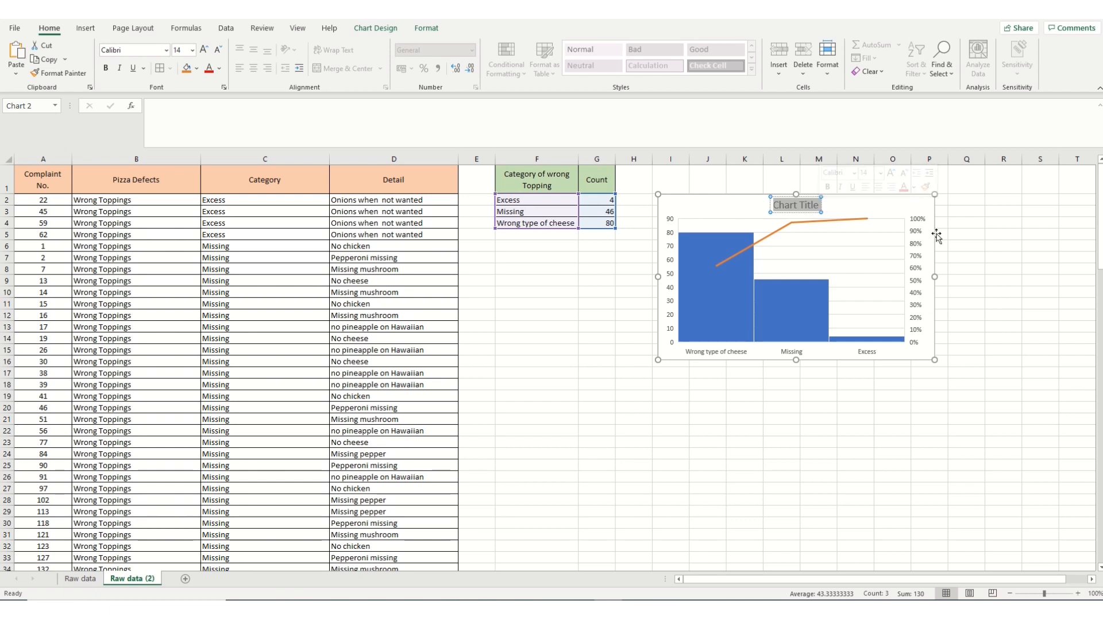
type("topping Category")
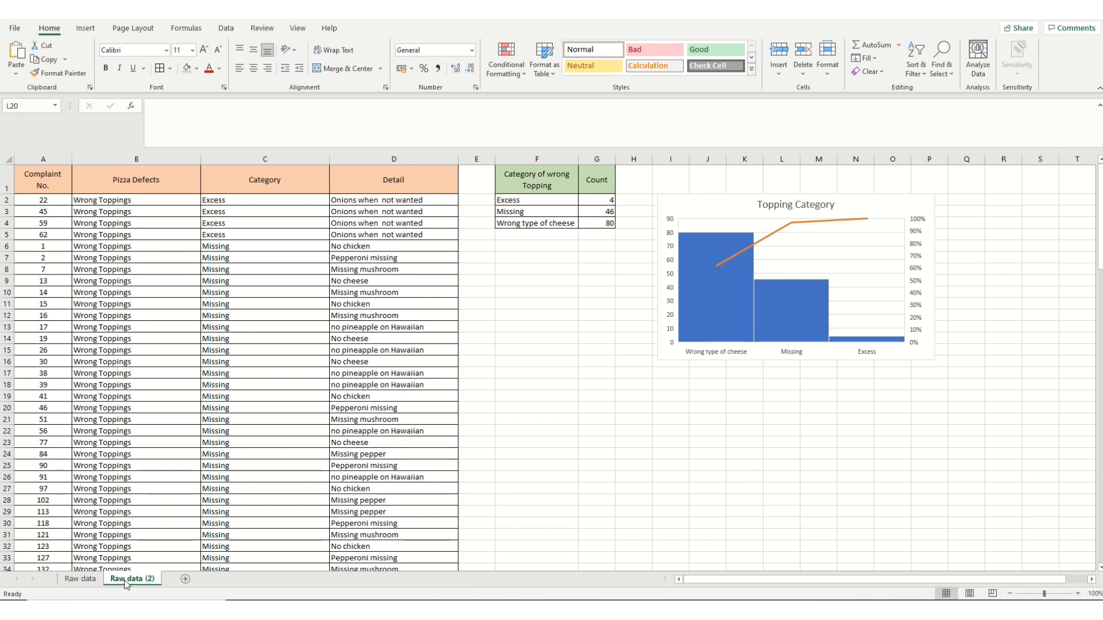
Step: Copy the Raw data (2) sheet to the end as Raw data (3) via Move or Copy
left_click(782, 407)
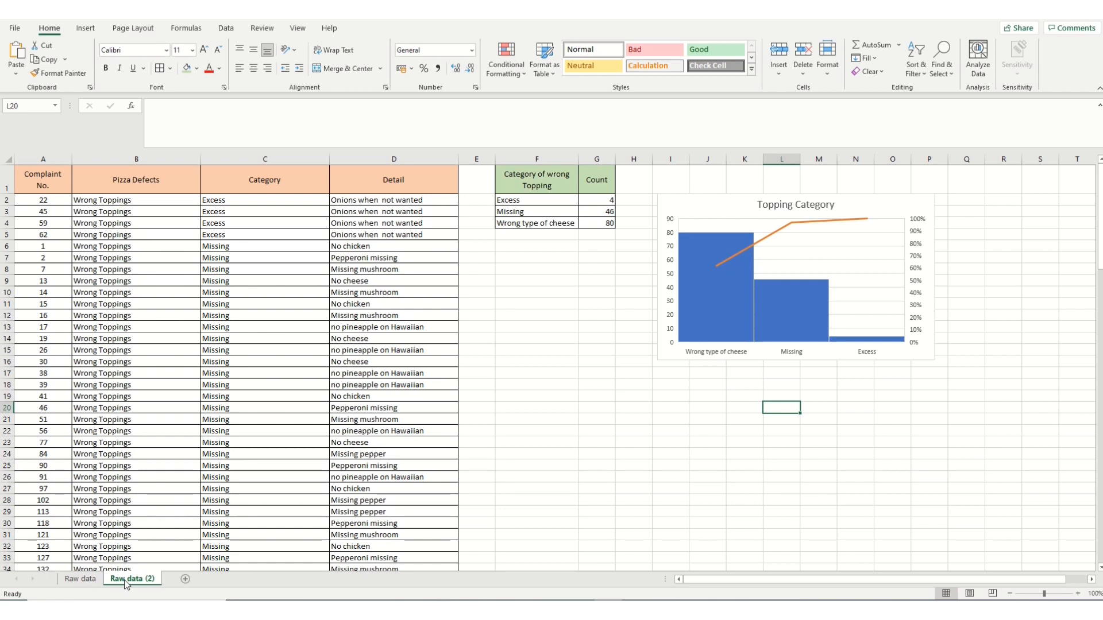
right_click(131, 579)
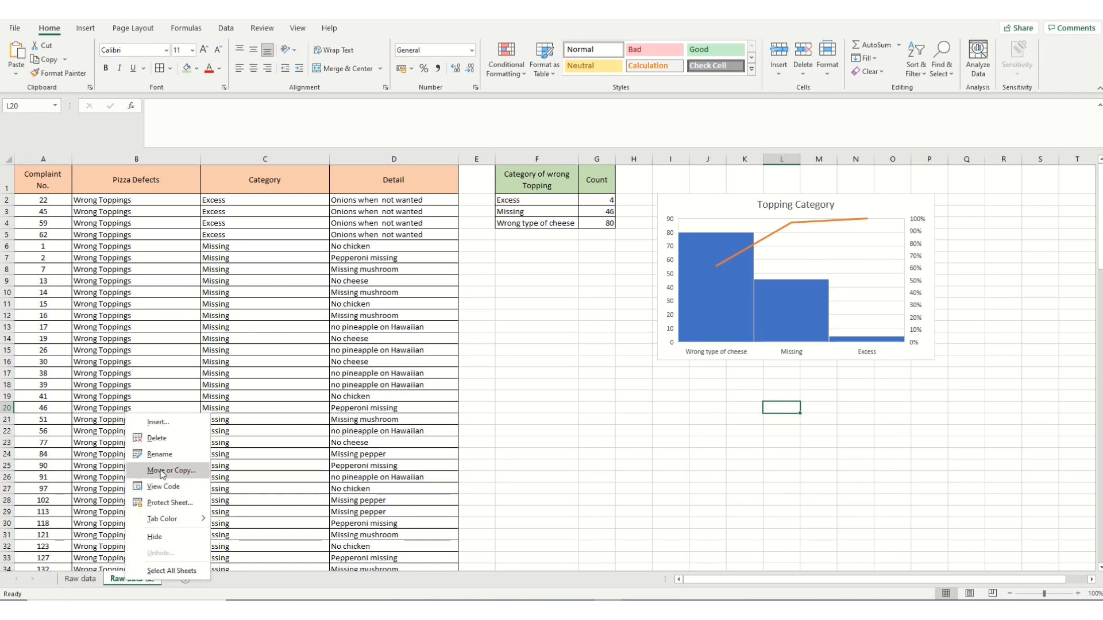
left_click(167, 471)
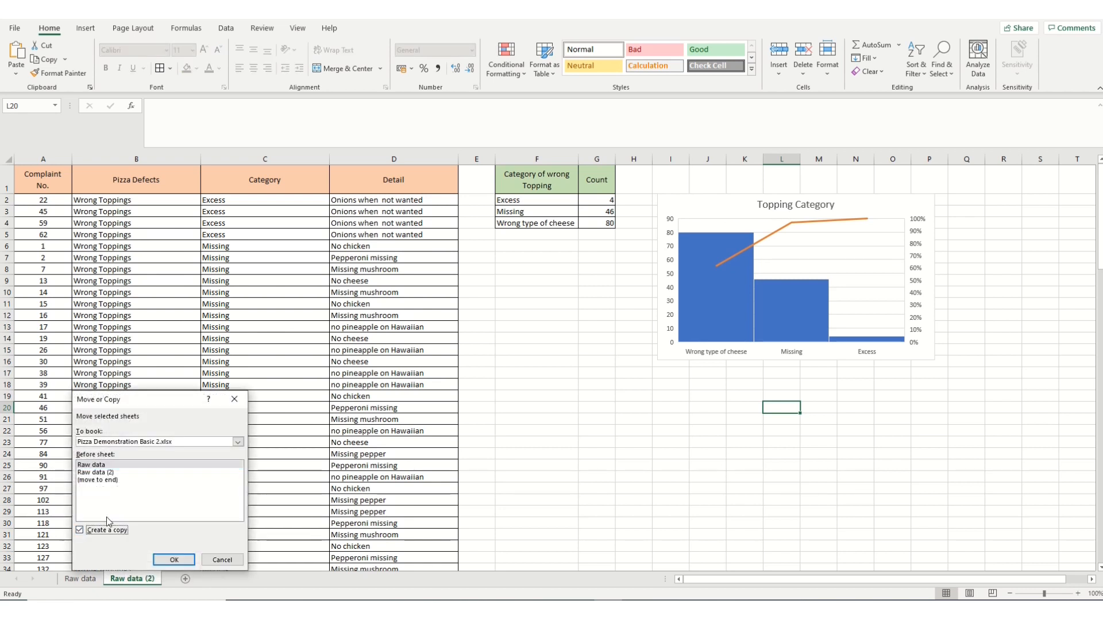
left_click(96, 481)
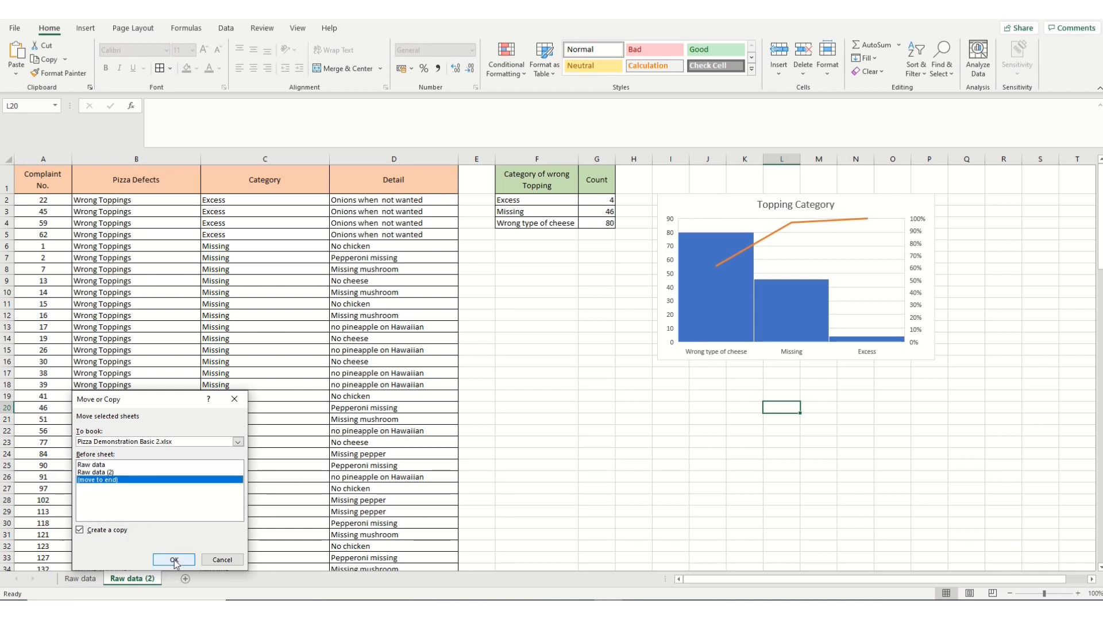
left_click(173, 559)
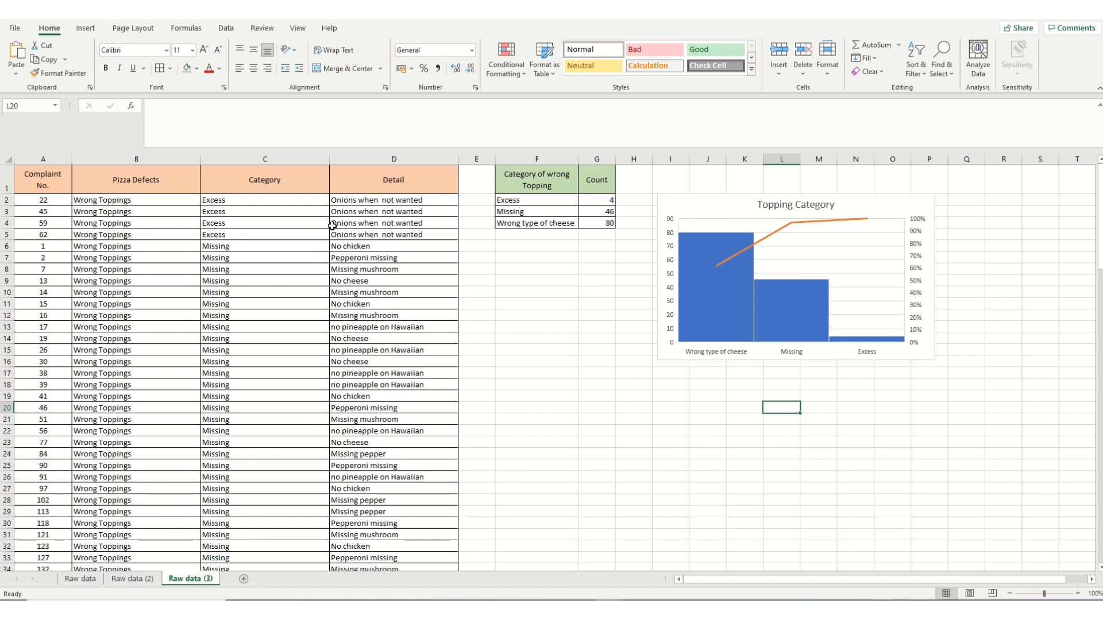
Step: Delete the Excess and Missing rows, leaving only Wrong type of cheese complaints
scroll("down", 3)
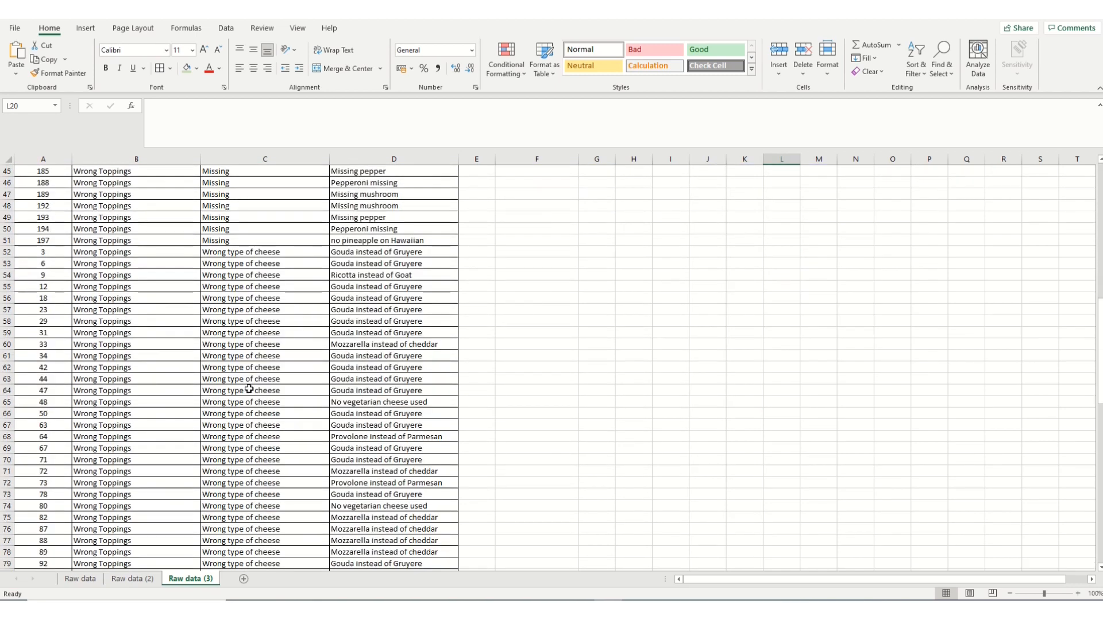
scroll("up", 3)
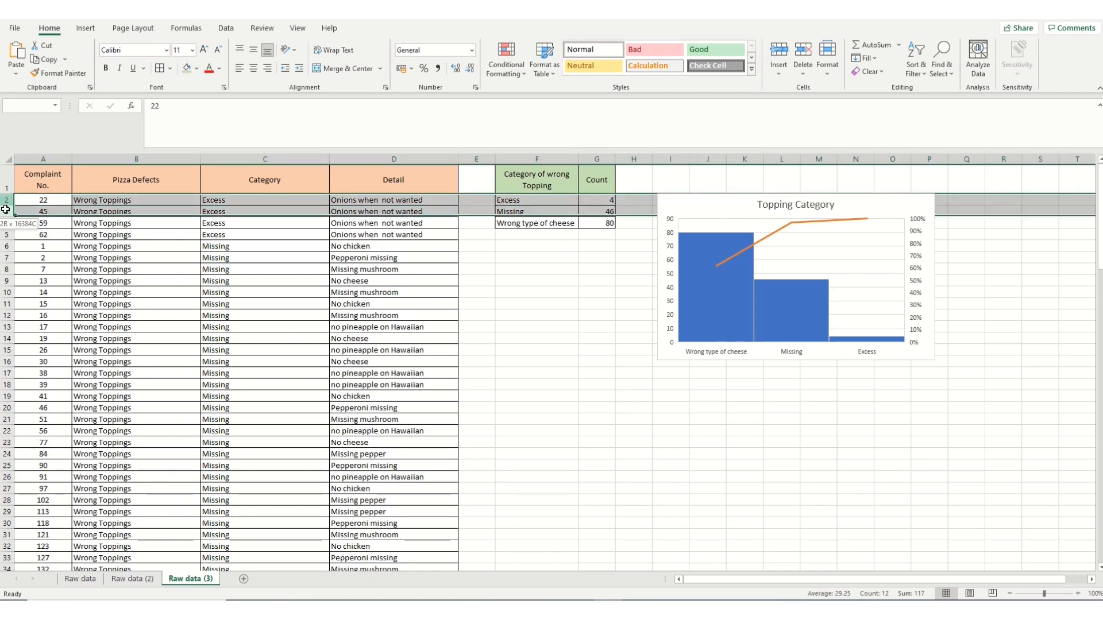
scroll("down", 3)
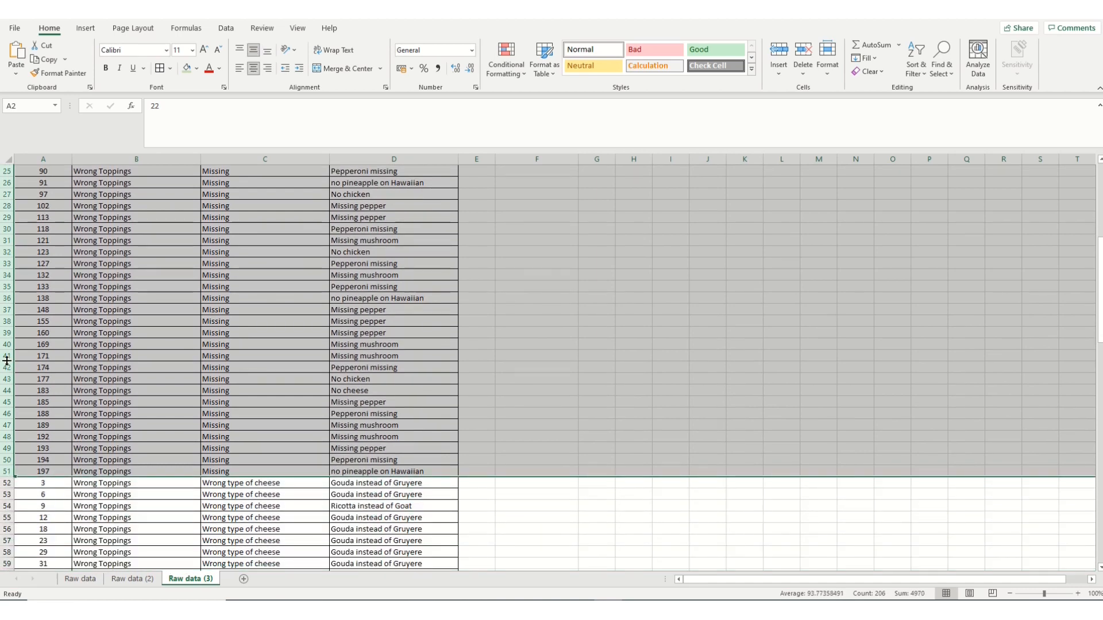
right_click(8, 356)
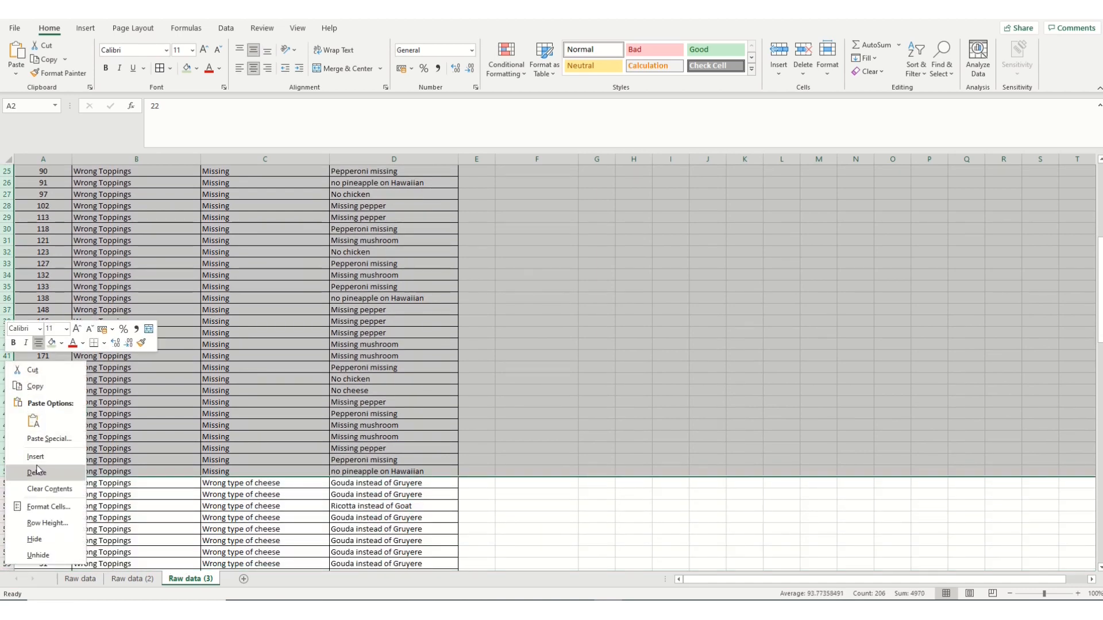
left_click(36, 472)
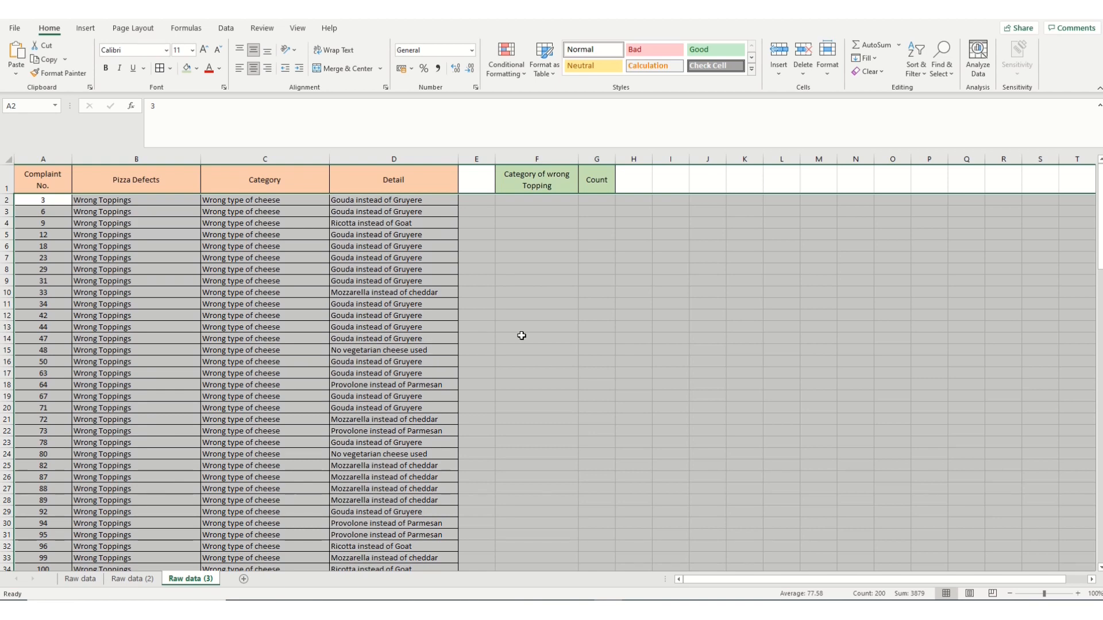
scroll("down", 3)
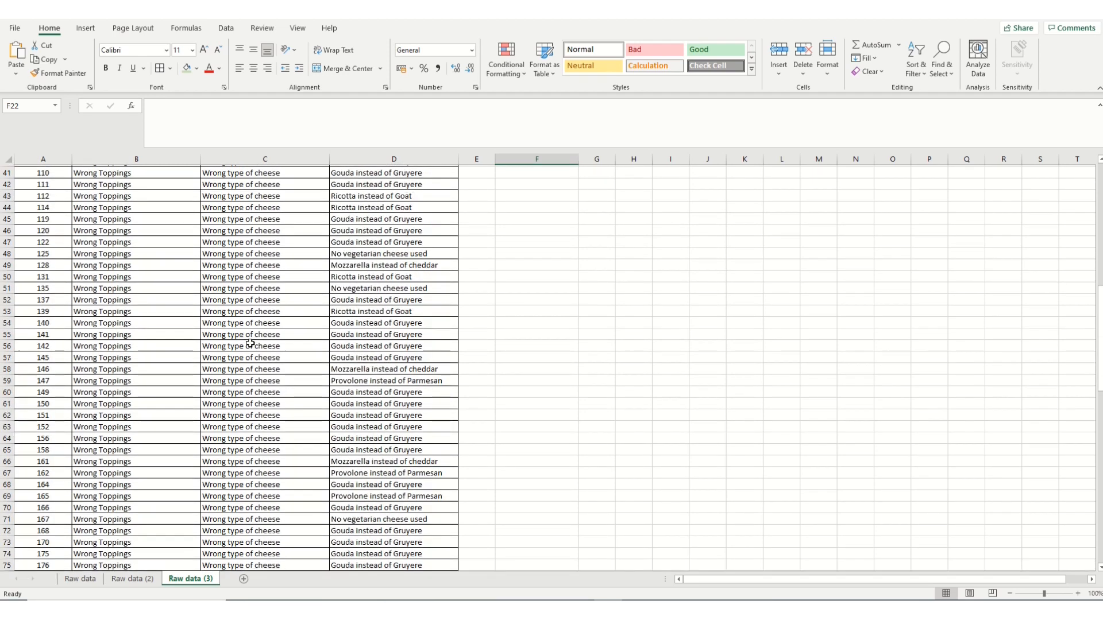
scroll("up", 3)
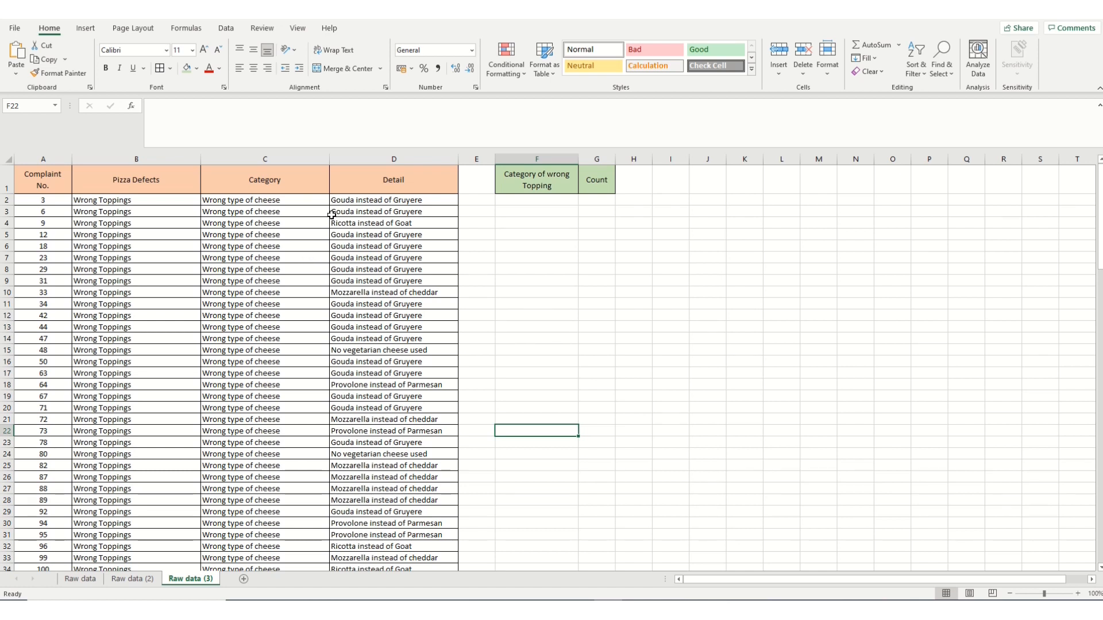
mouse_move(373, 212)
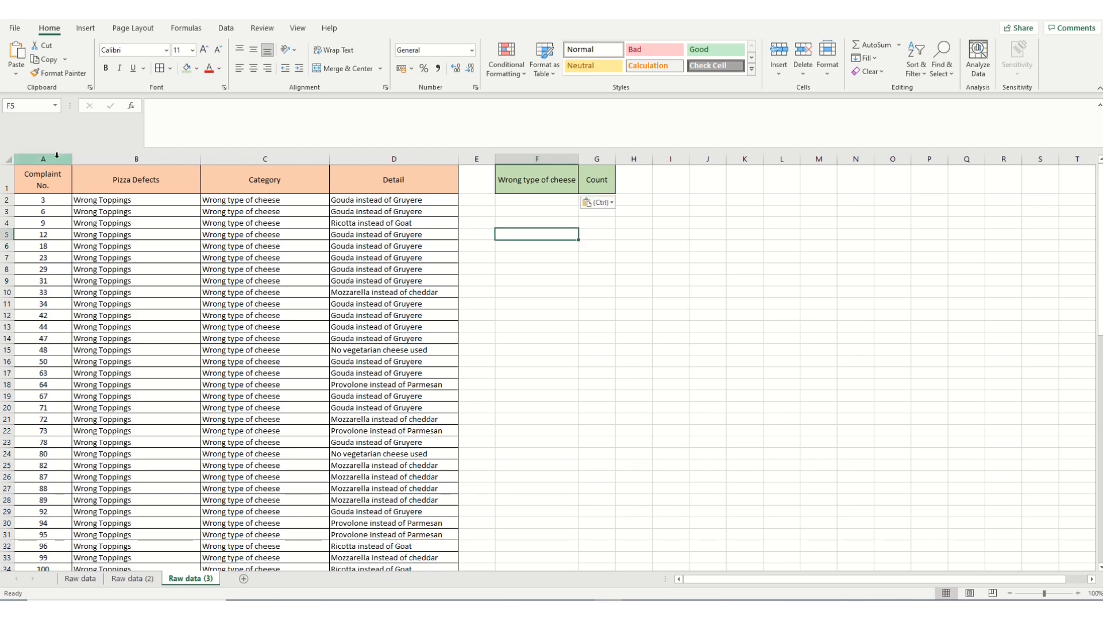
Step: Sort the cheese complaints by the Detail column, A to Z, via Data > Sort
right_click(42, 158)
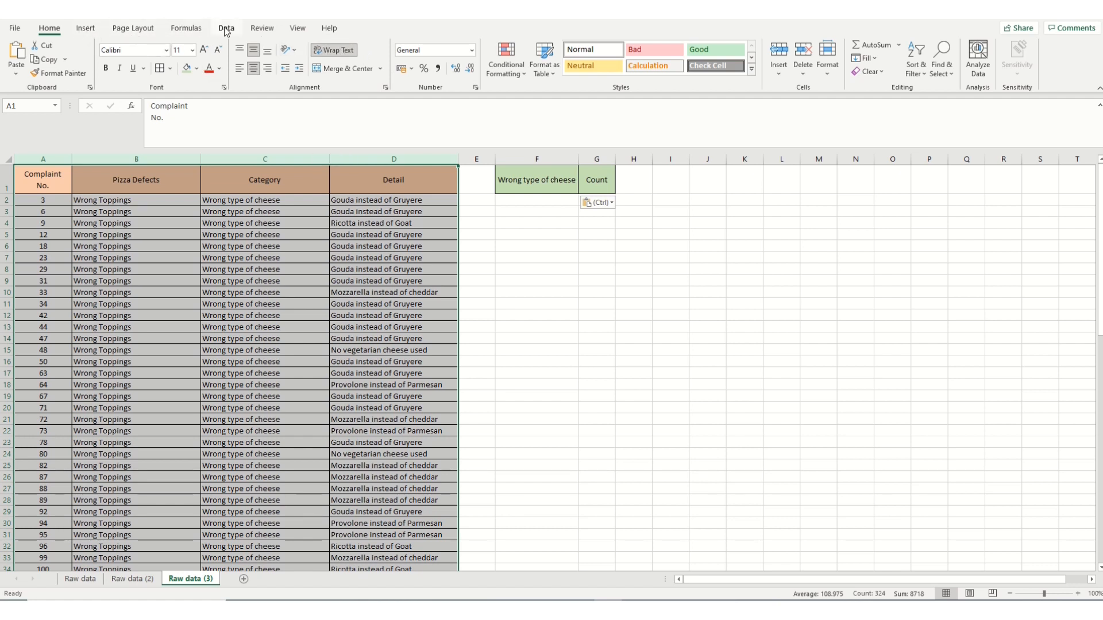
left_click(226, 27)
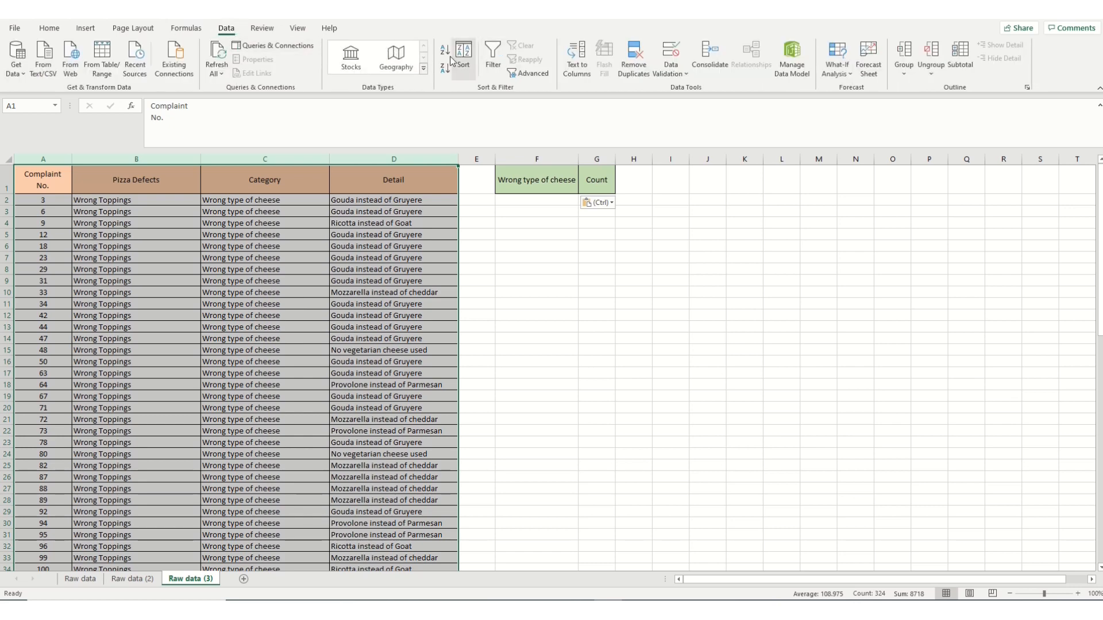
left_click(462, 58)
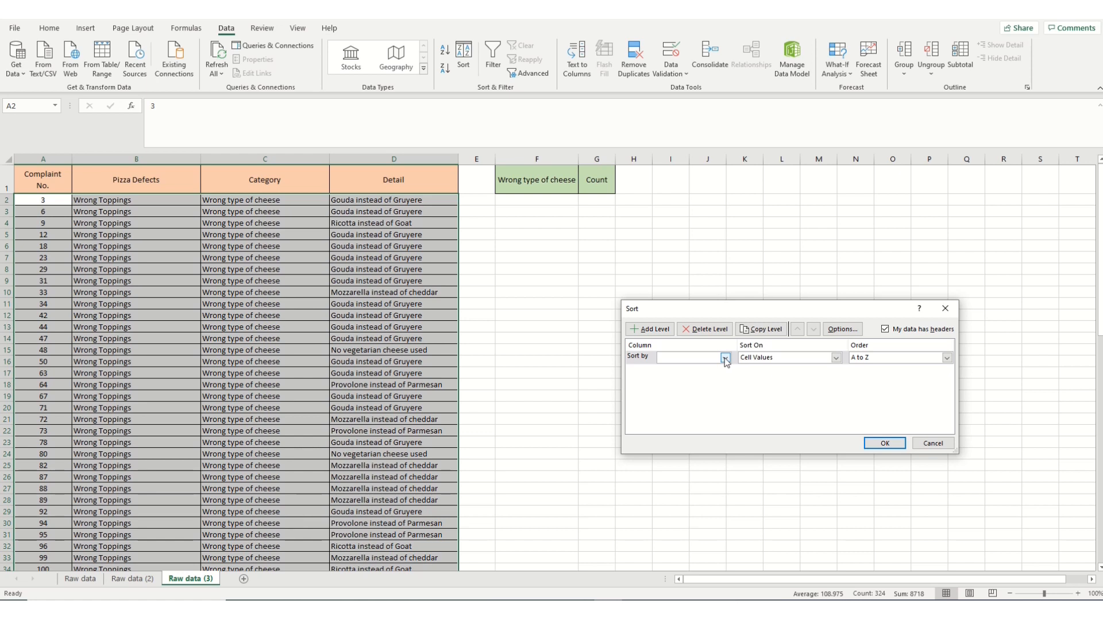
left_click(724, 358)
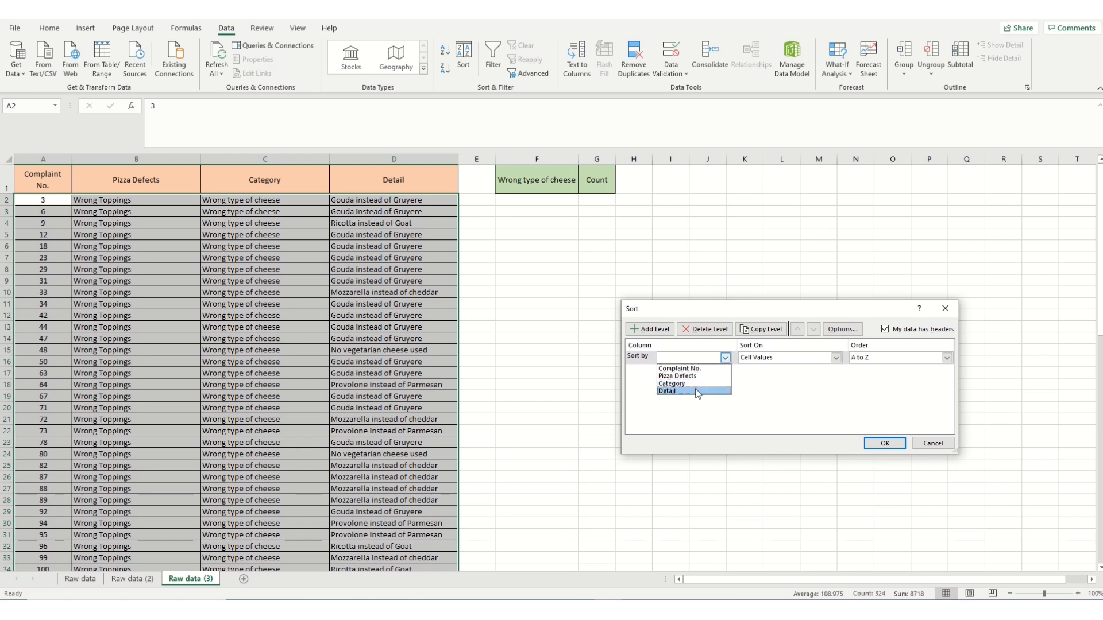
left_click(665, 391)
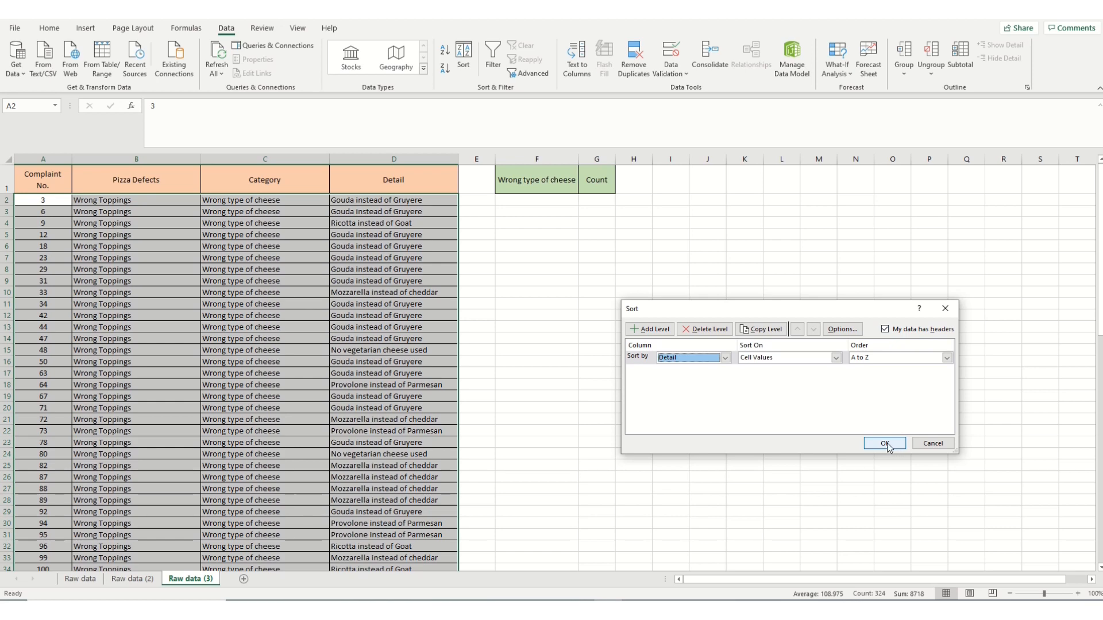
left_click(884, 444)
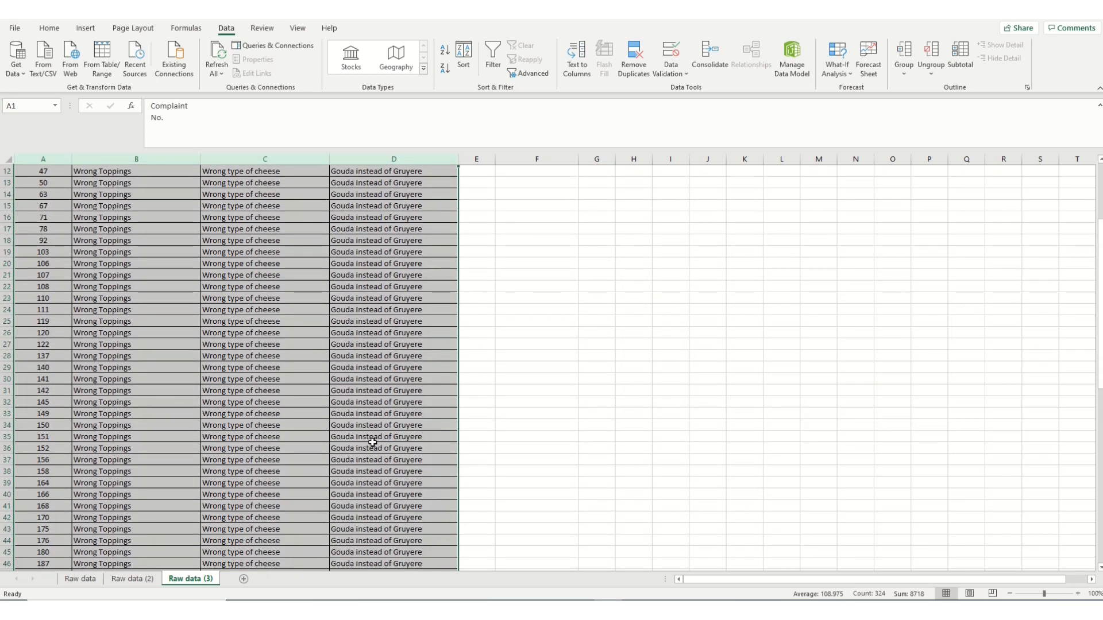
Step: Review the five cheese-detail COUNTIF counts (Gouda 47, Mozzarella 12, vegetarian 6, Provolone 7, Ricotta 8), comparing with Raw data (2)
scroll("down", 3)
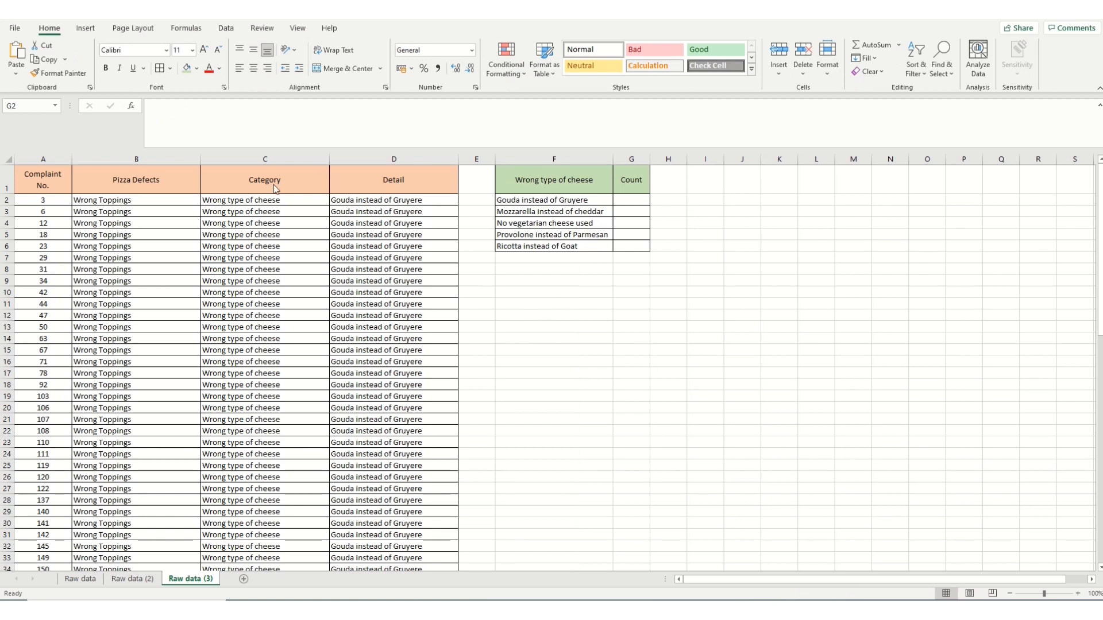
mouse_move(378, 204)
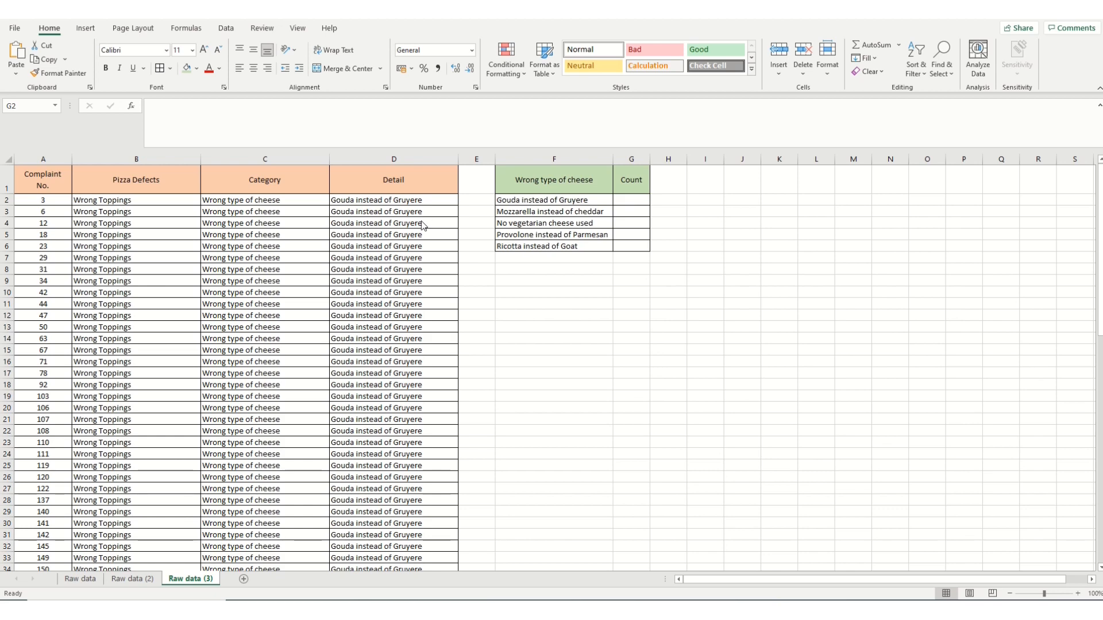
scroll("down", 3)
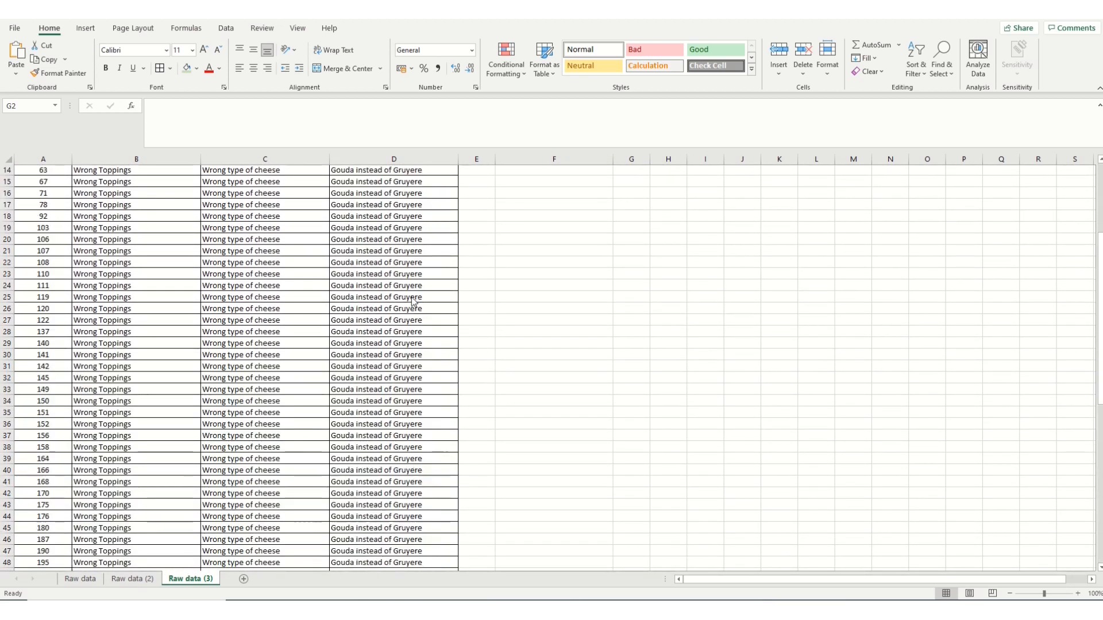
scroll("up", 3)
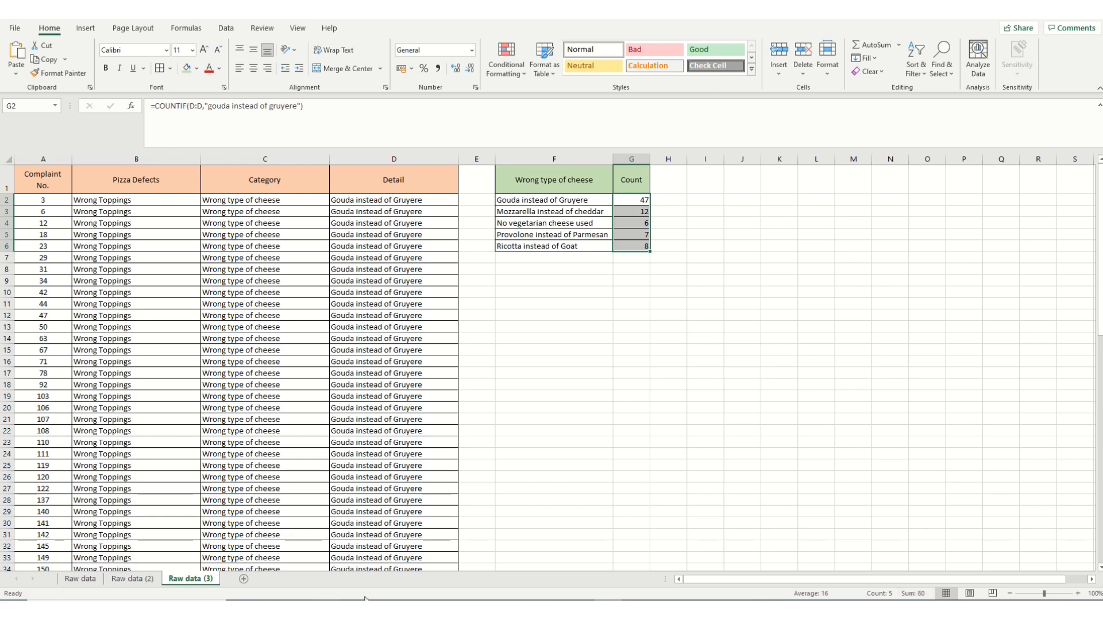
left_click(133, 579)
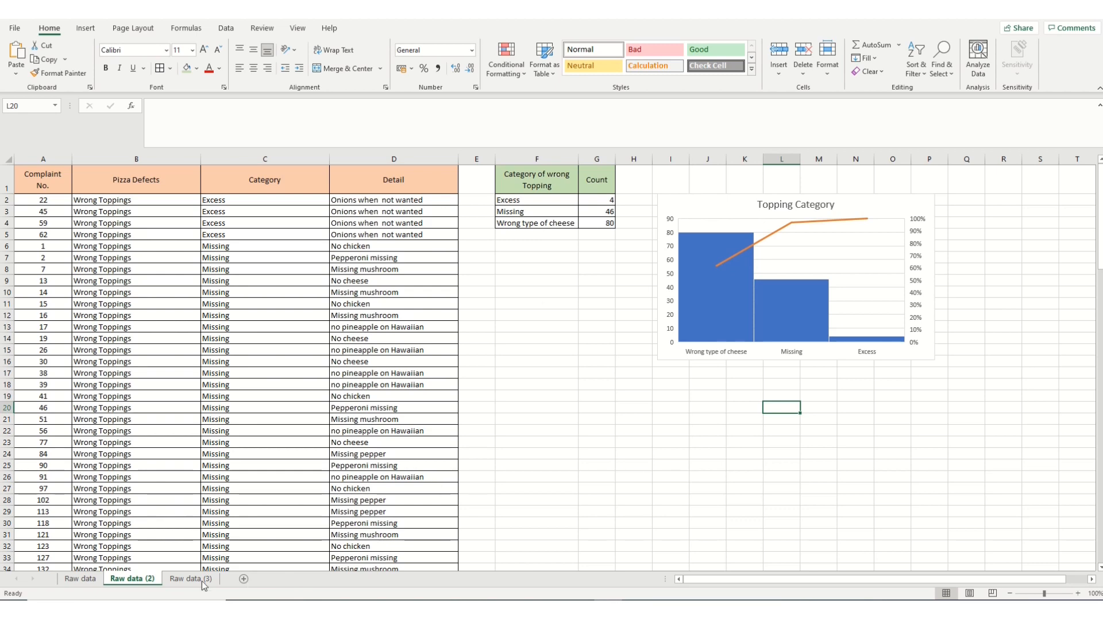
left_click(189, 579)
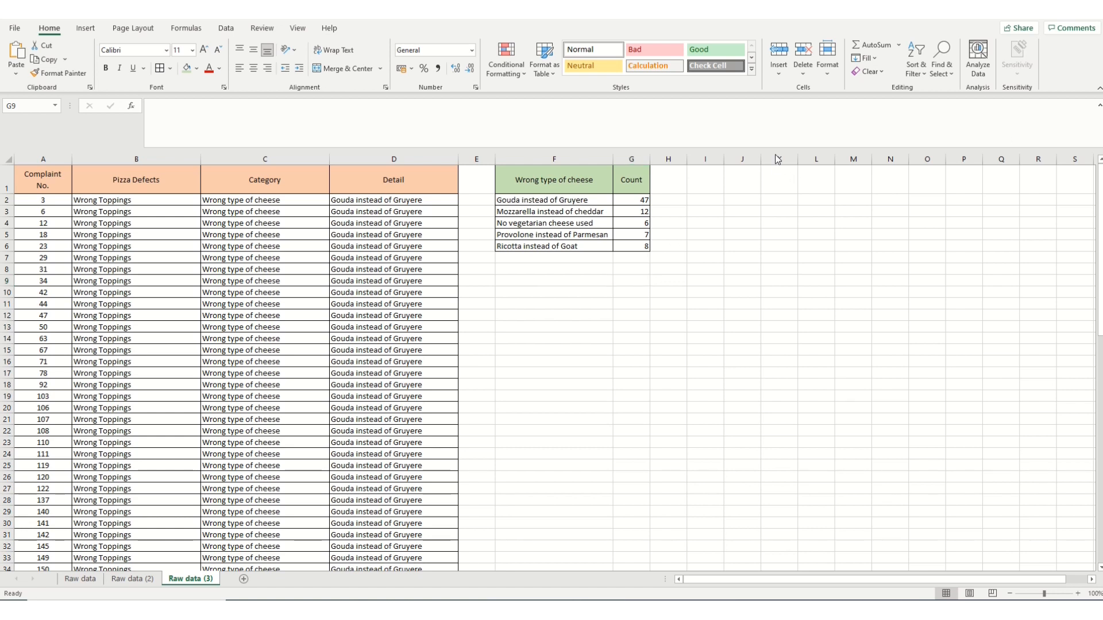
Step: Build a Pareto chart from the cheese detail counts in F1:G6 and title it 'Wrong cheese'
left_click(552, 200)
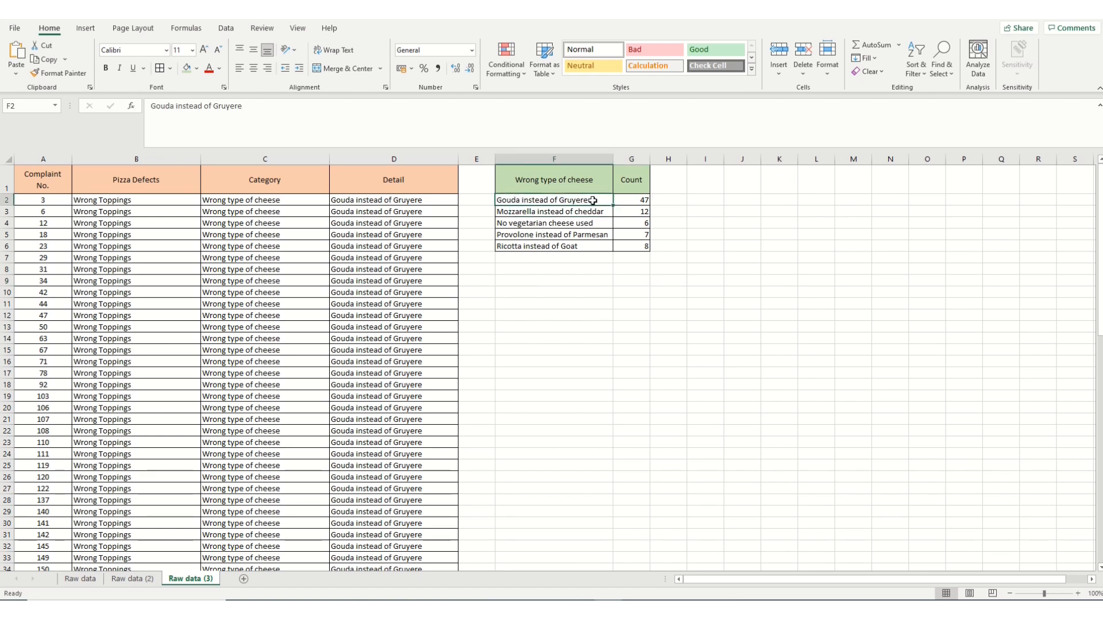
left_click_drag(554, 200, 631, 245)
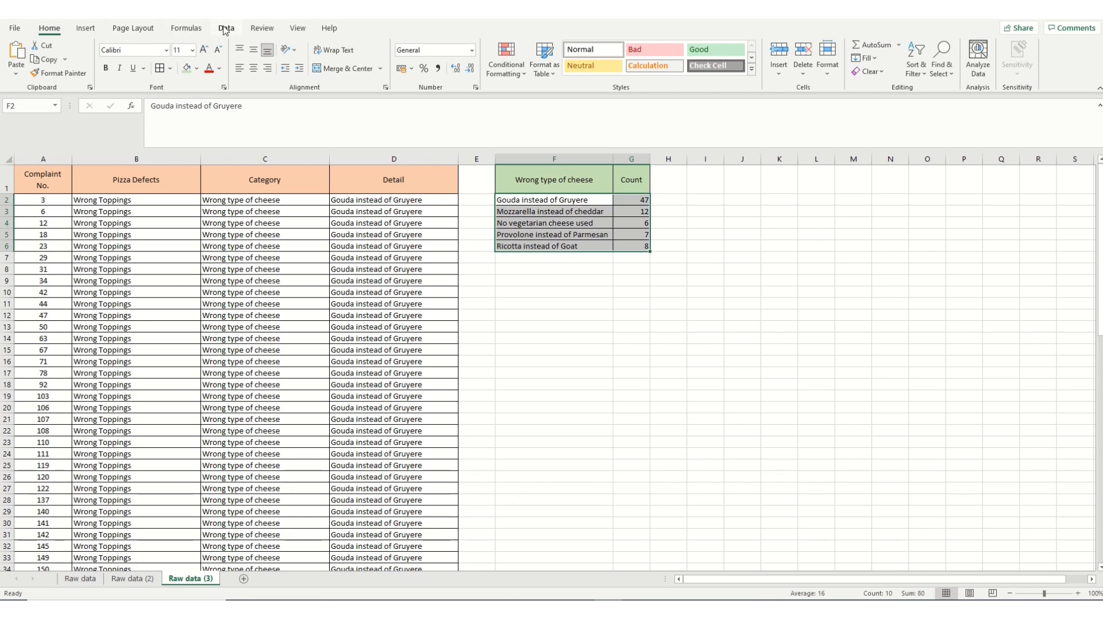
left_click(83, 27)
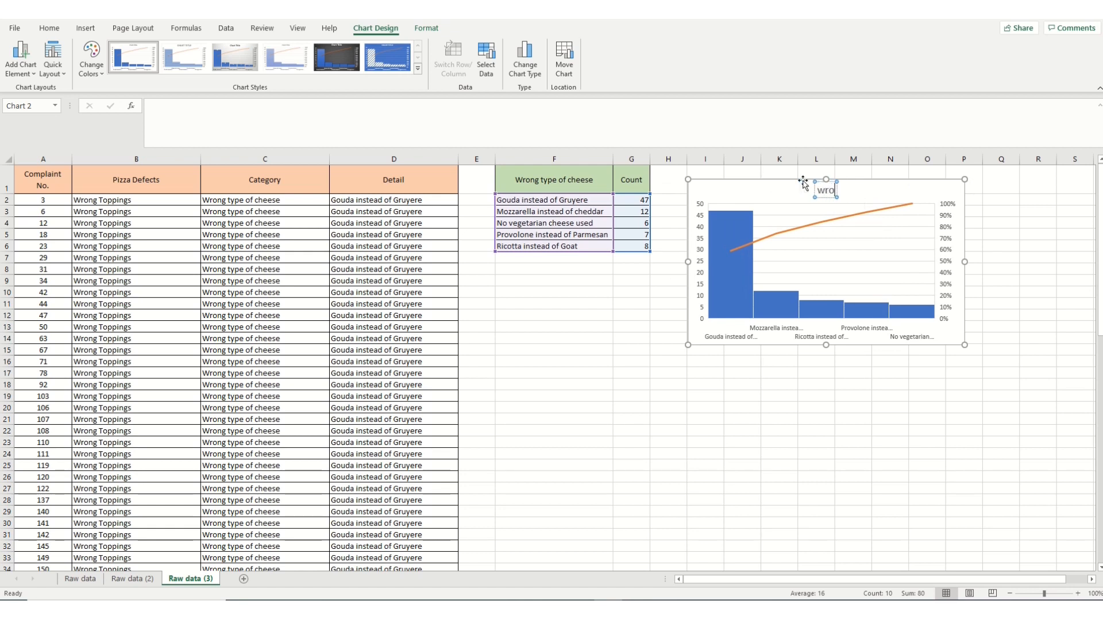
type("Wrong cheese")
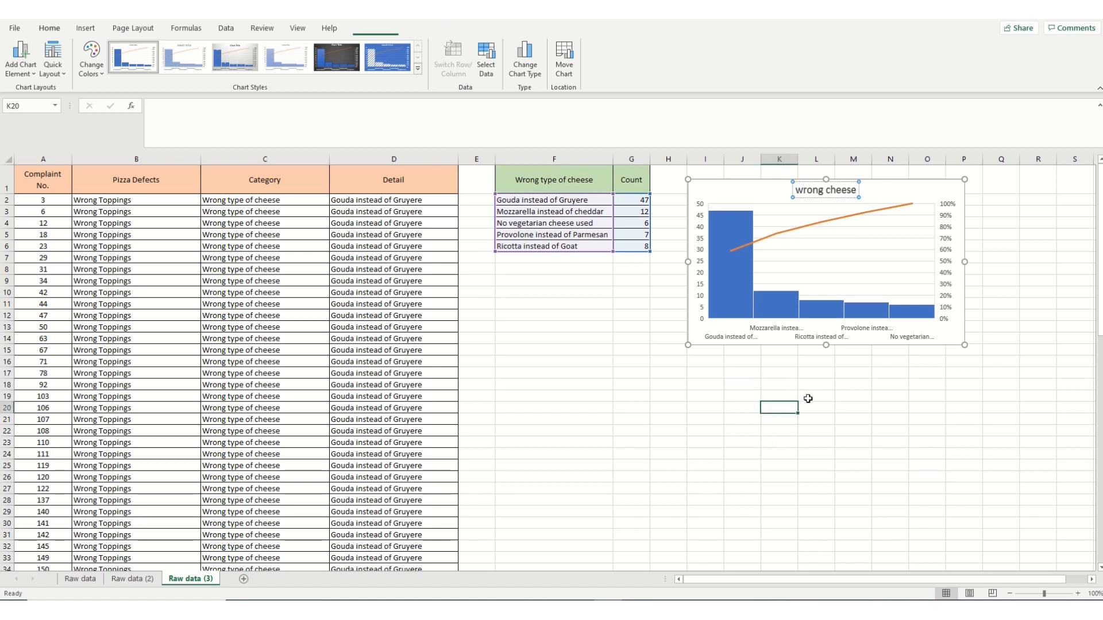
left_click(48, 27)
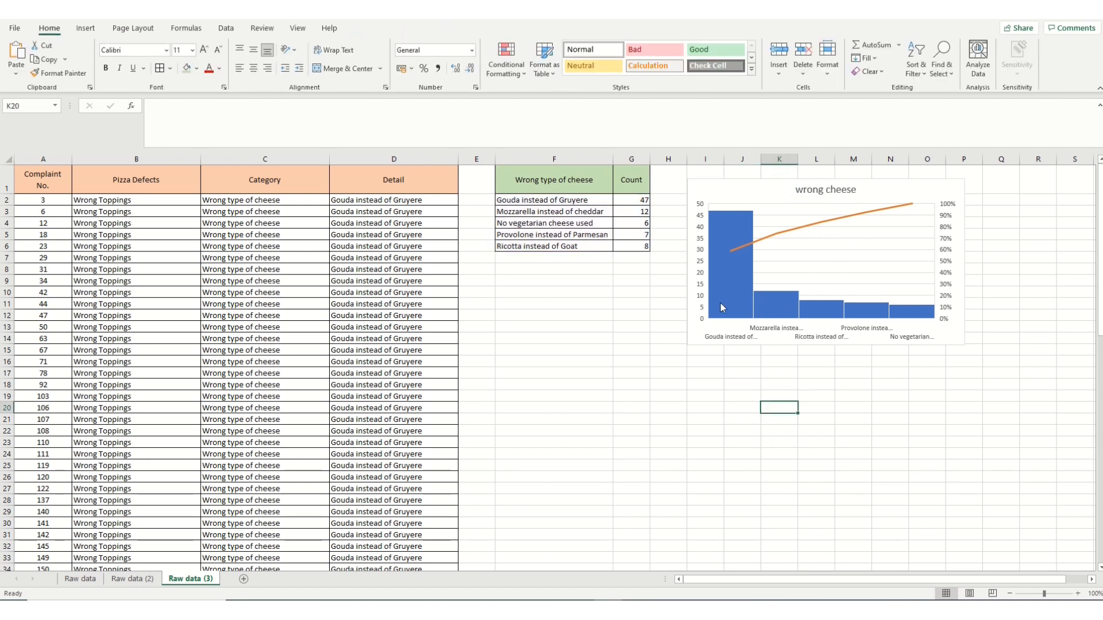
mouse_move(761, 225)
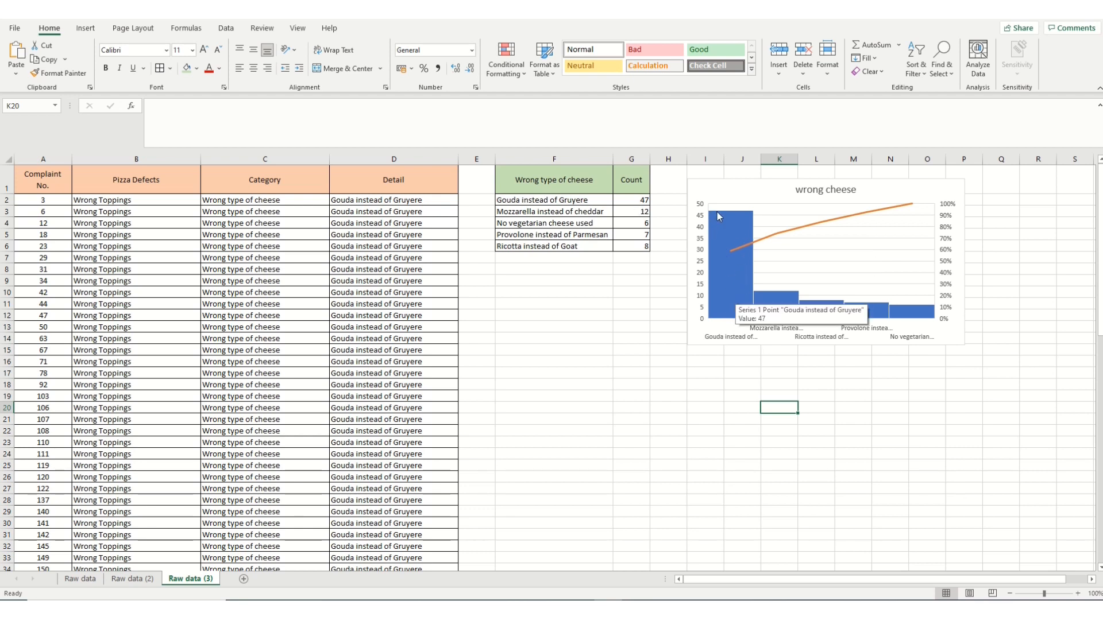
mouse_move(717, 345)
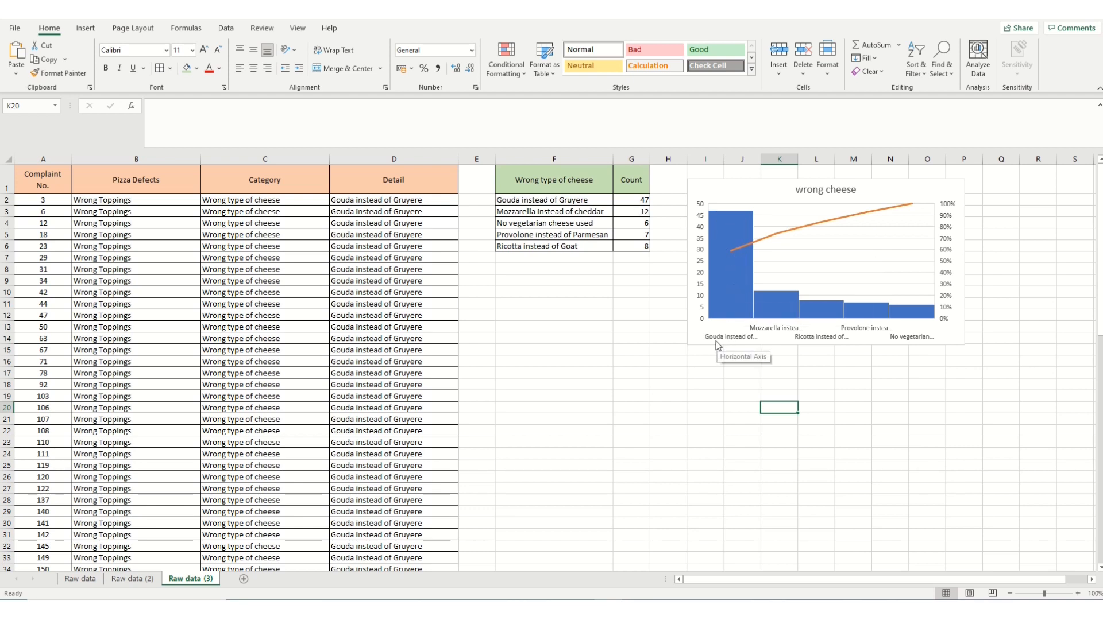
mouse_move(733, 345)
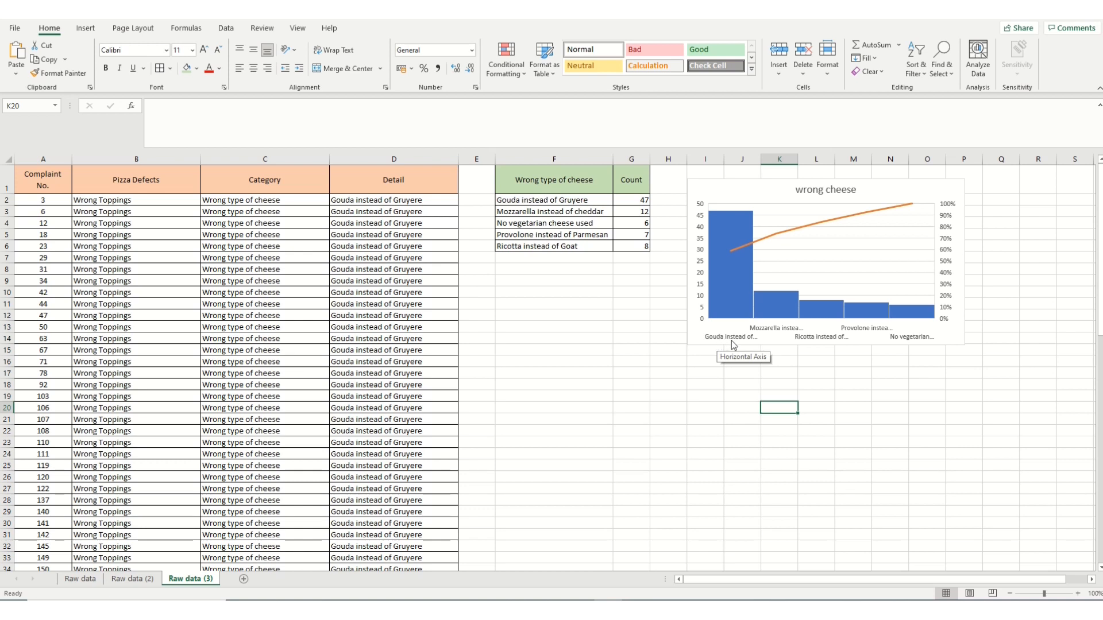
mouse_move(737, 345)
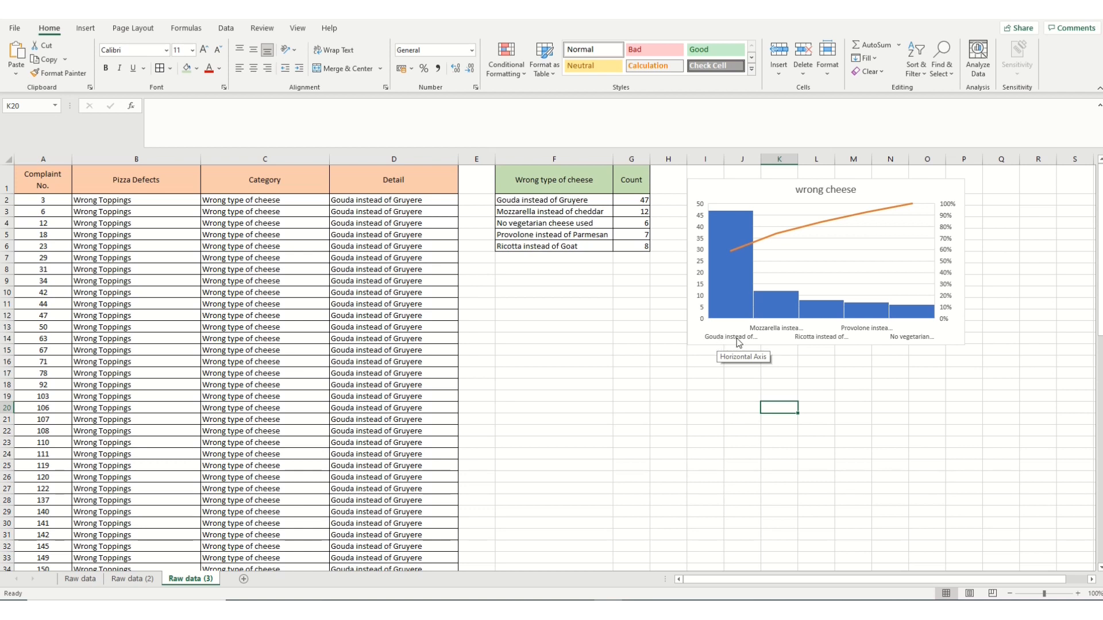
mouse_move(735, 269)
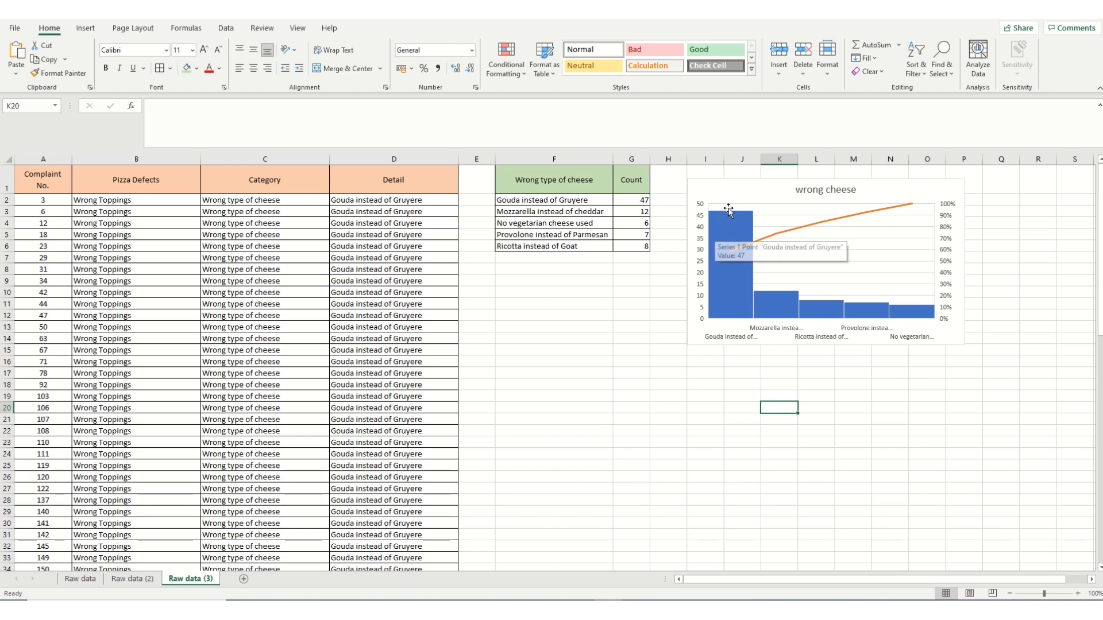
mouse_move(741, 308)
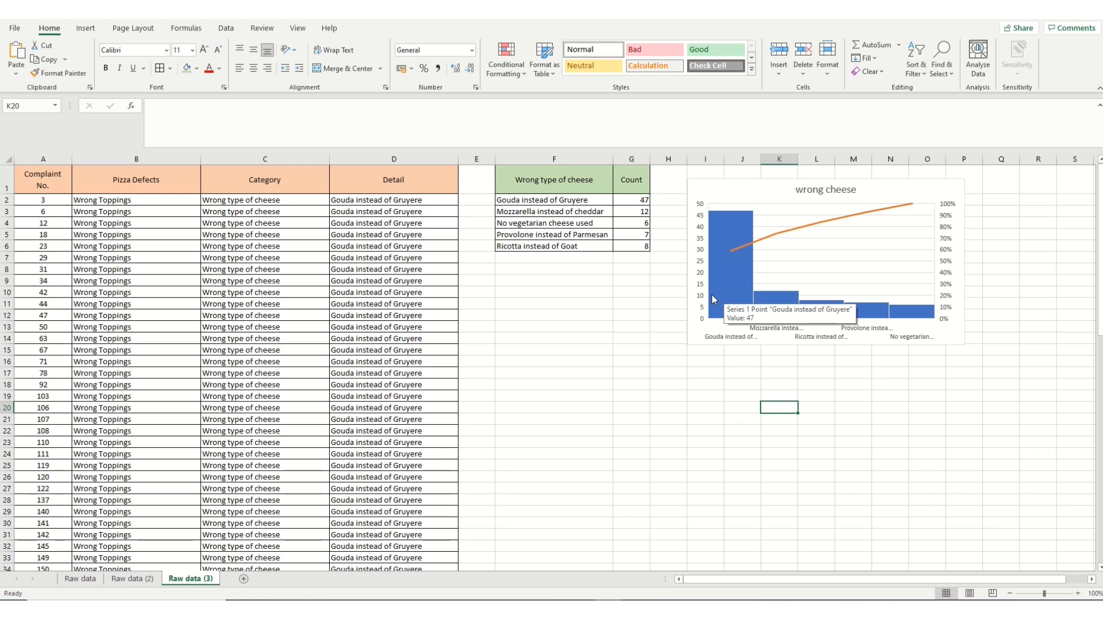
left_click(248, 578)
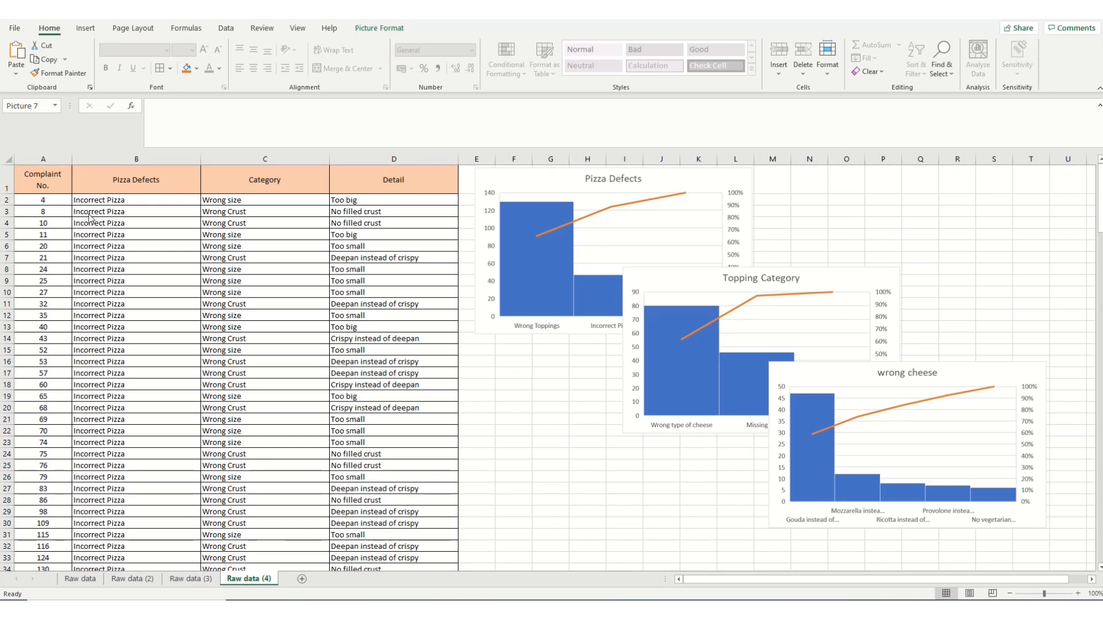
mouse_move(309, 316)
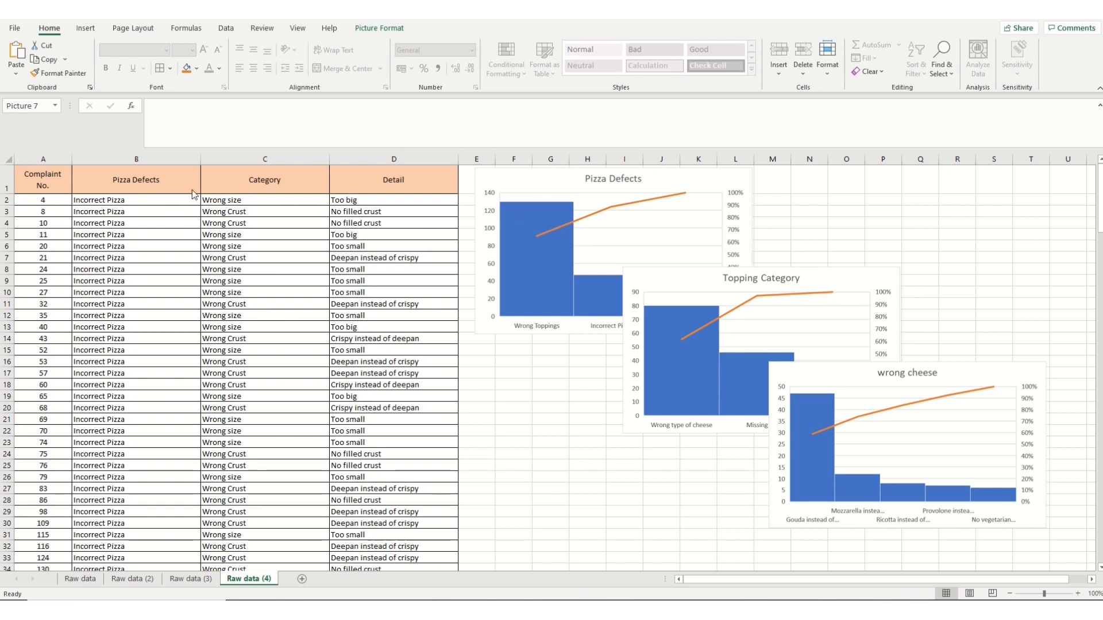
mouse_move(537, 195)
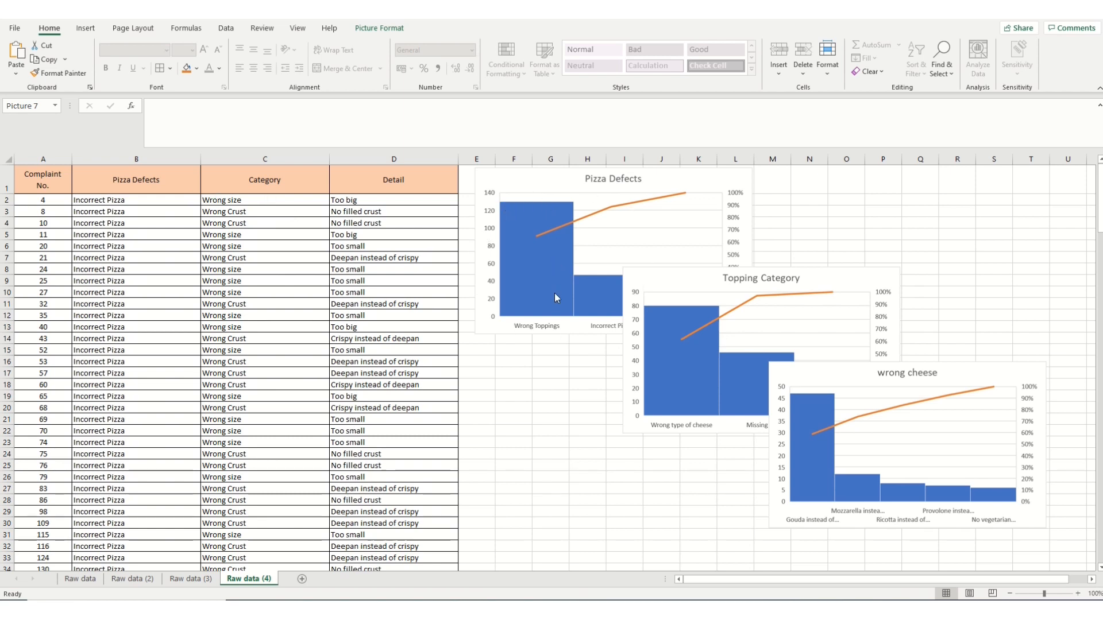
mouse_move(528, 282)
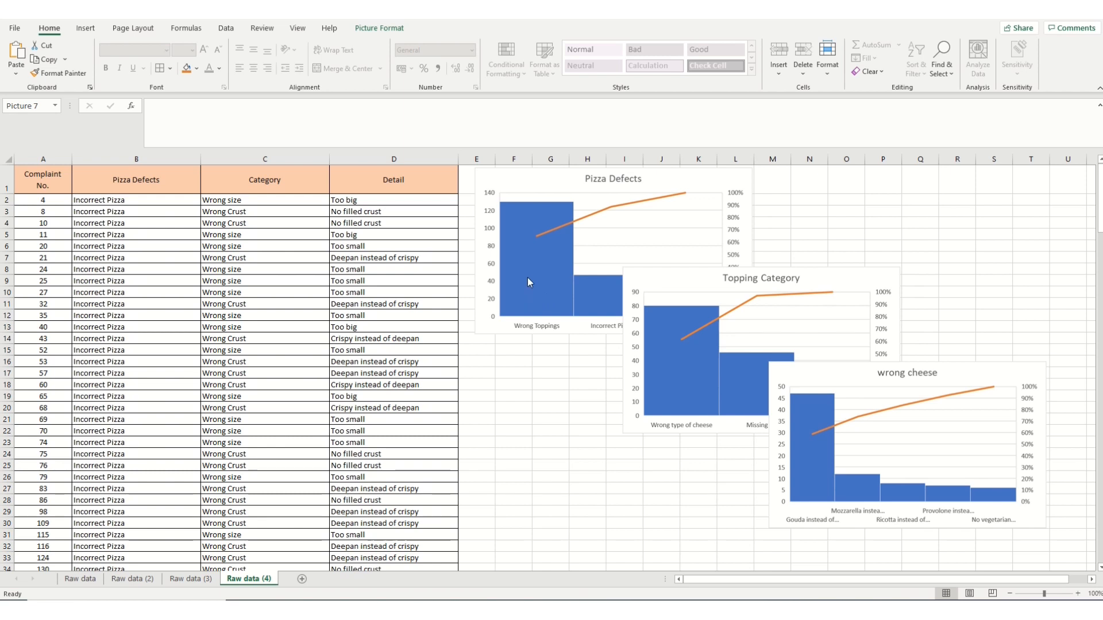
mouse_move(540, 288)
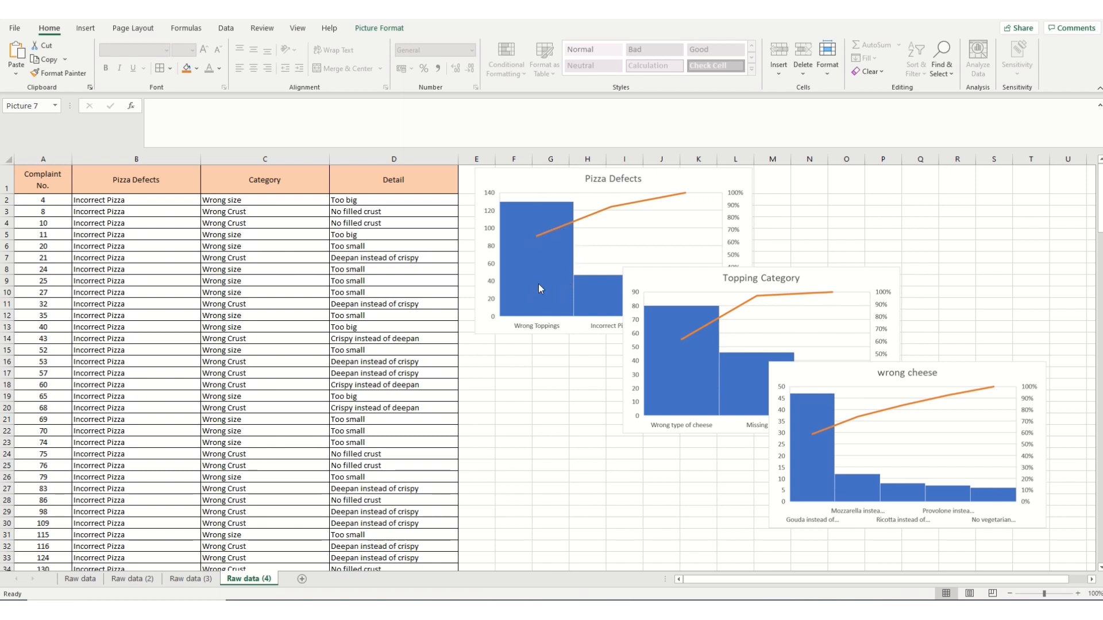
mouse_move(652, 370)
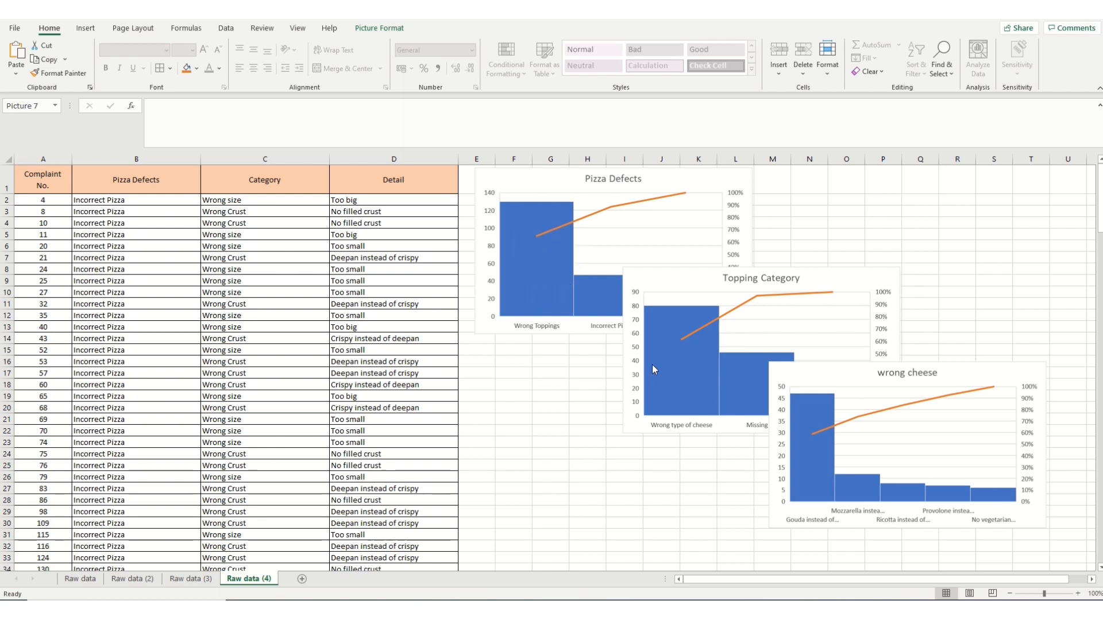
mouse_move(673, 373)
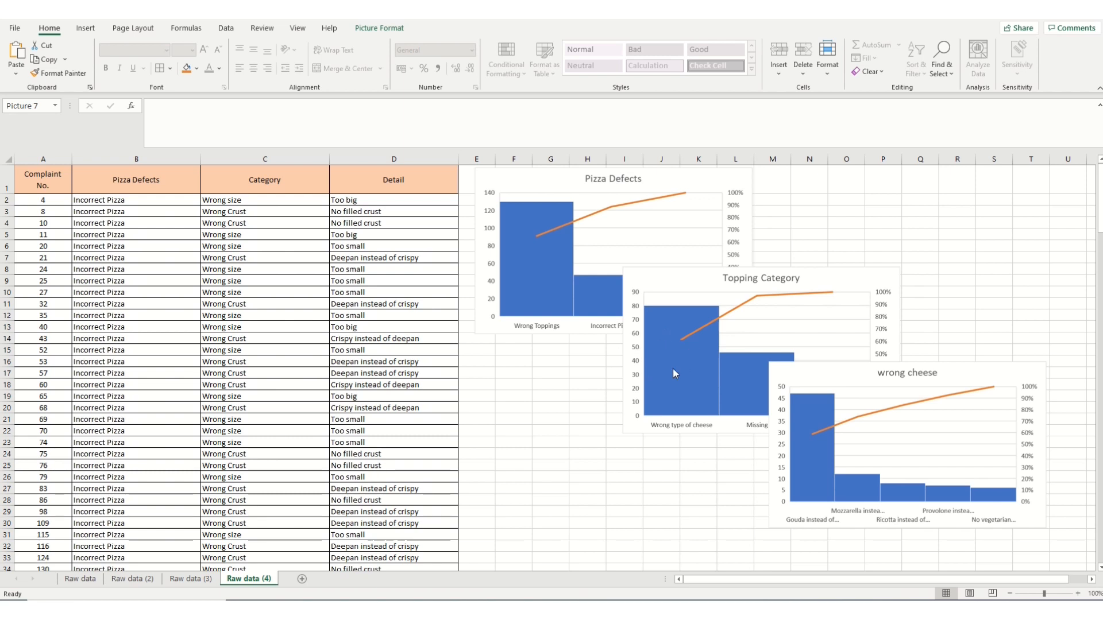
mouse_move(654, 344)
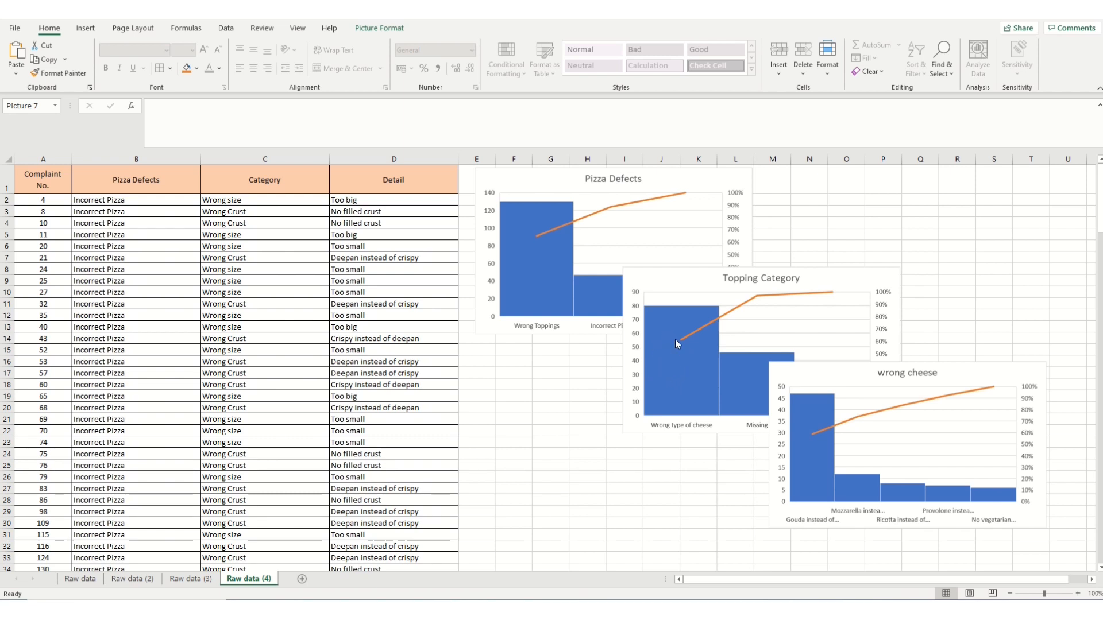
mouse_move(710, 358)
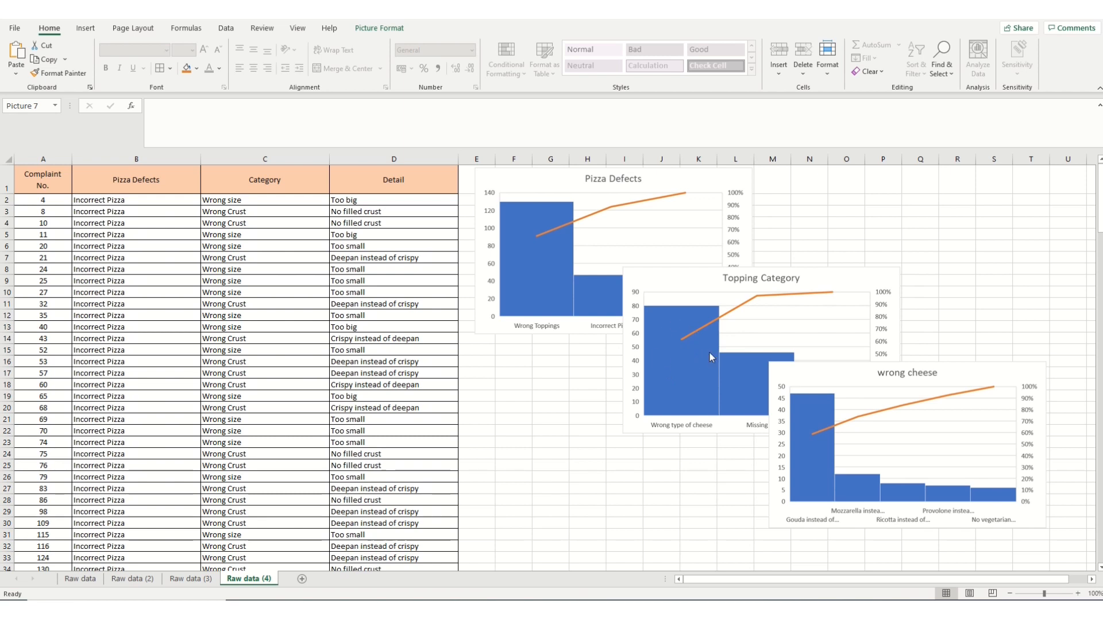
mouse_move(818, 433)
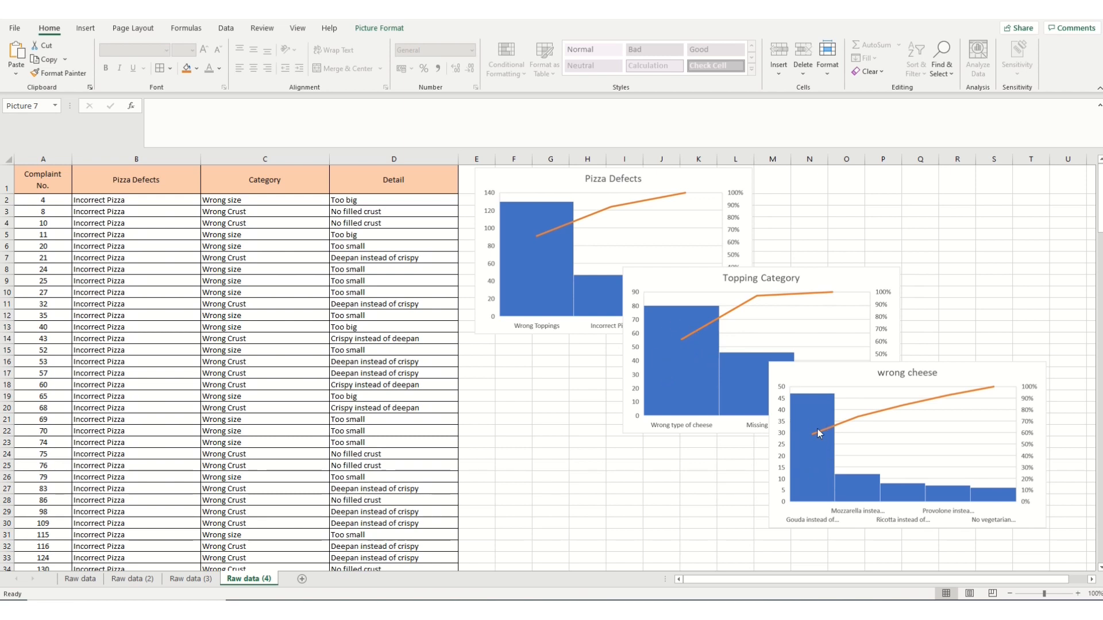
mouse_move(799, 469)
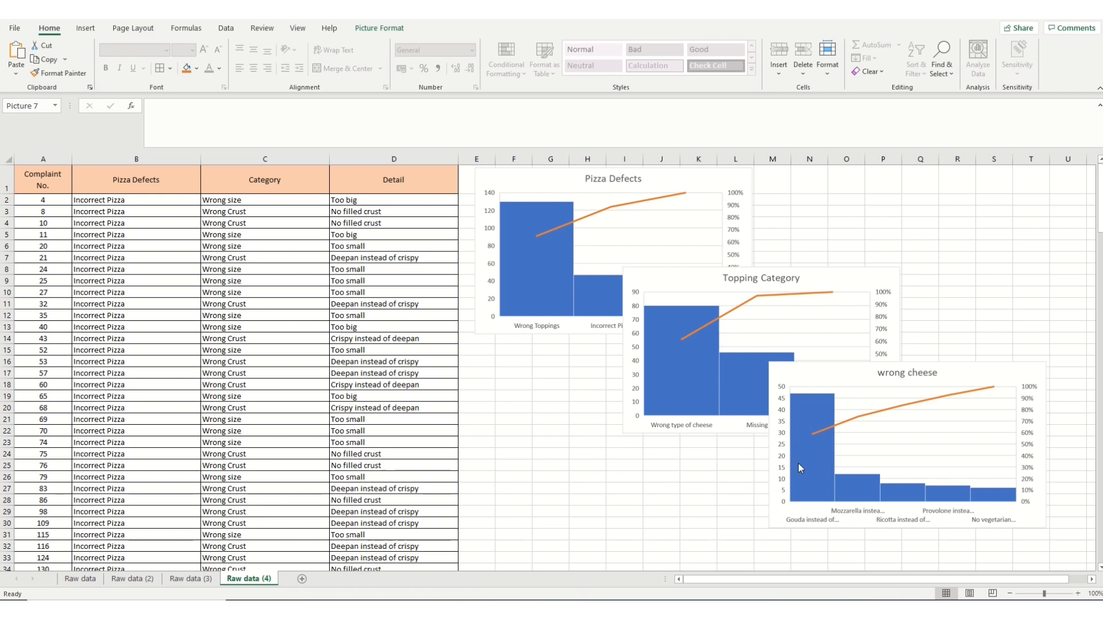
mouse_move(814, 462)
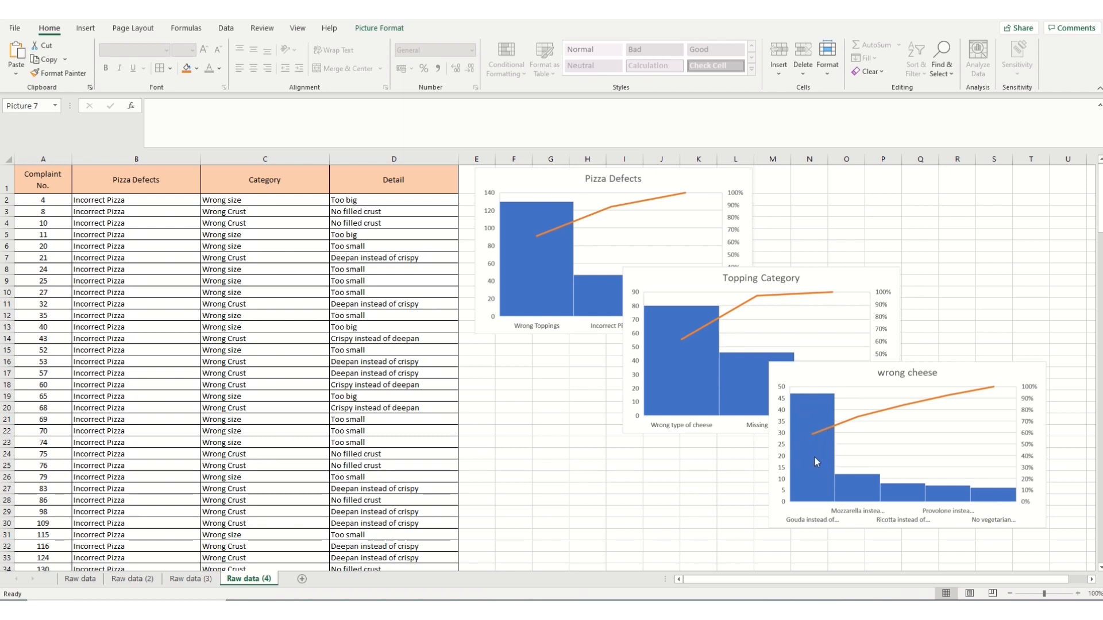
mouse_move(821, 457)
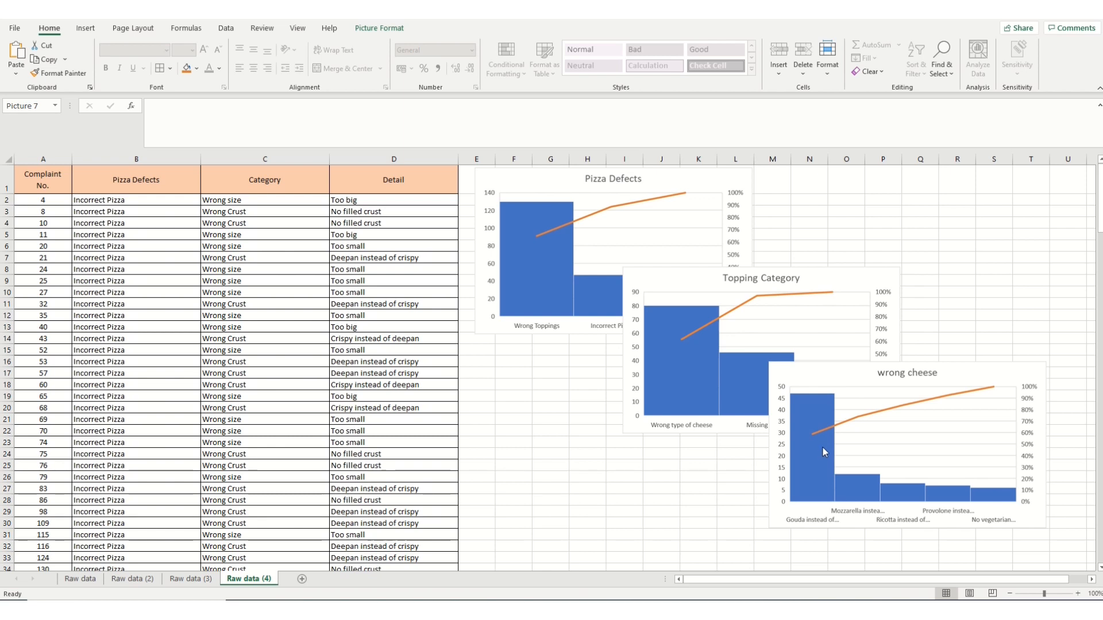
mouse_move(826, 396)
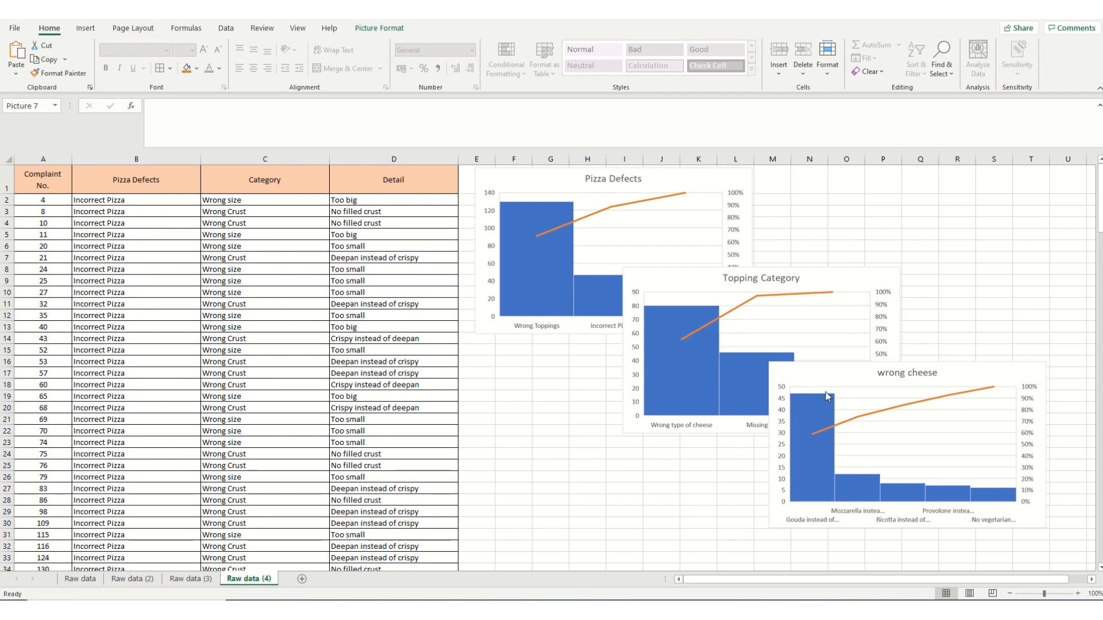
mouse_move(812, 442)
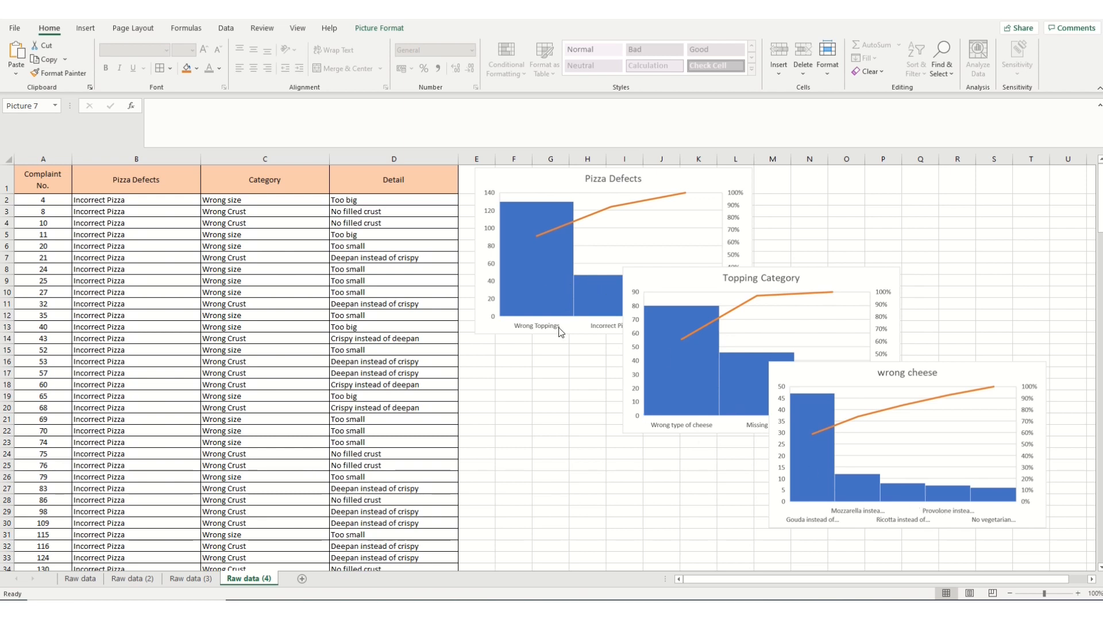
mouse_move(555, 391)
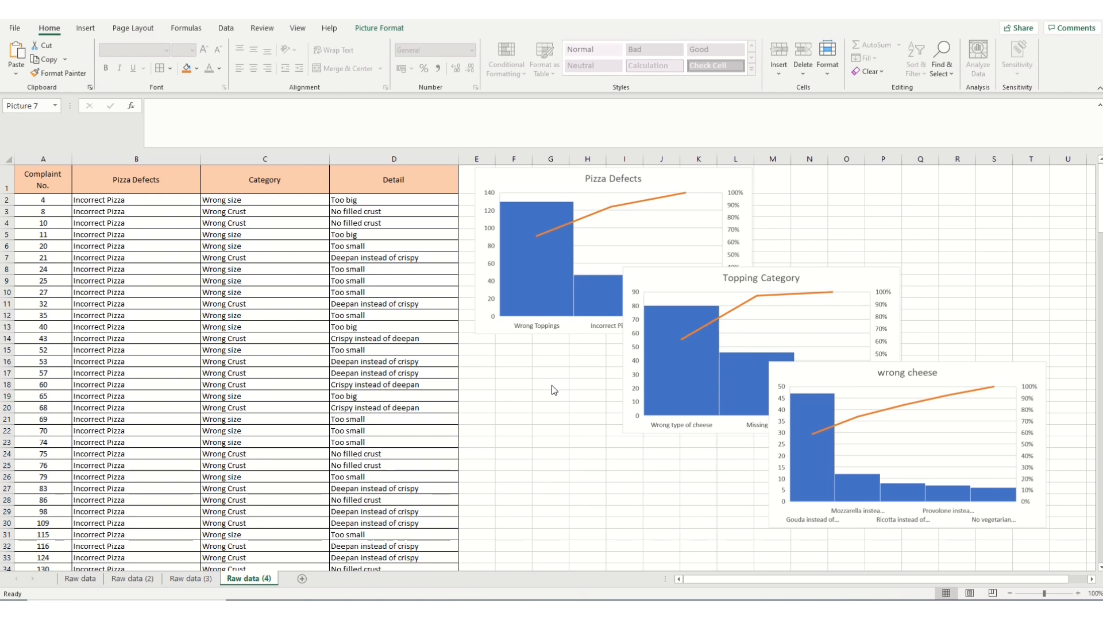
mouse_move(549, 366)
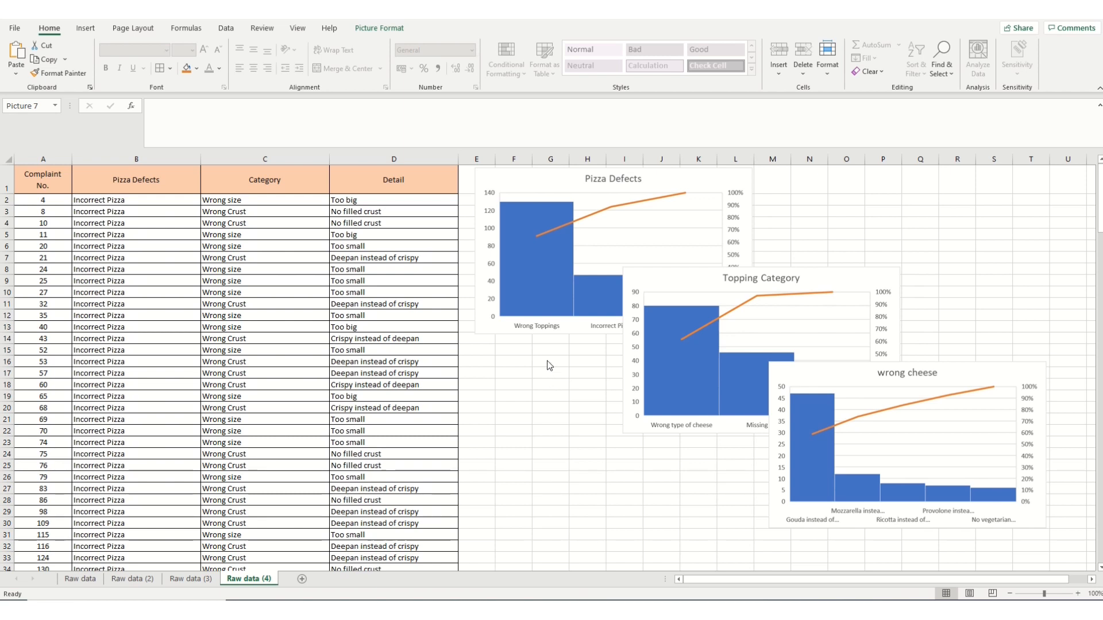